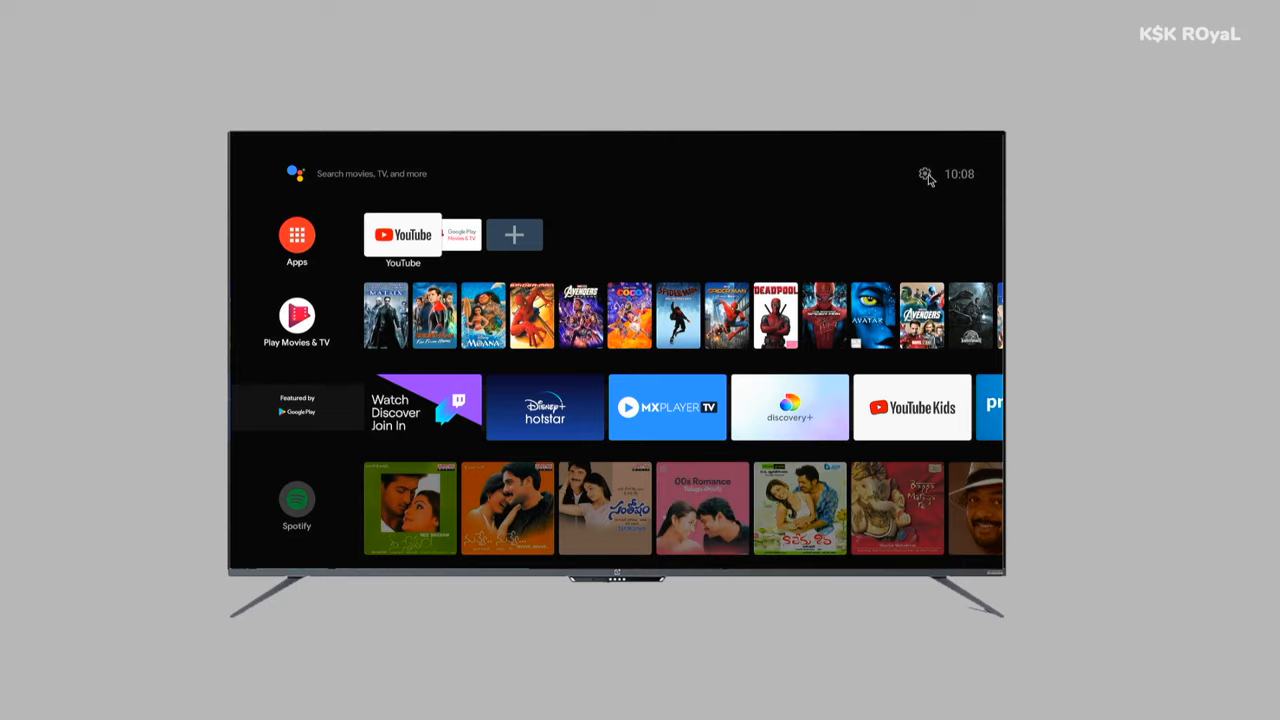
Go from the home-screen Settings gear to Device Preferences and view Storage details
click(925, 173)
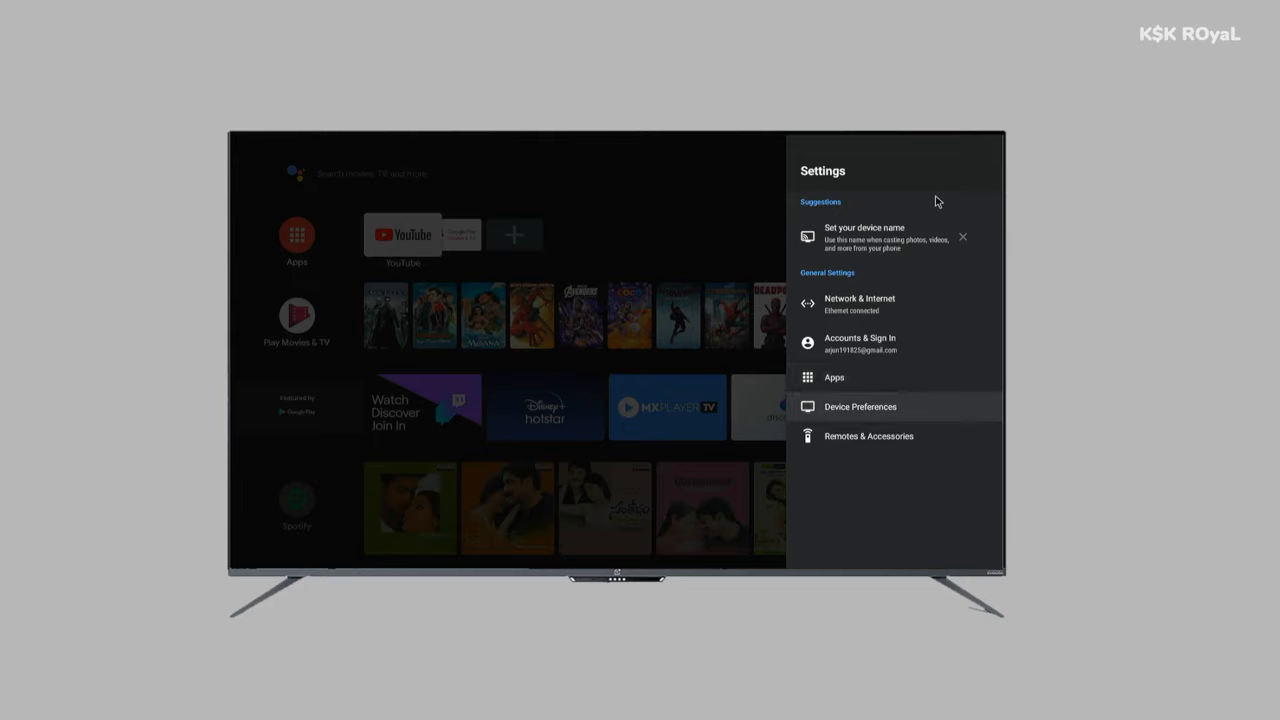
click(860, 406)
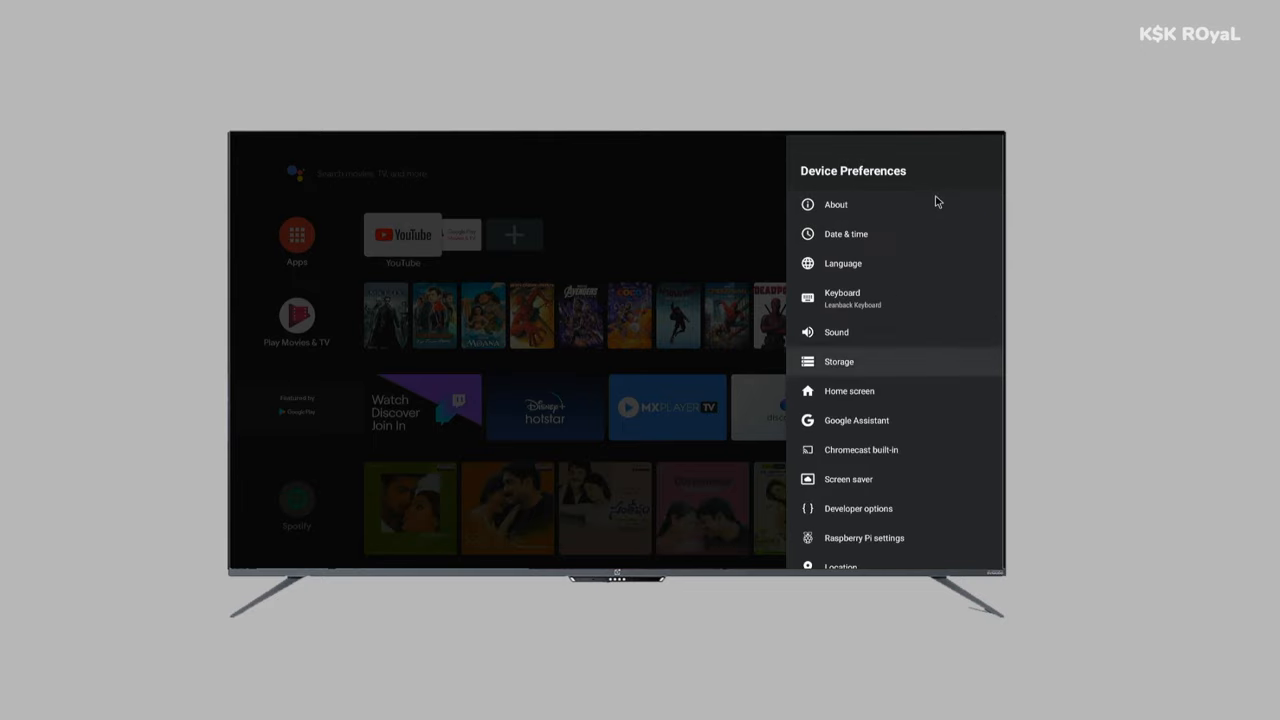
click(839, 361)
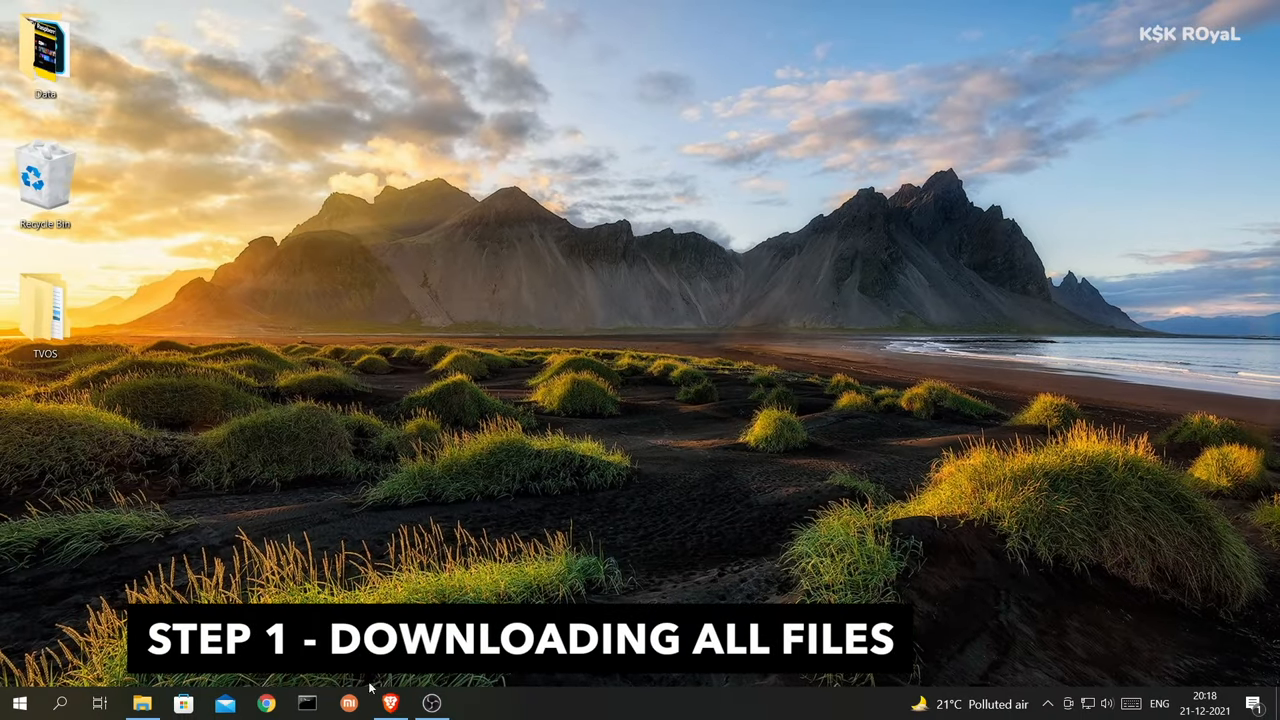
Bring up the browser and scroll the KonstaKANG Raspberry Pi 4 page to the LineageOS builds
click(389, 703)
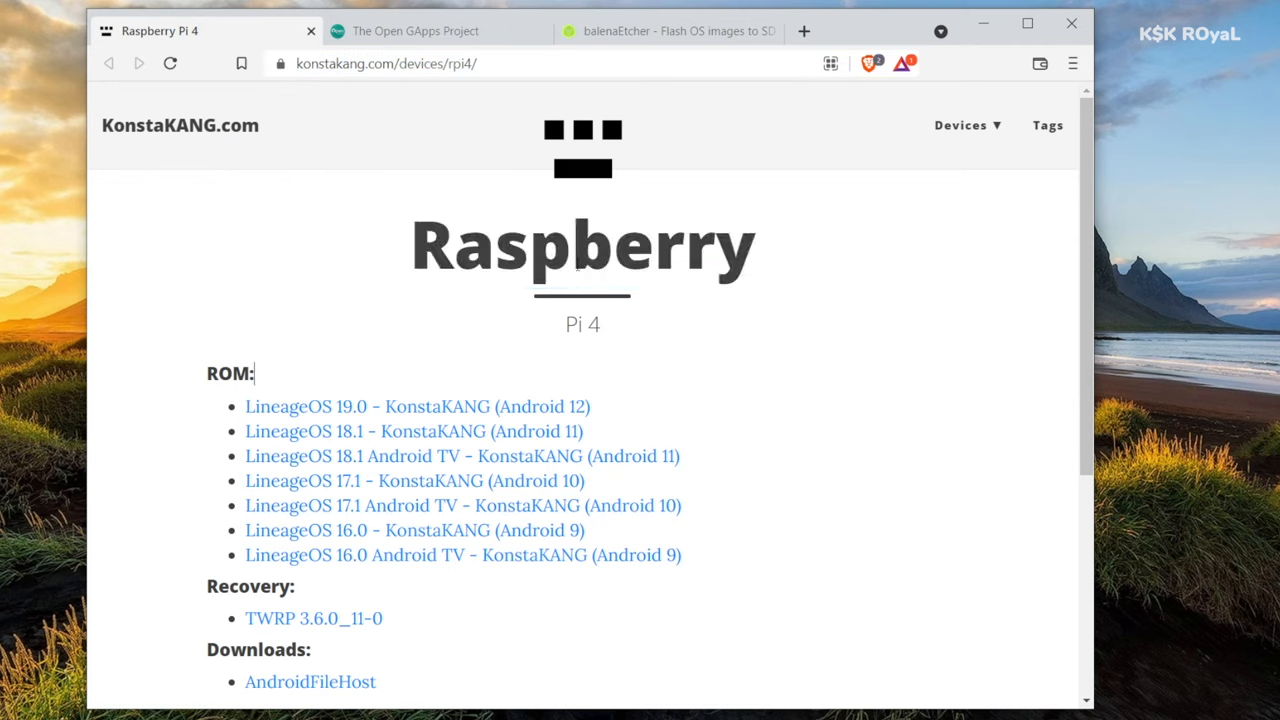
scroll(down, 3)
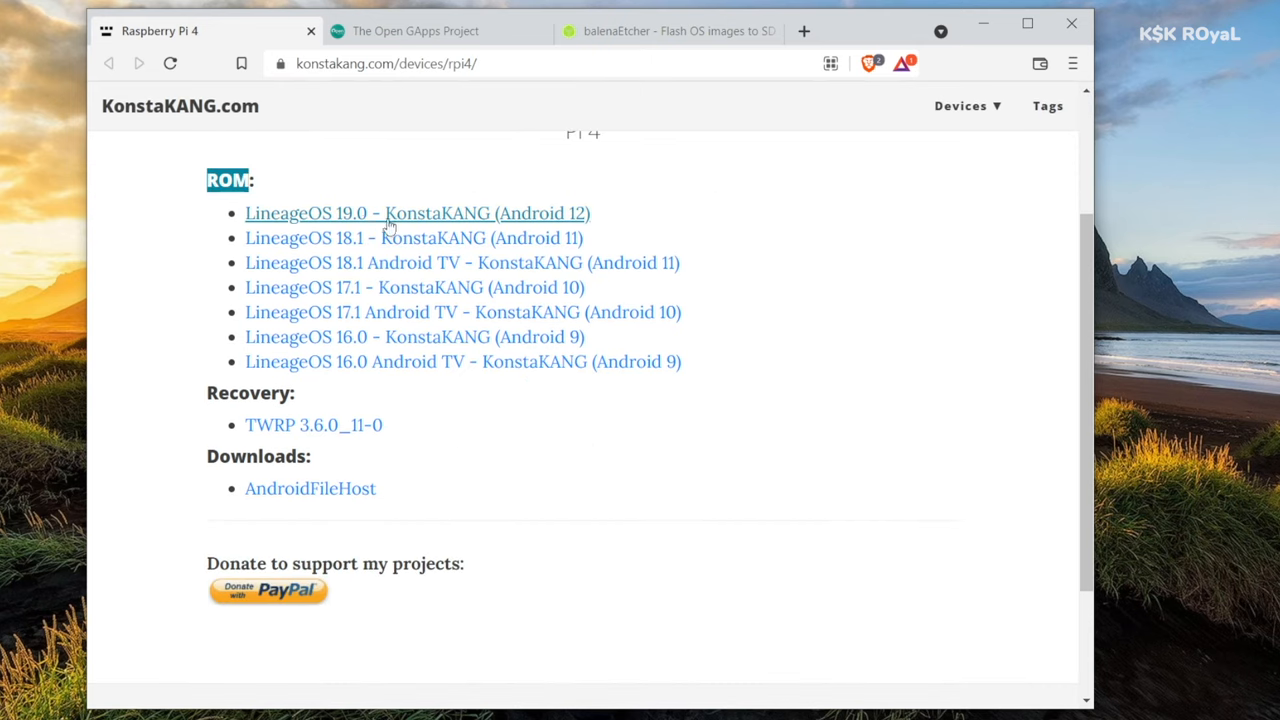
mouse_move(403, 312)
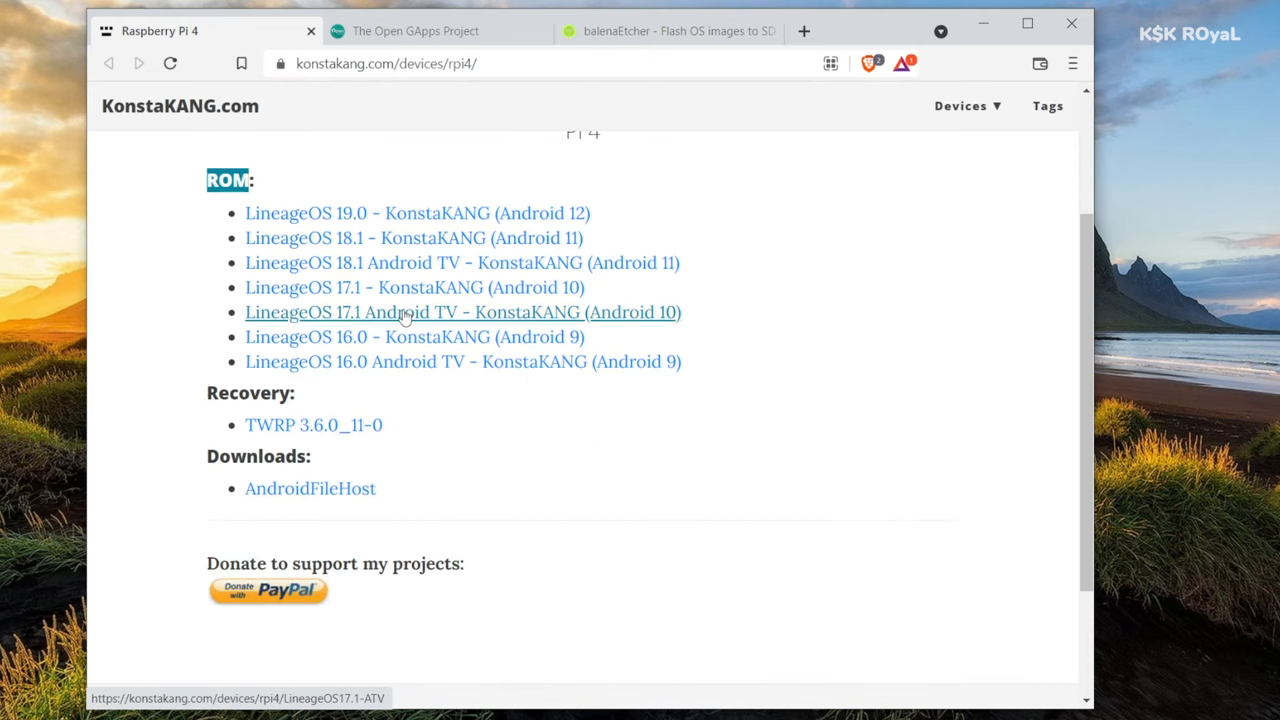
mouse_move(425, 268)
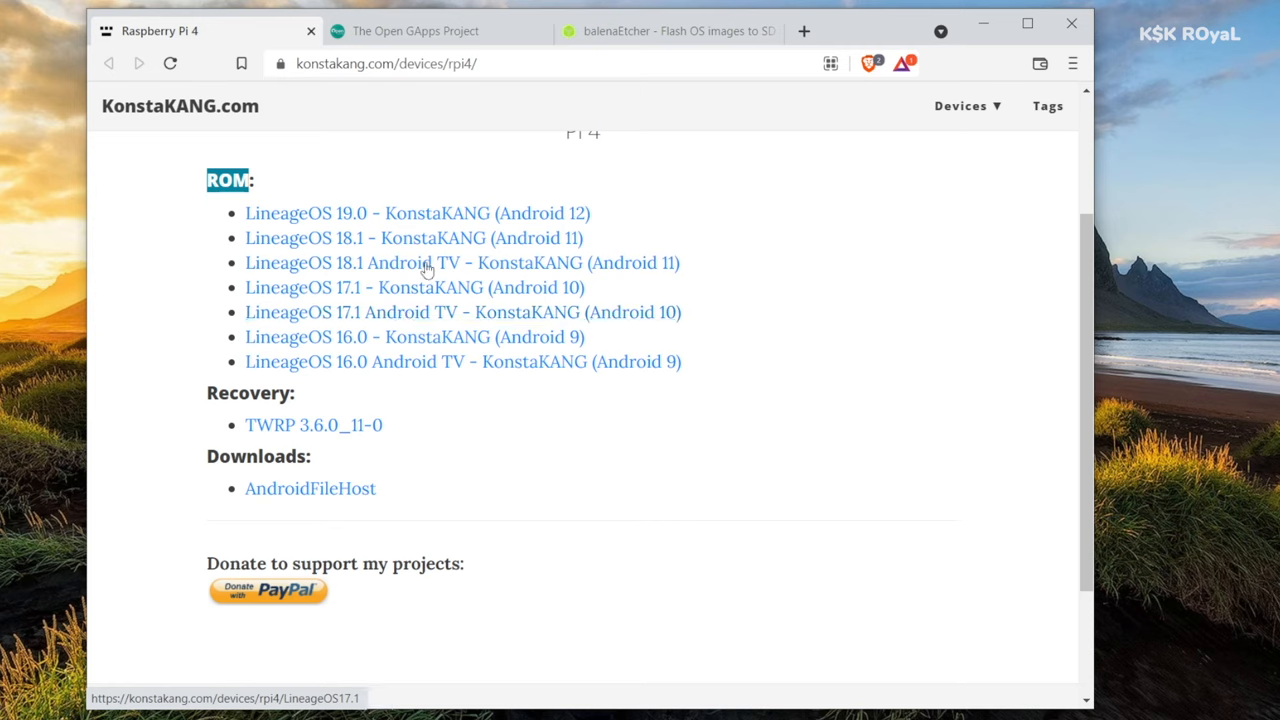
mouse_move(435, 311)
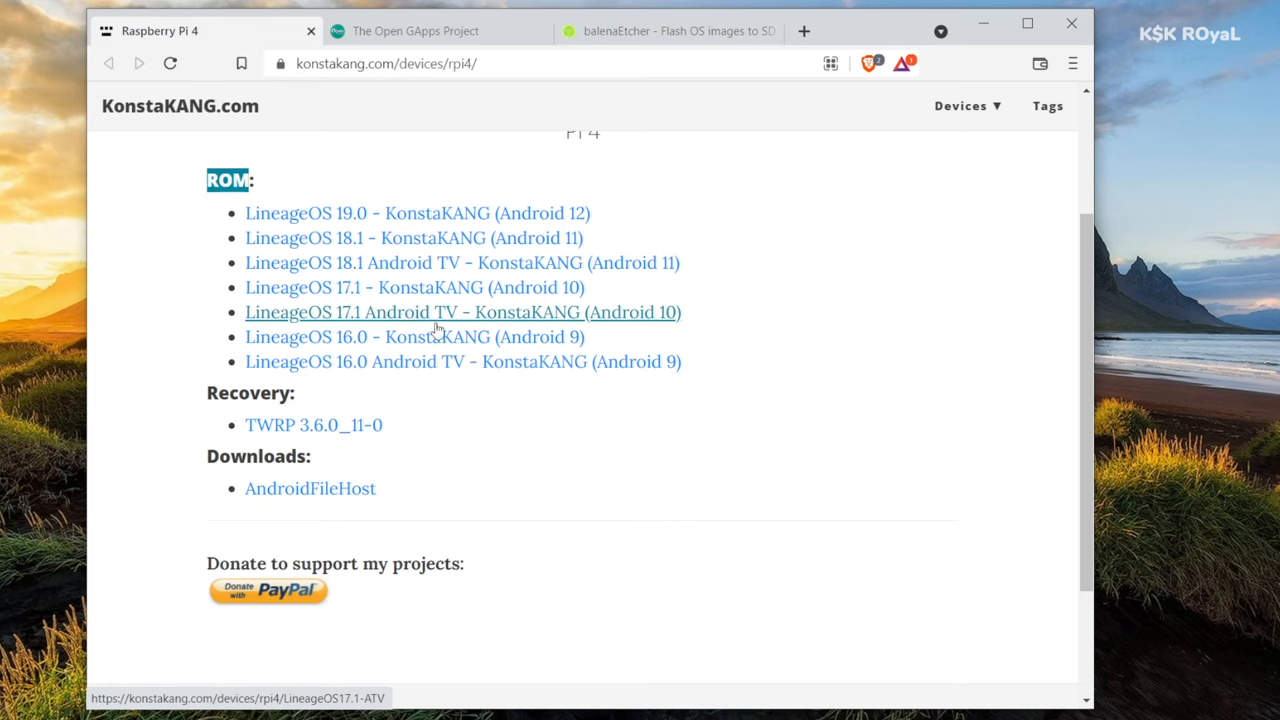
mouse_move(505, 318)
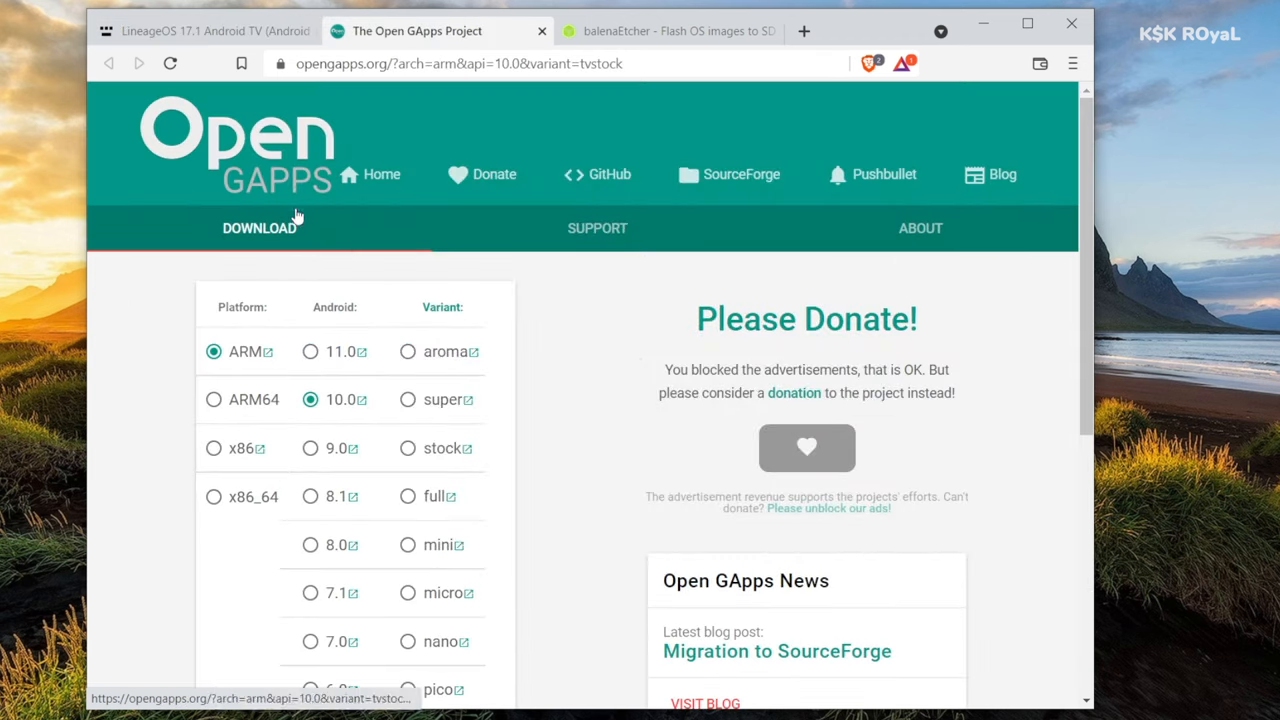
mouse_move(293, 380)
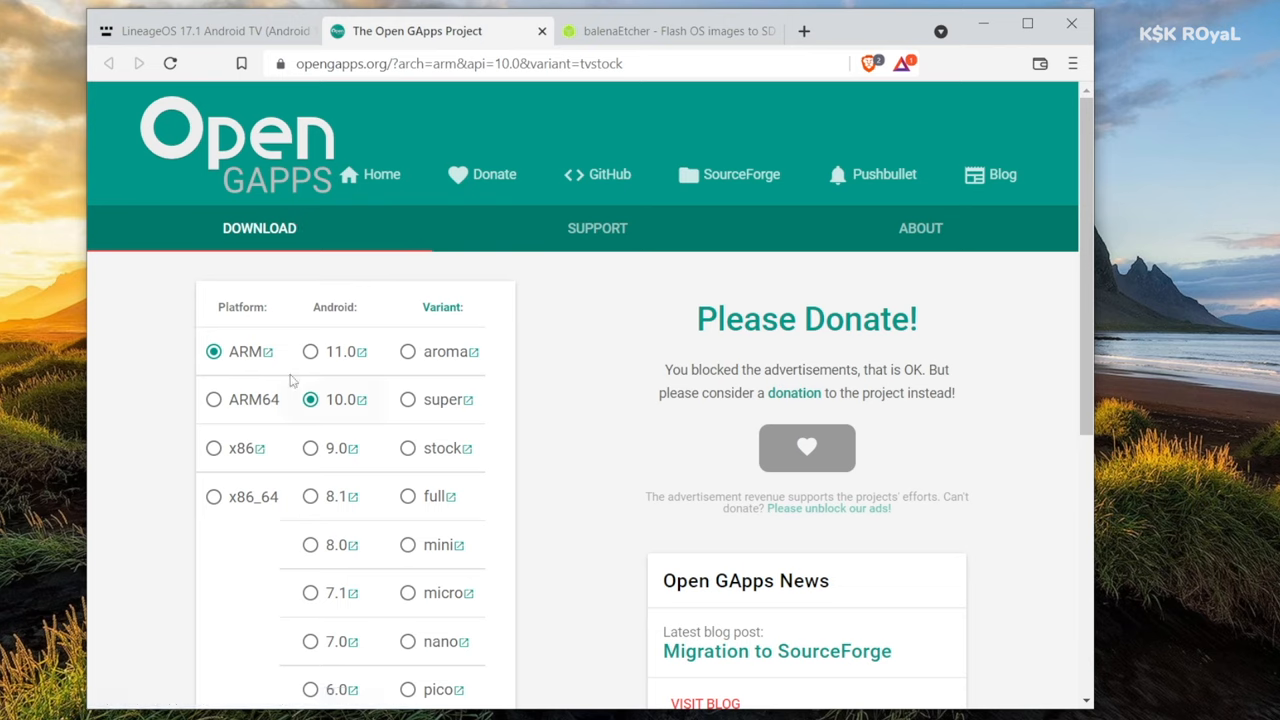
mouse_move(240, 351)
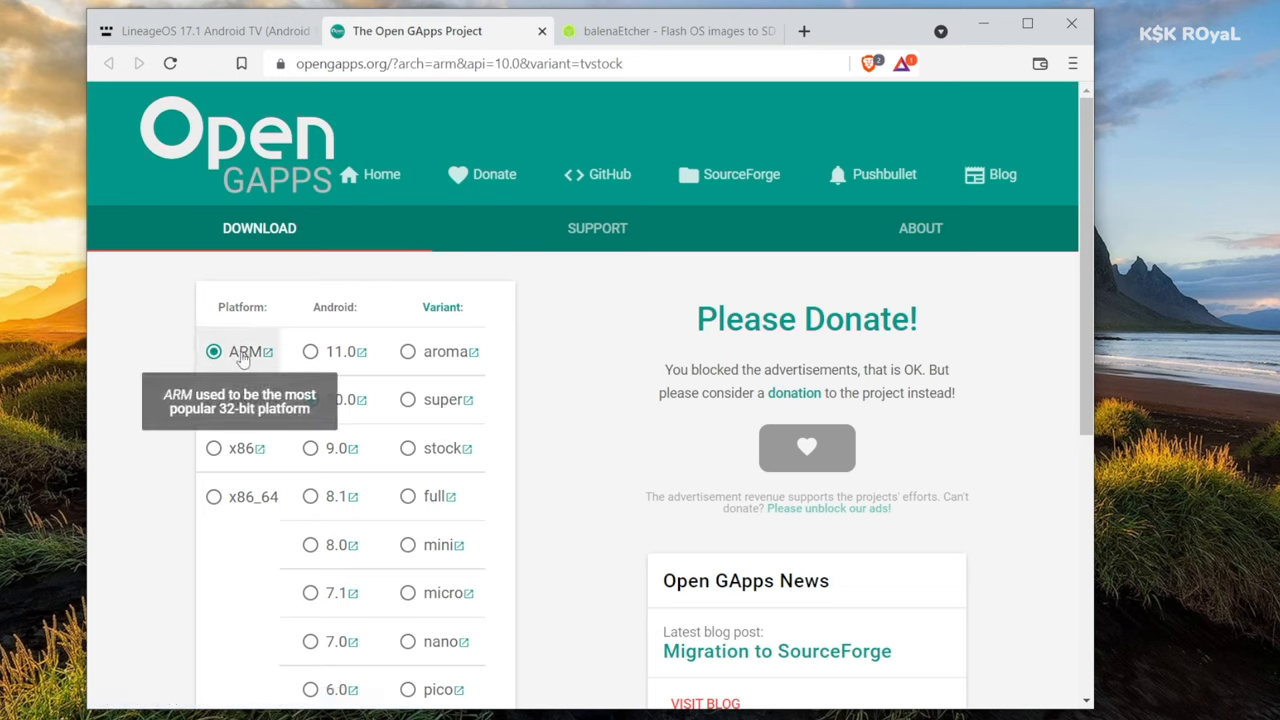
Select Android 10.0 on Open GApps and download the ARM tvstock package
click(310, 399)
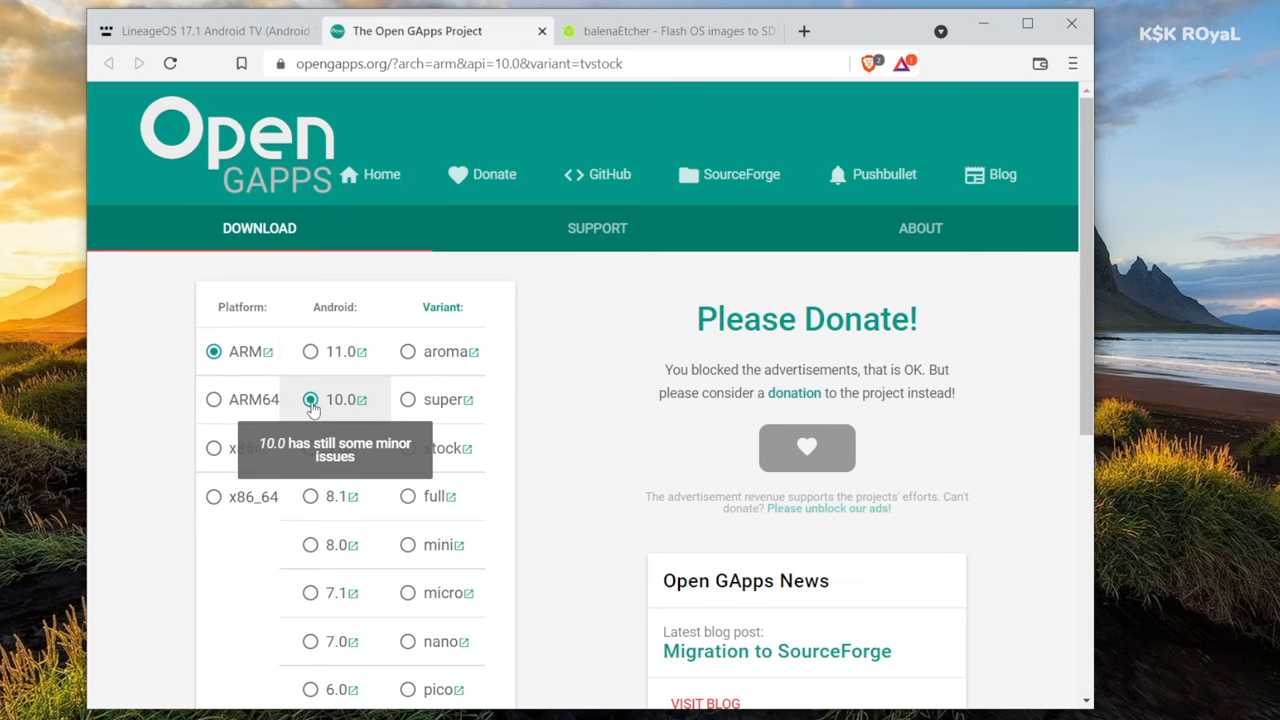
scroll(down, 3)
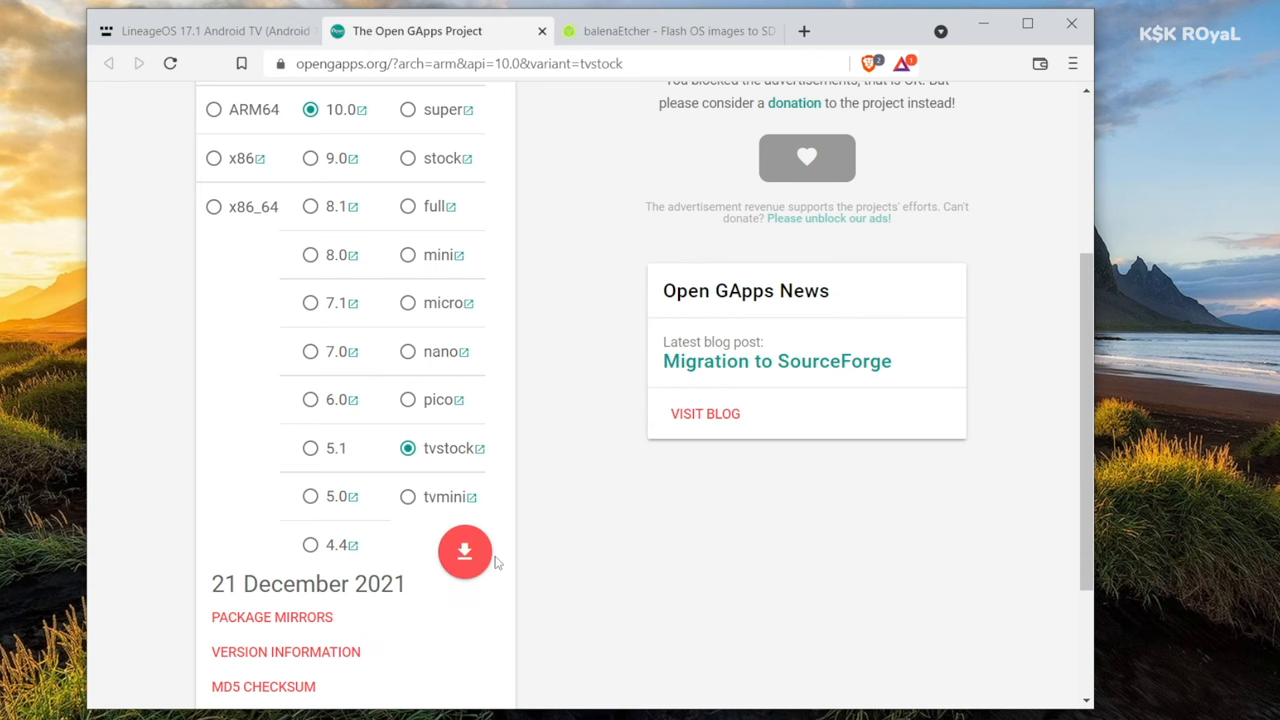
click(670, 31)
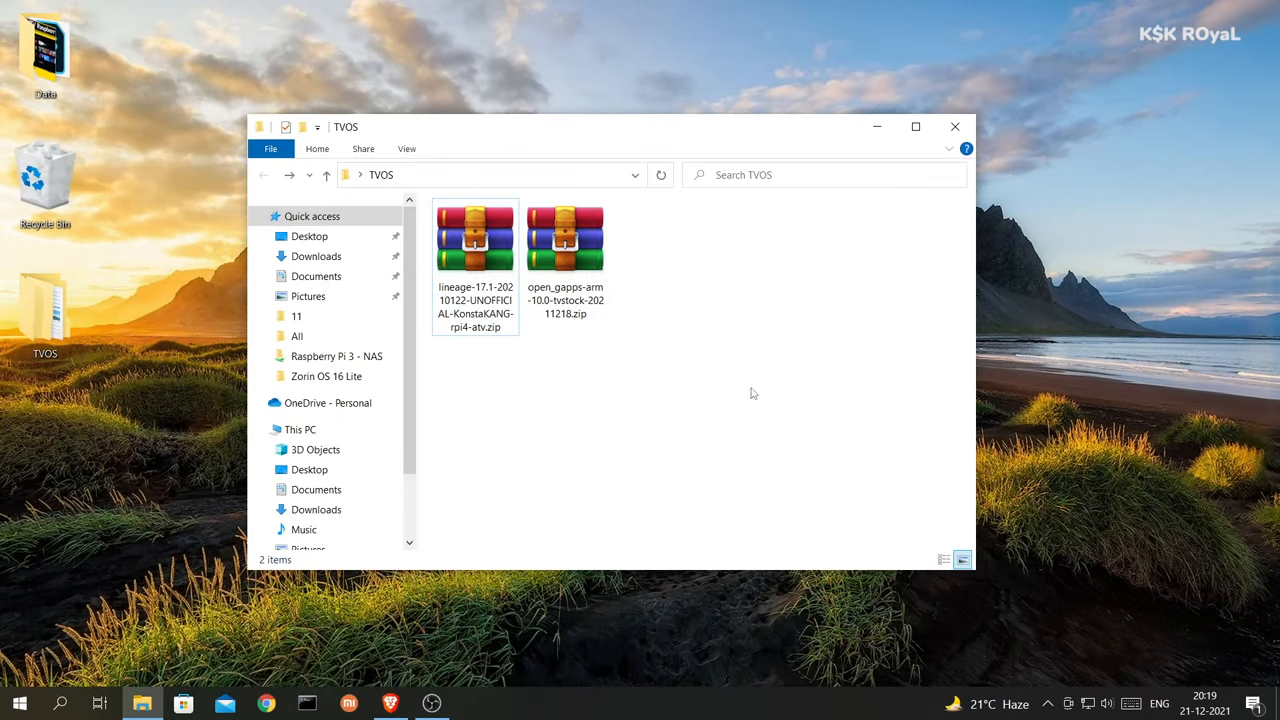
Select the LineageOS Android TV zip in TVOS and dismiss the drive F format prompt
click(475, 240)
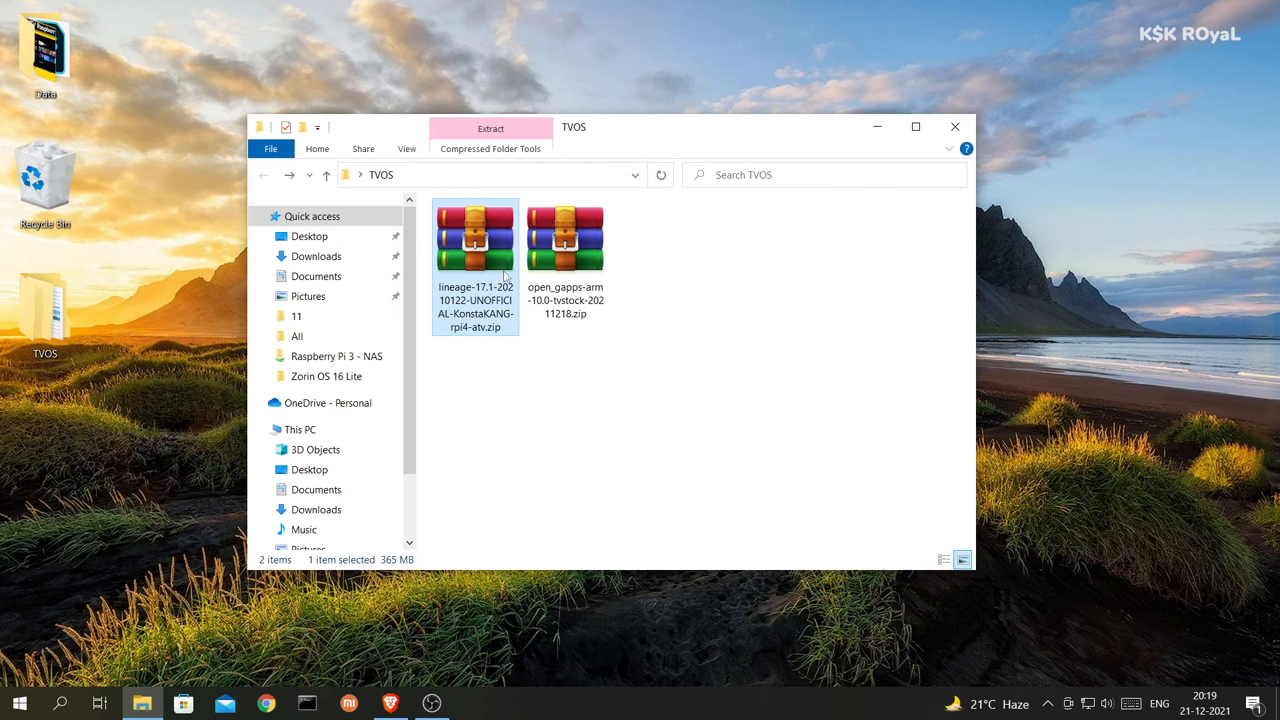
mouse_move(455, 257)
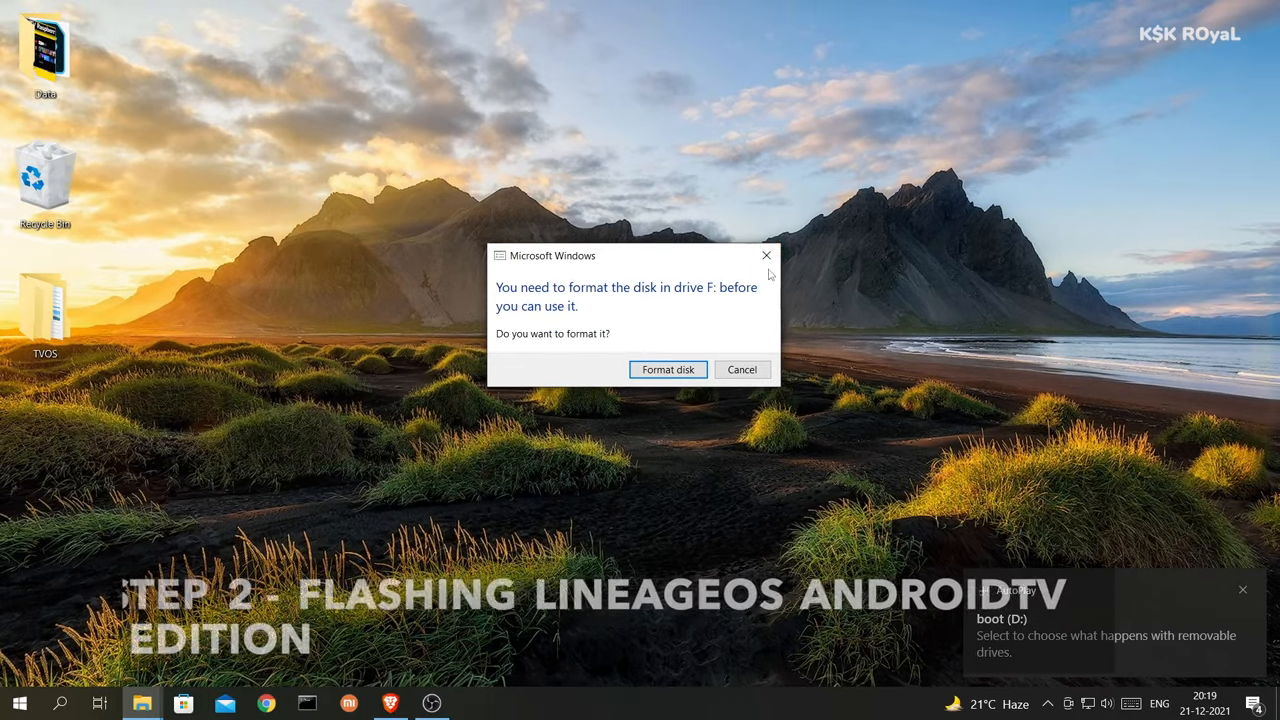
click(742, 369)
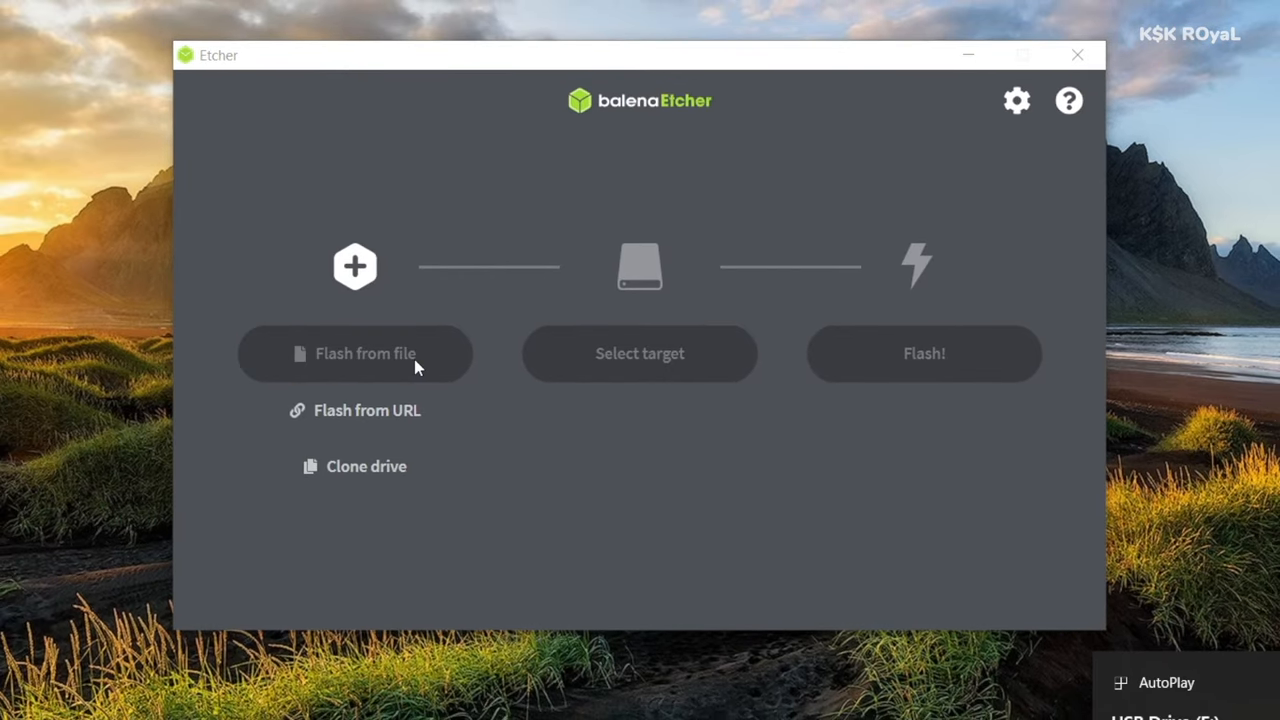
Load the 7.52 GB LineageOS zip from TVOS and target the 31.1 GB USB device
click(365, 353)
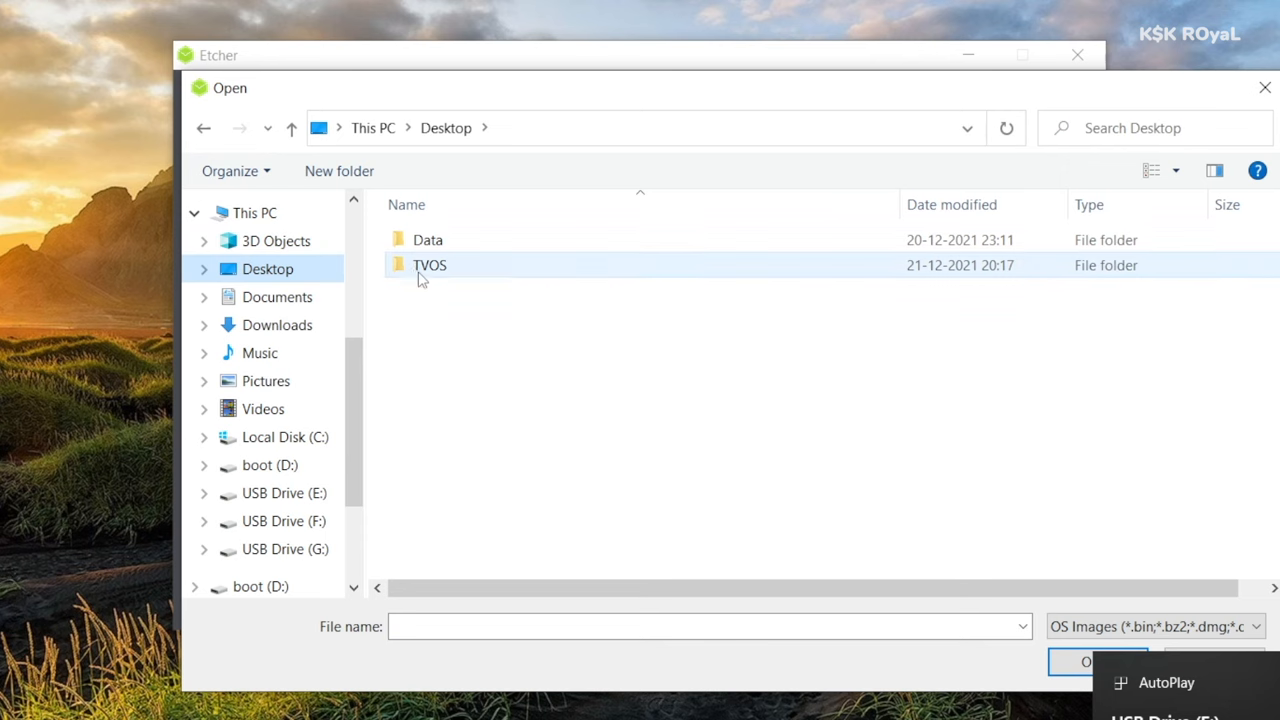
double_click(429, 264)
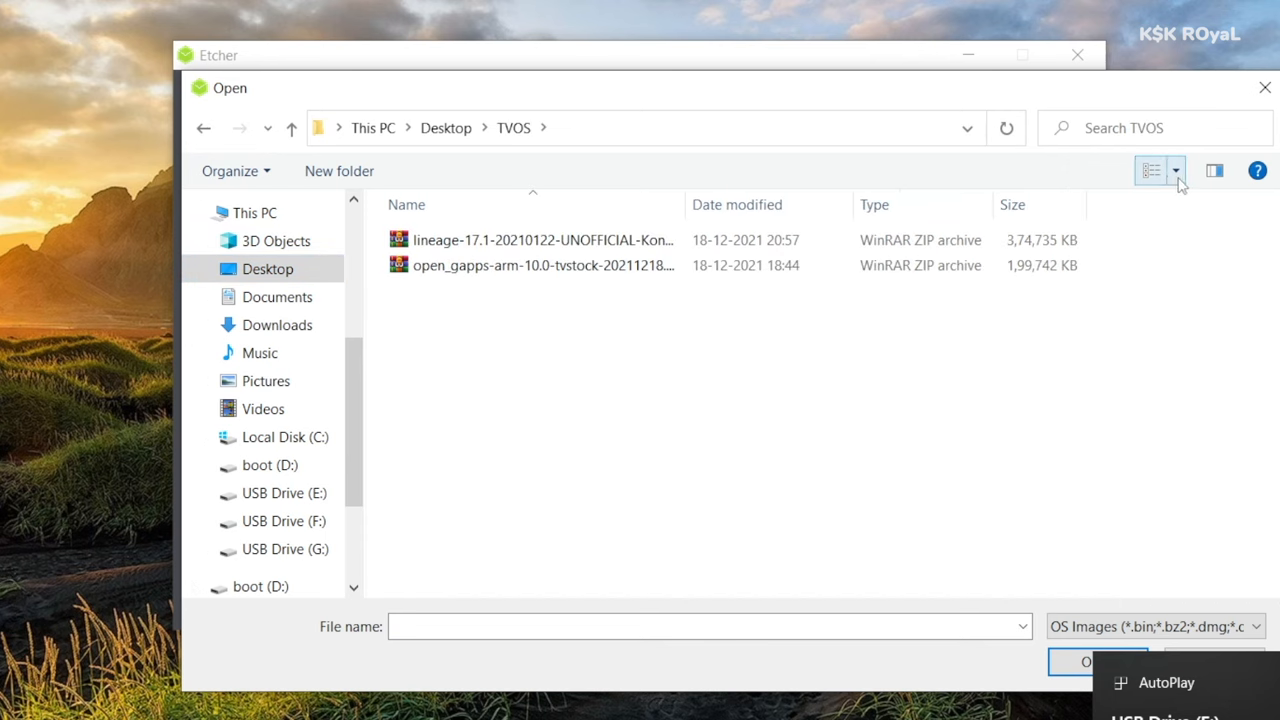
click(1176, 170)
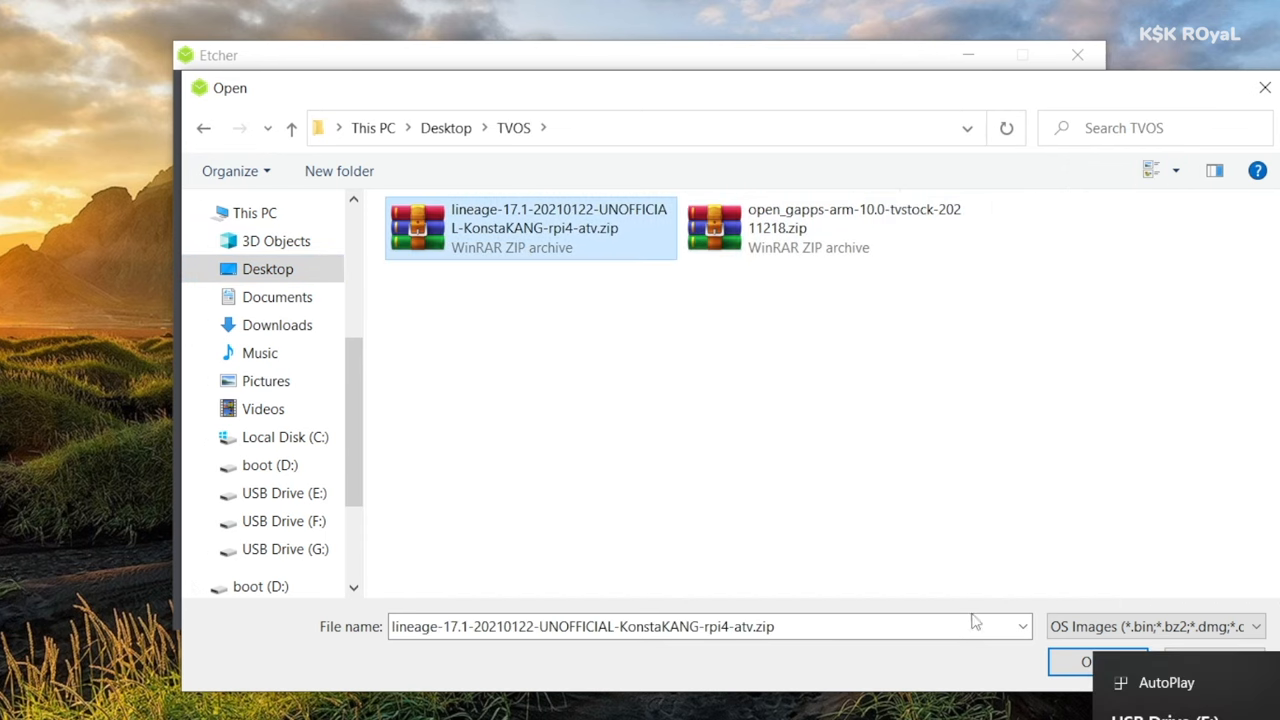
click(1098, 662)
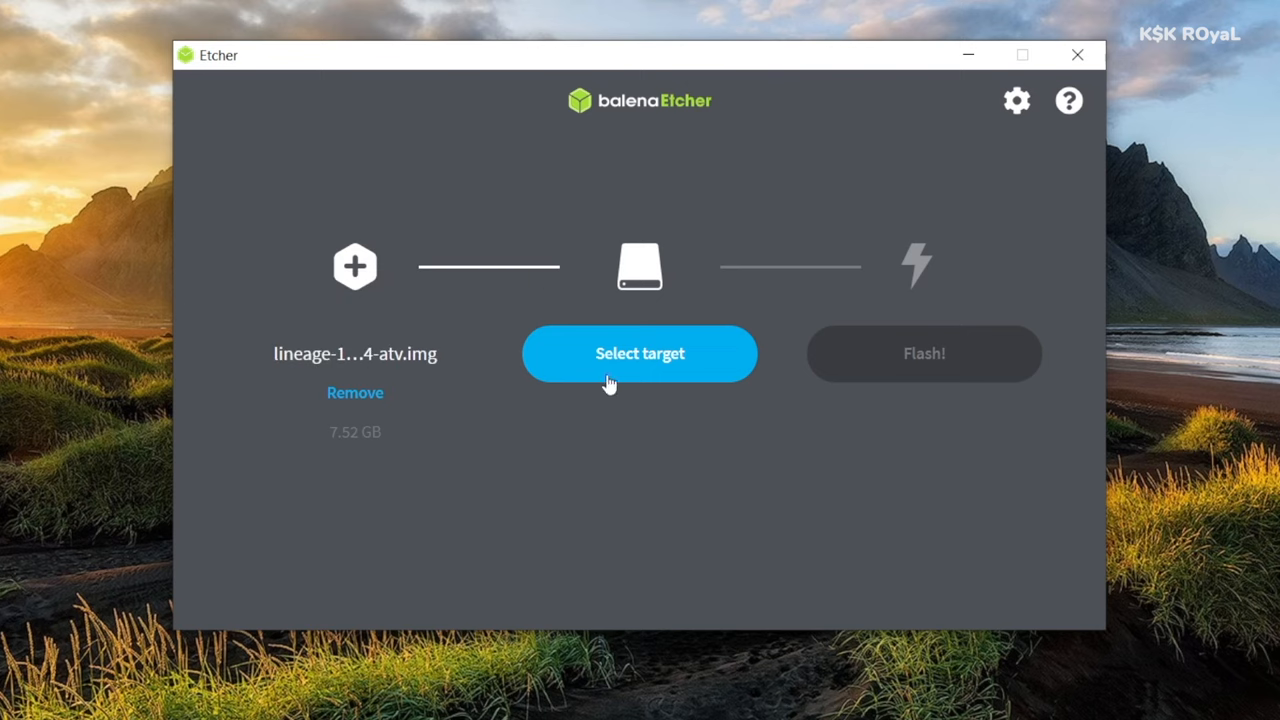
click(639, 353)
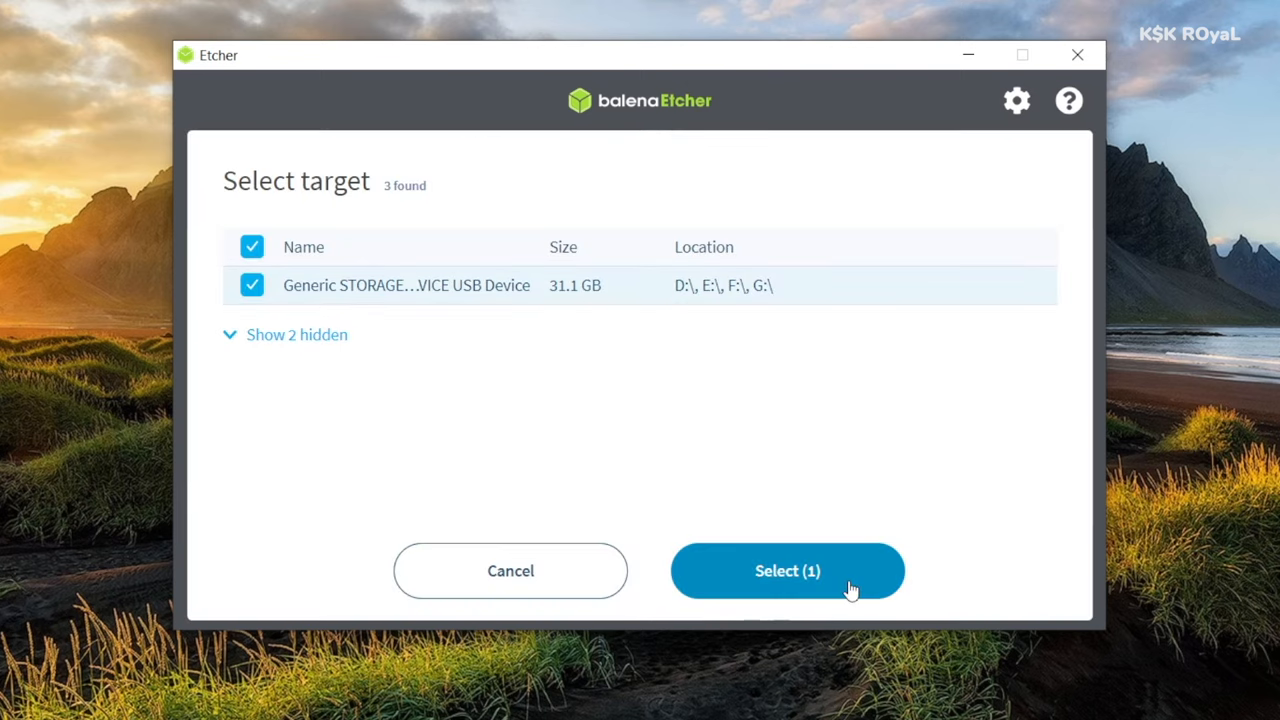
click(787, 570)
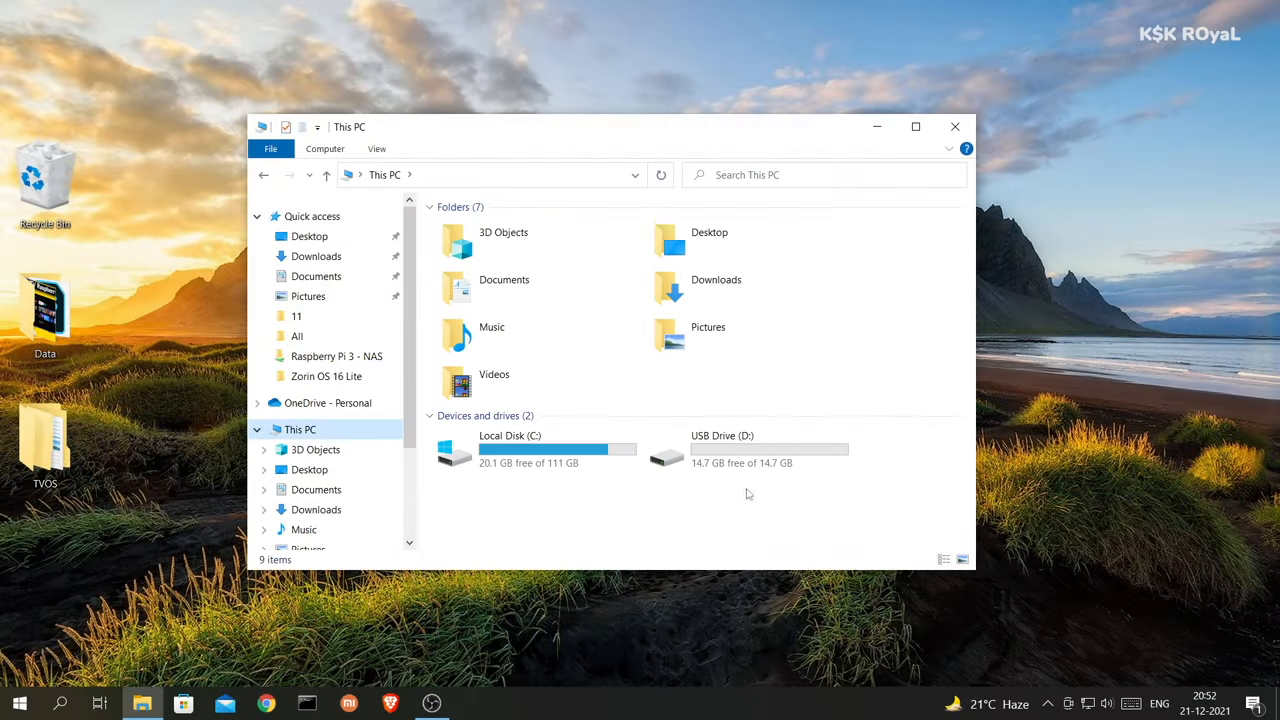
View and close the USB drive's properties
right_click(750, 450)
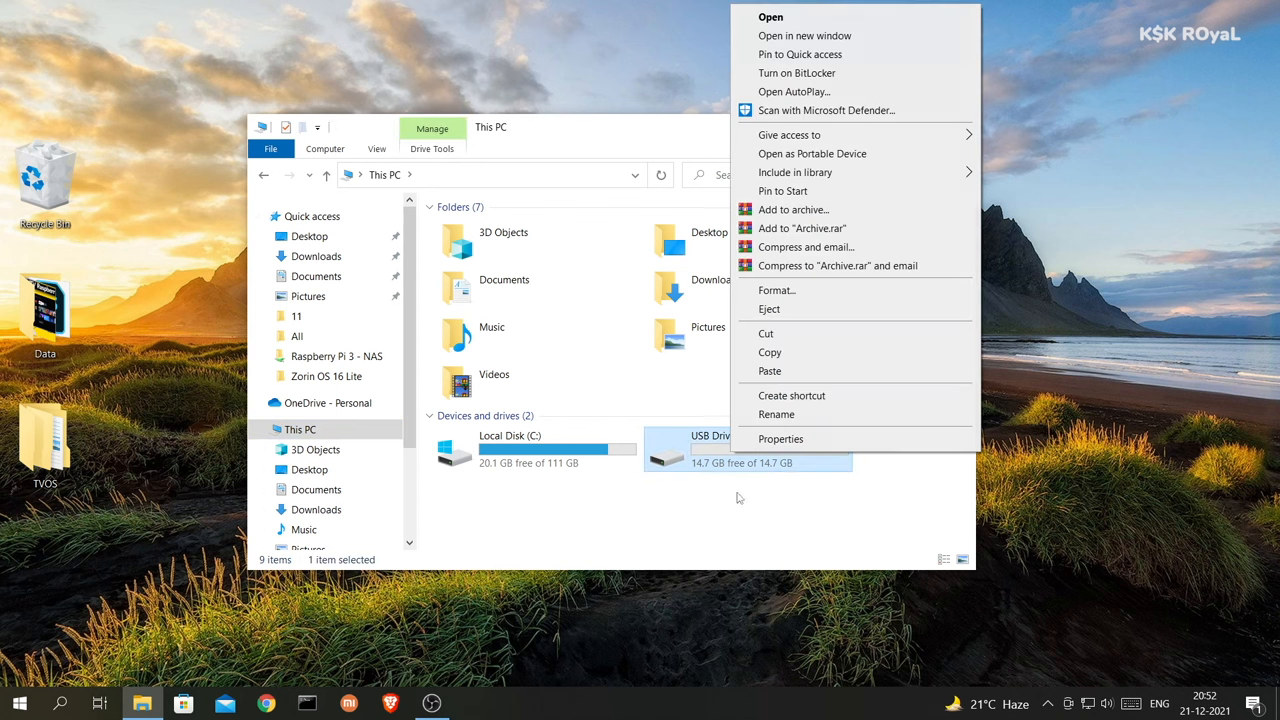
click(781, 438)
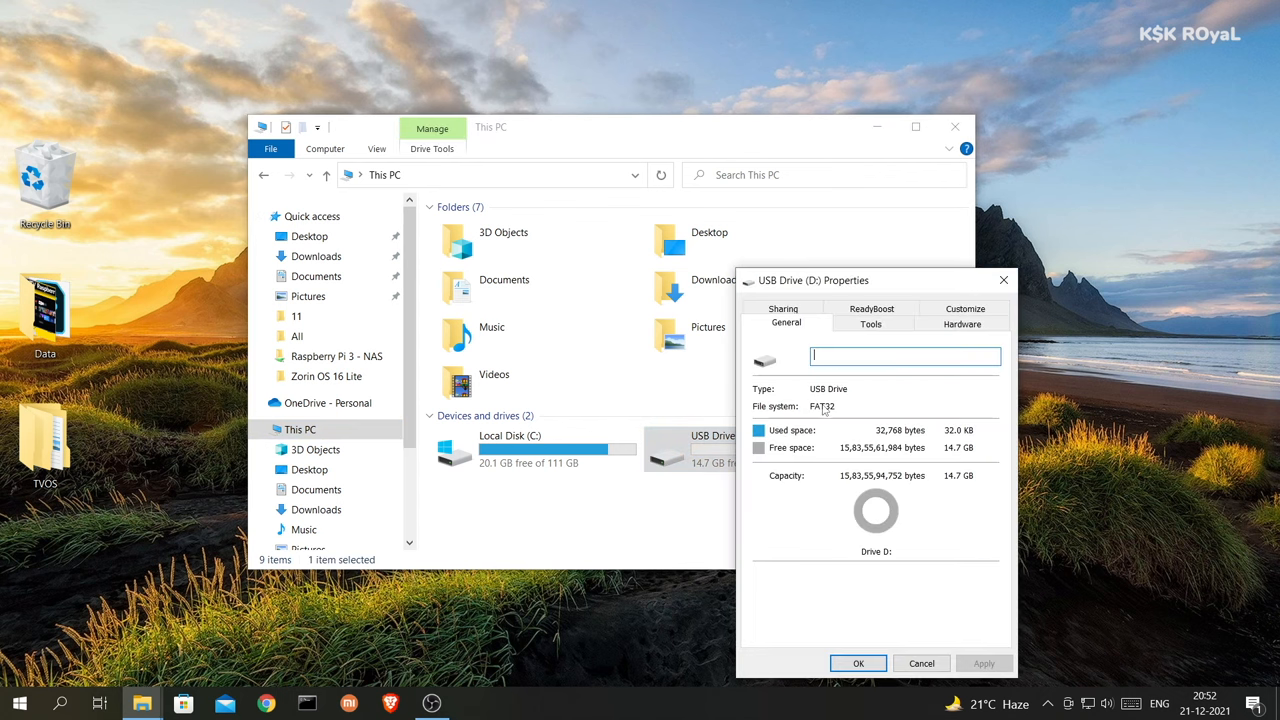
click(920, 663)
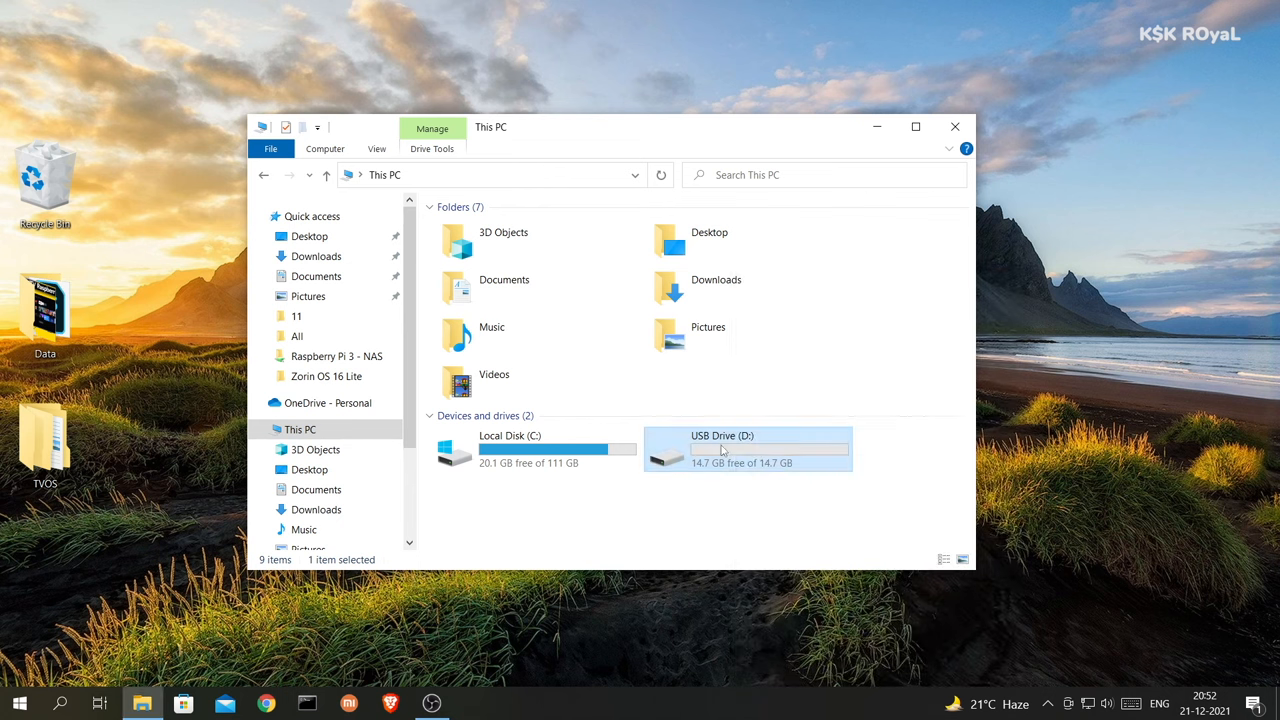
Paste the Open GApps zip into the empty USB Drive (D:) and close the window
double_click(747, 448)
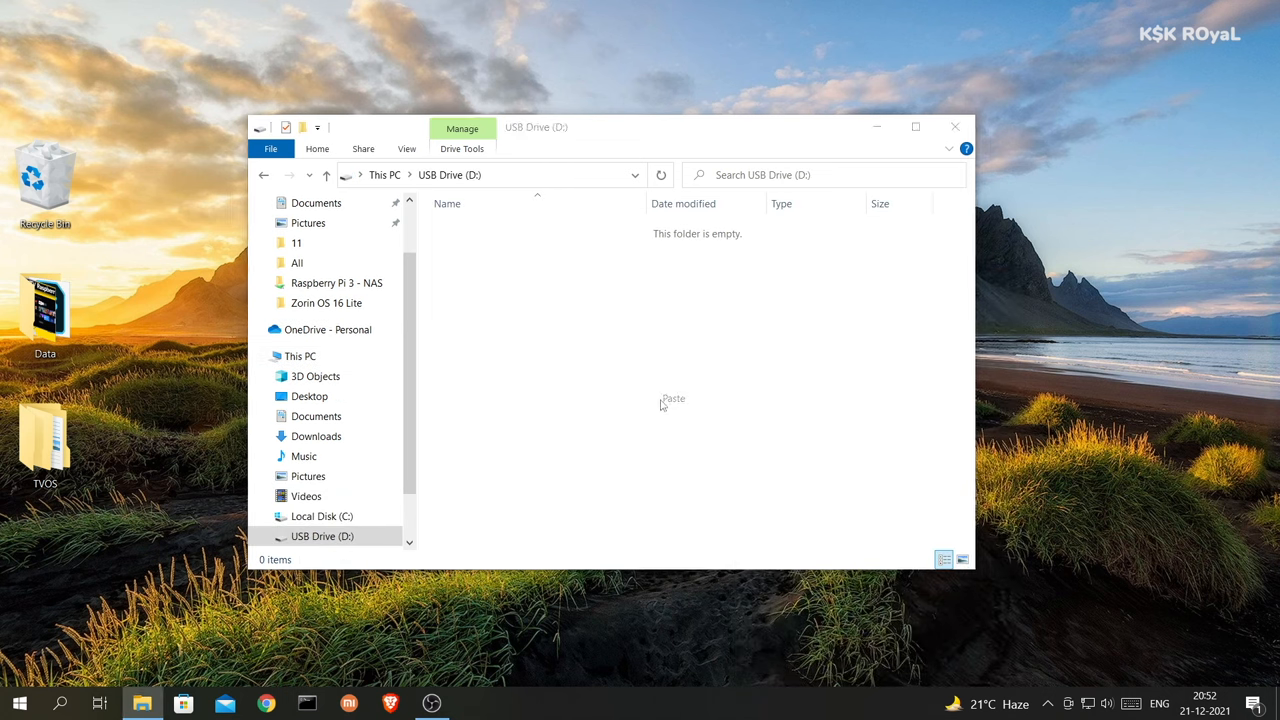
click(673, 398)
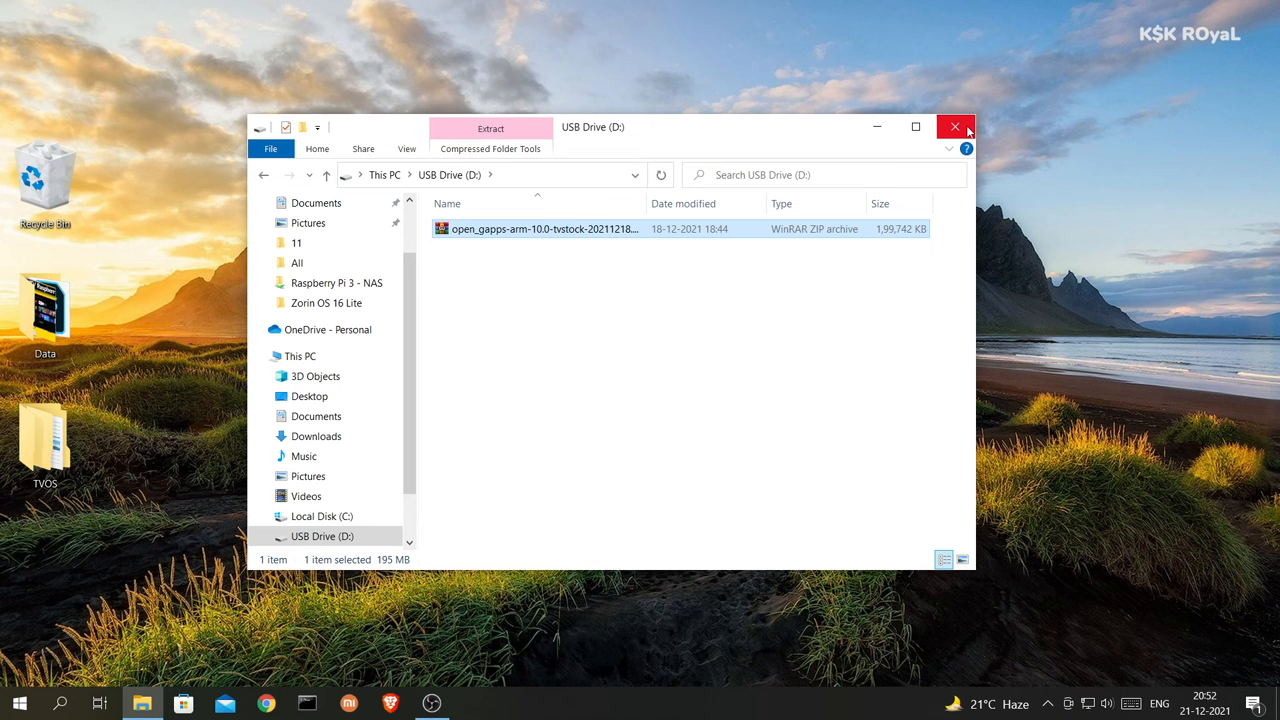
click(954, 127)
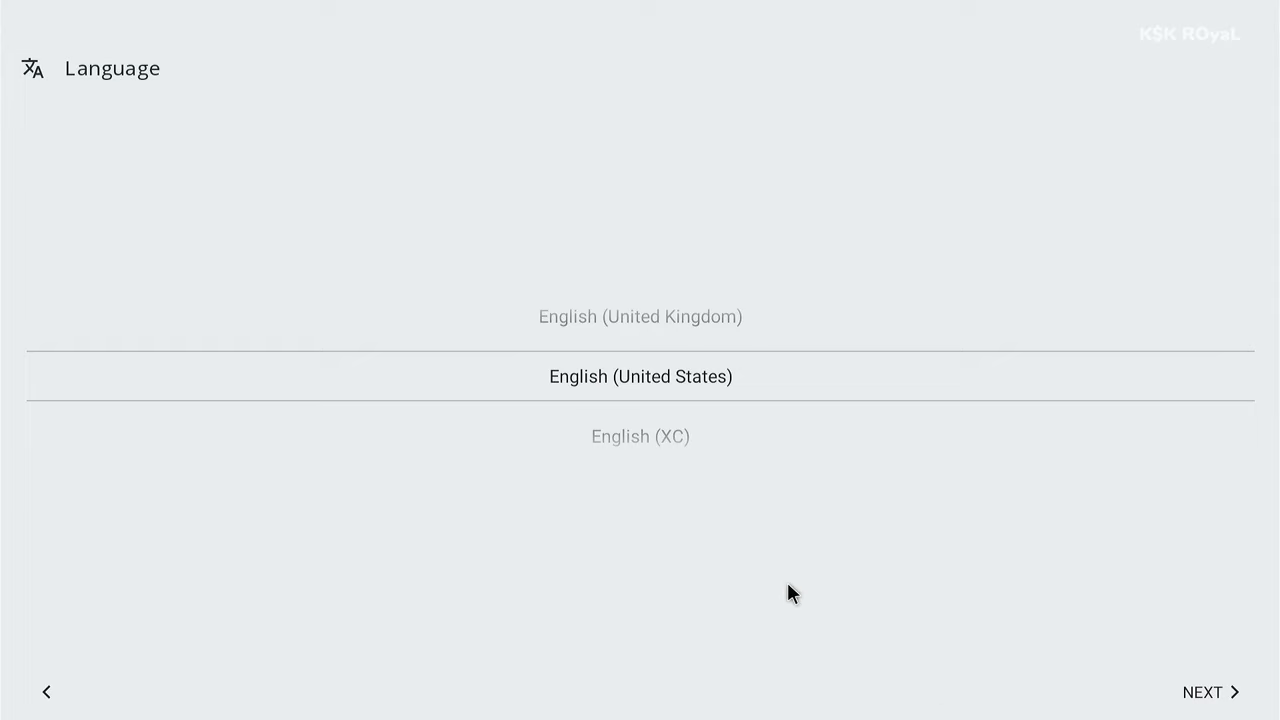
mouse_move(1203, 692)
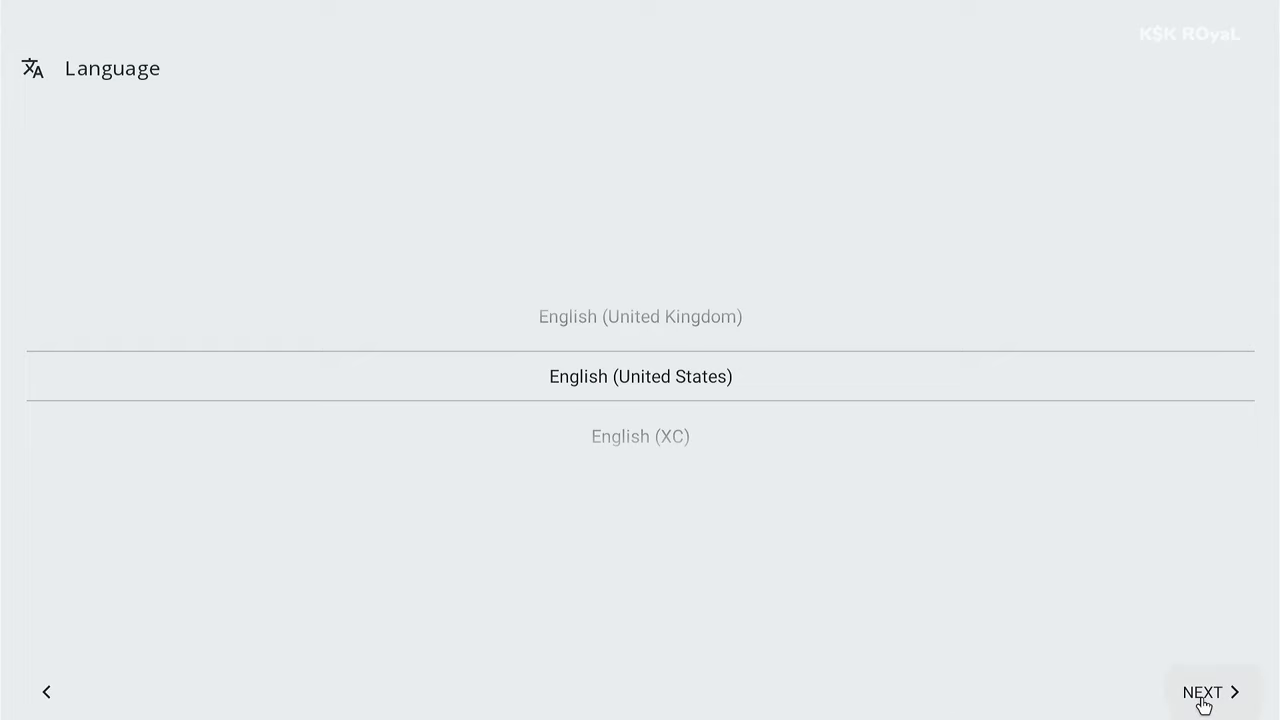
Accept English (United States), Kolkata time and LineageOS features; skip screen lock and restore
click(1210, 692)
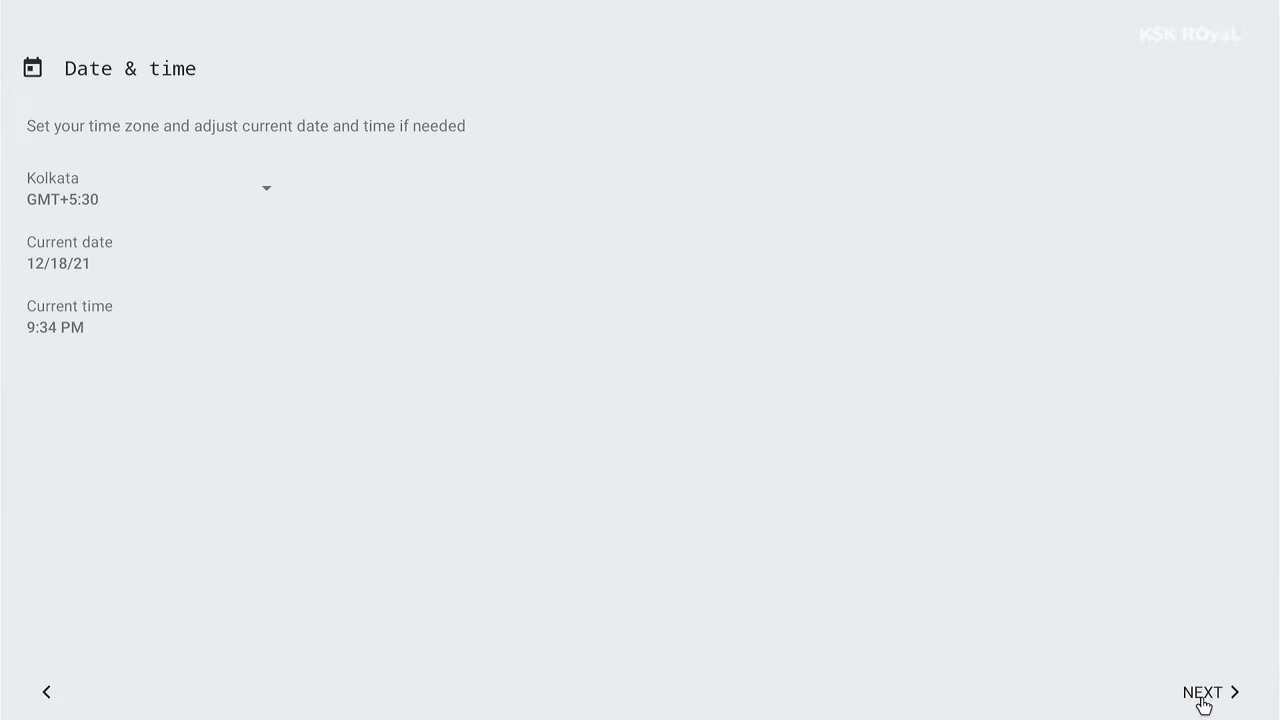
click(1202, 692)
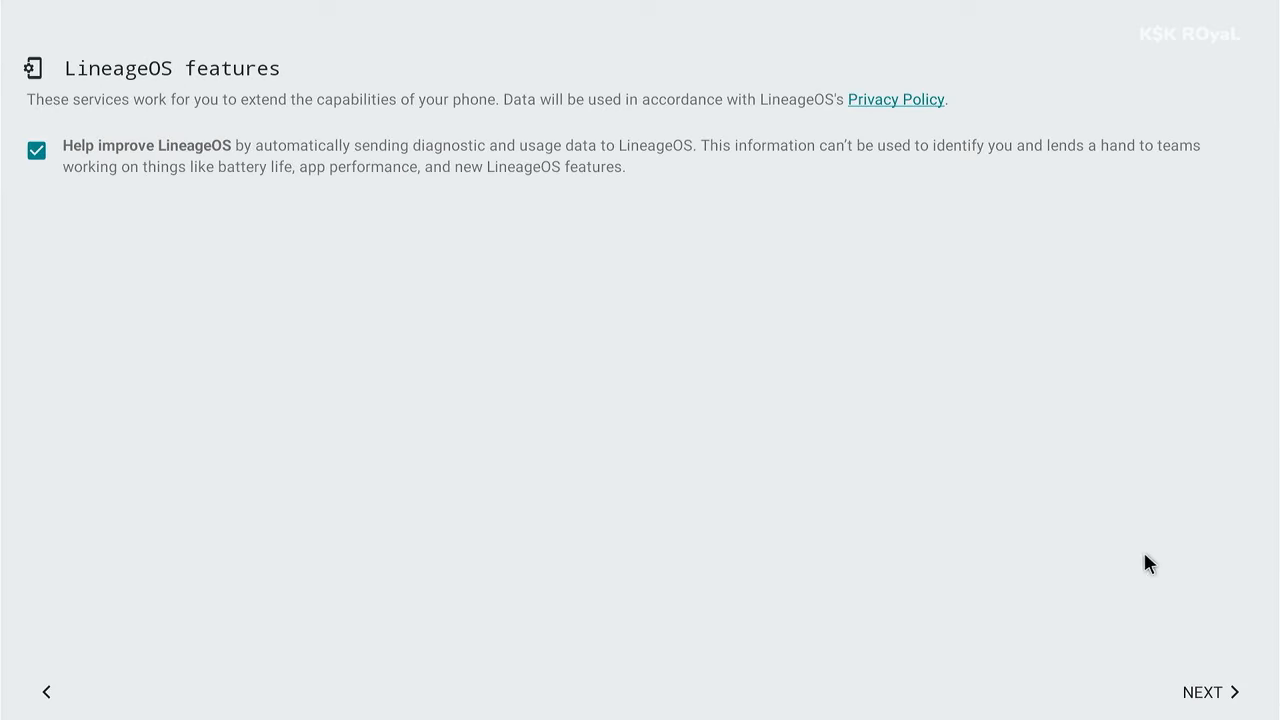
click(1203, 691)
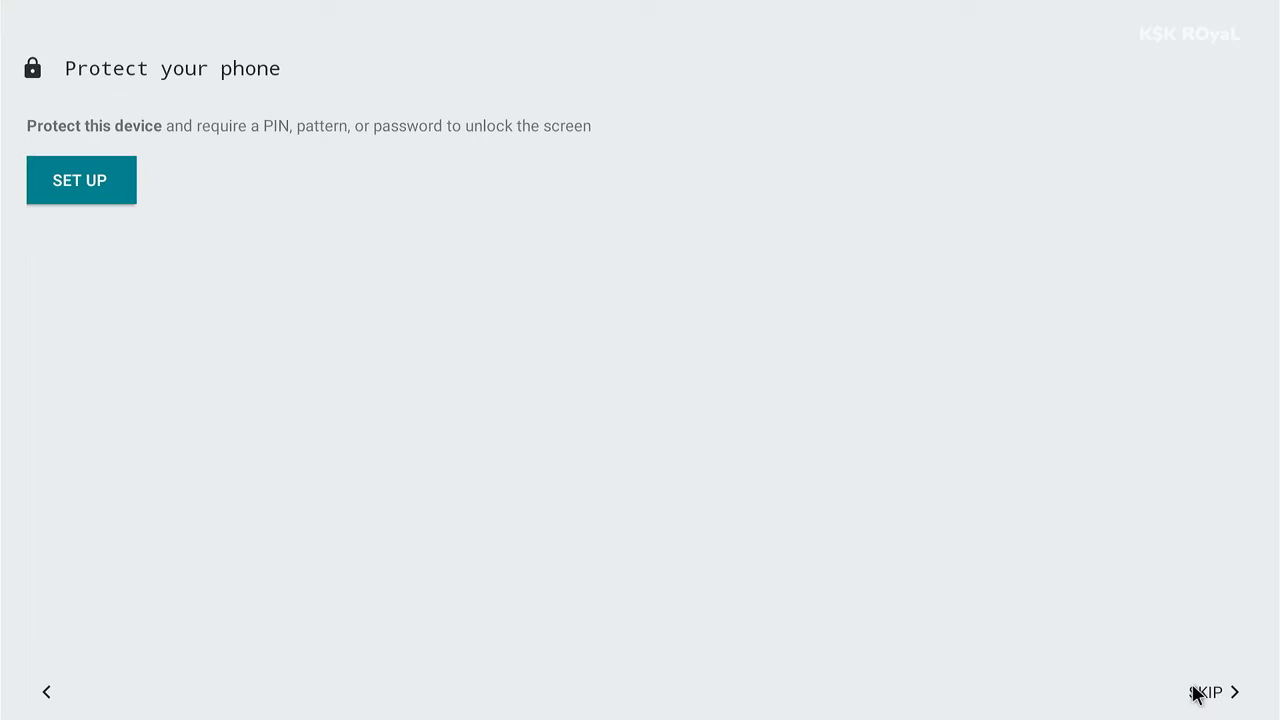
click(1207, 692)
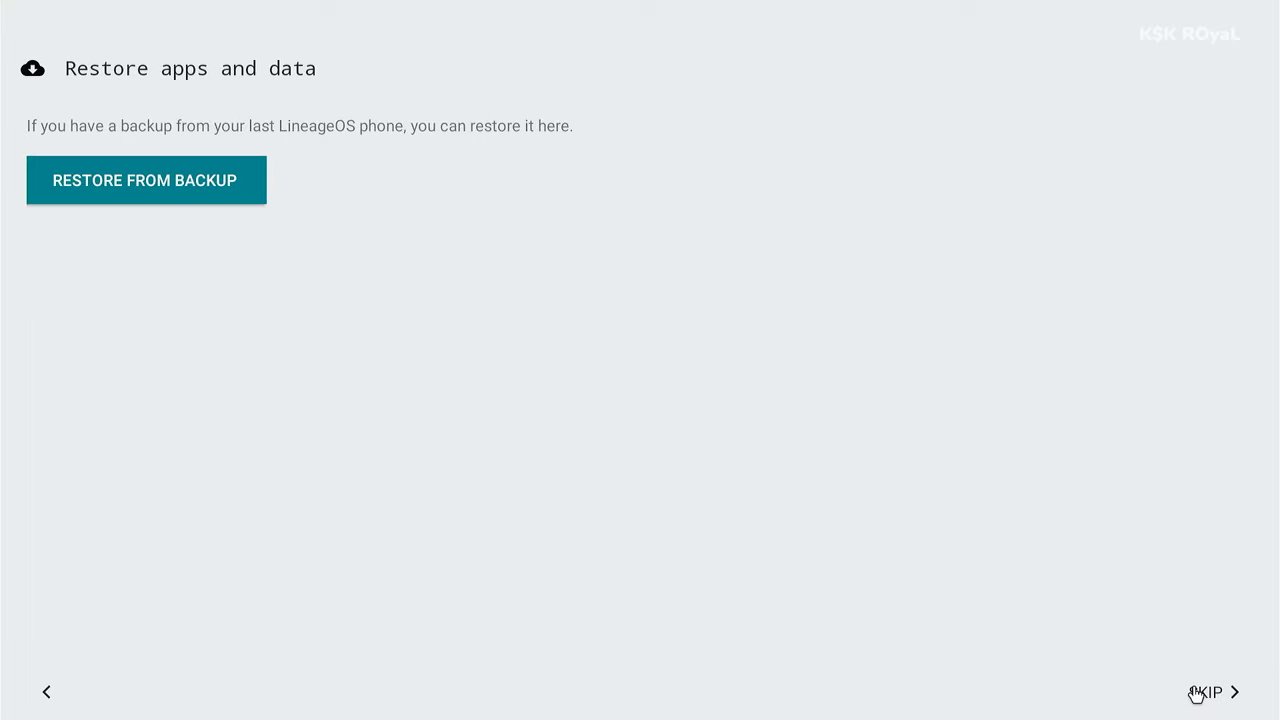
click(1210, 692)
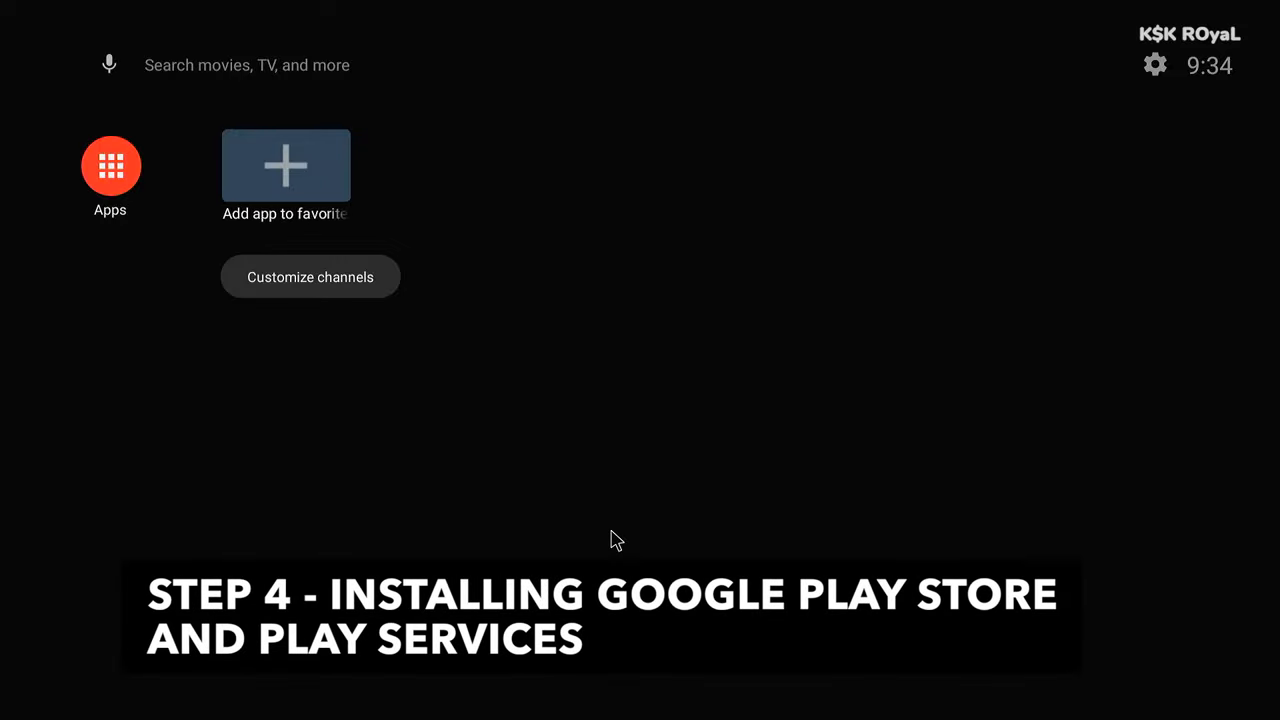
mouse_move(408, 250)
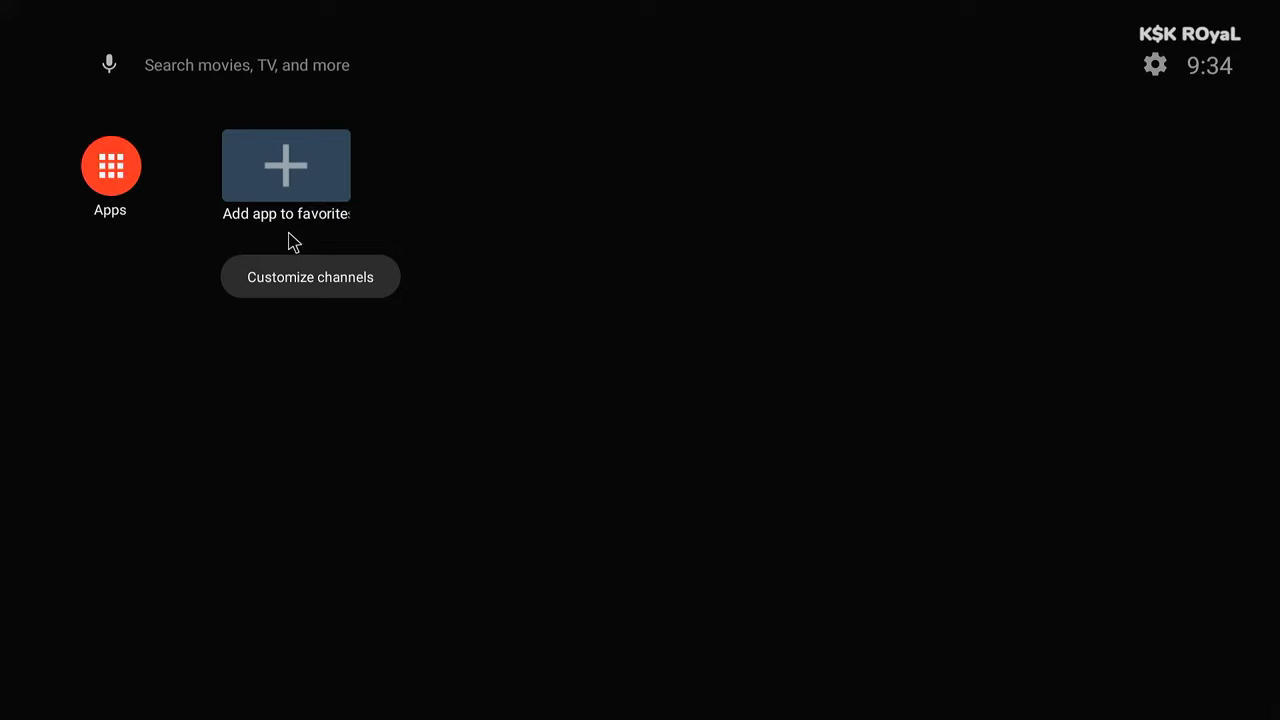
mouse_move(137, 181)
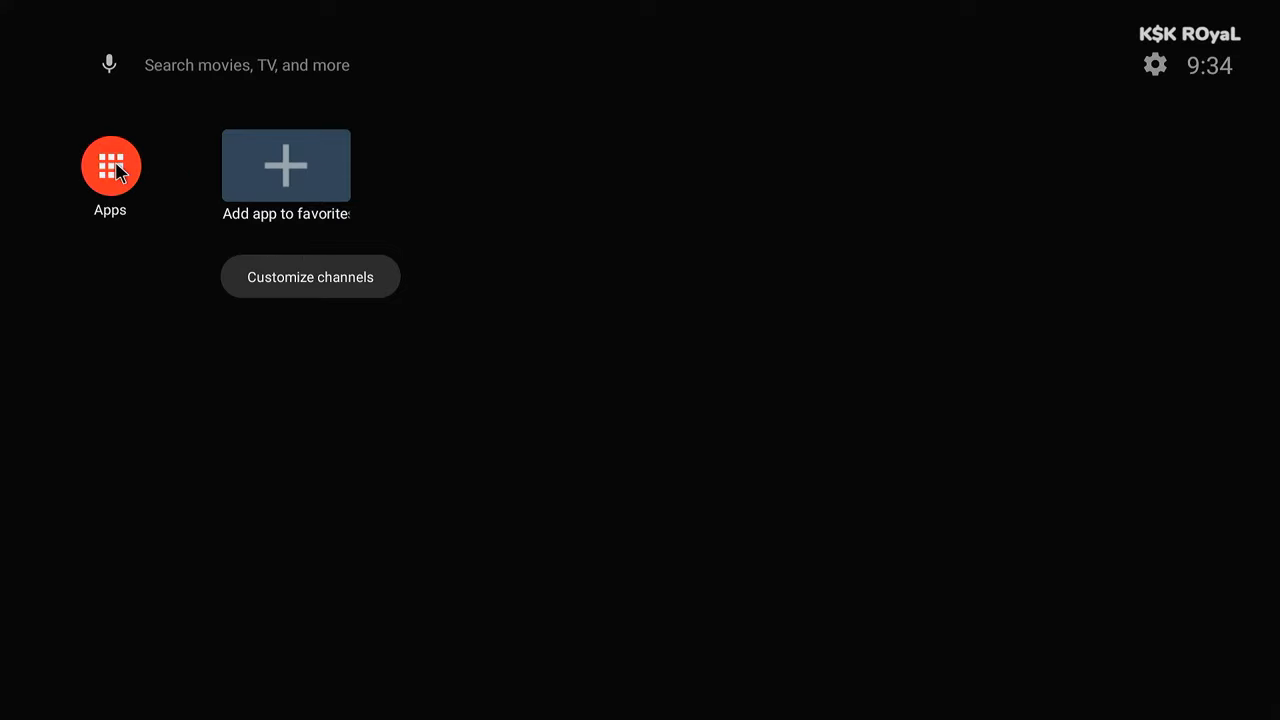
Open the Apps panel listing the single installed file manager app
click(110, 165)
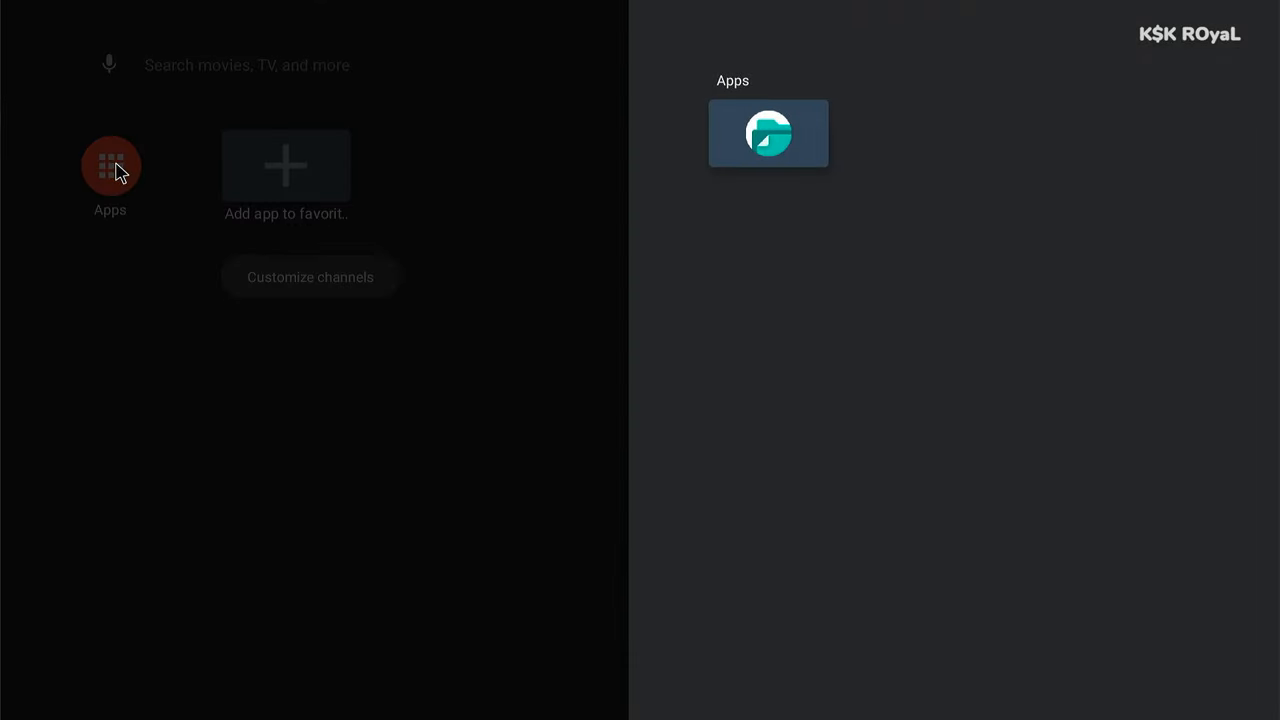
mouse_move(790, 267)
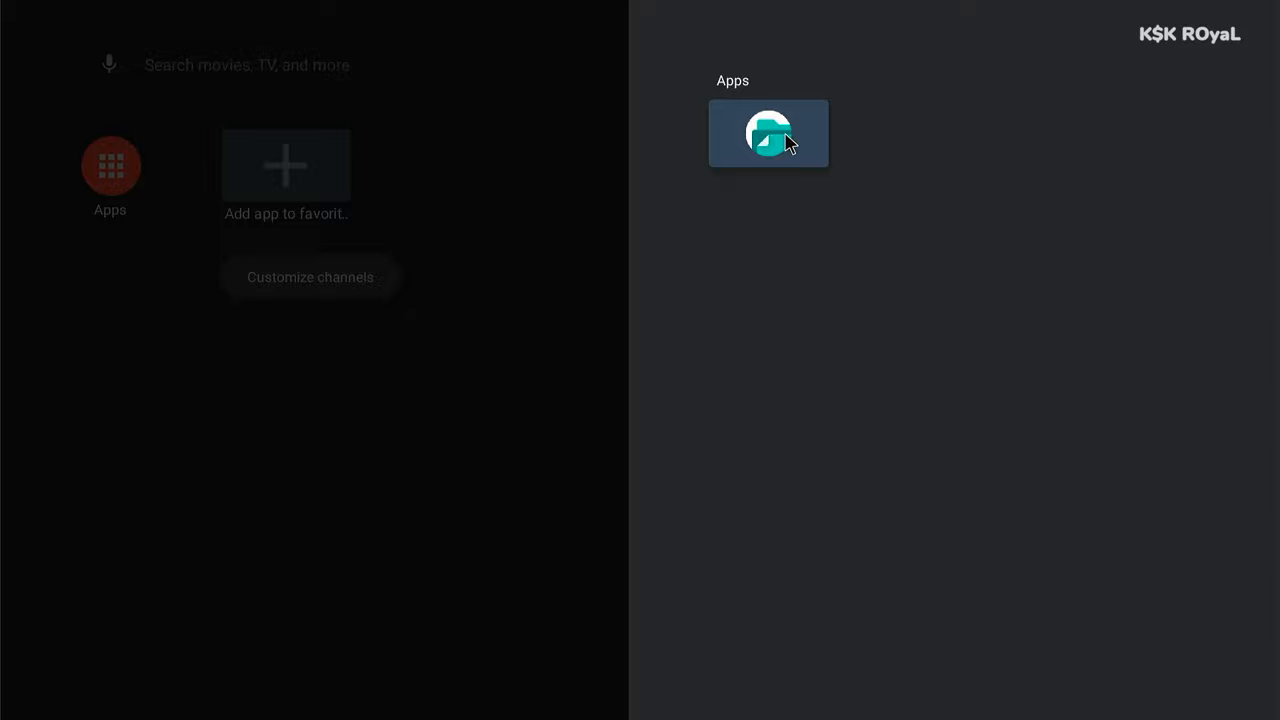
In Files, copy the open_gapps zip from USB into Raspberry Pi 4 internal storage
click(768, 133)
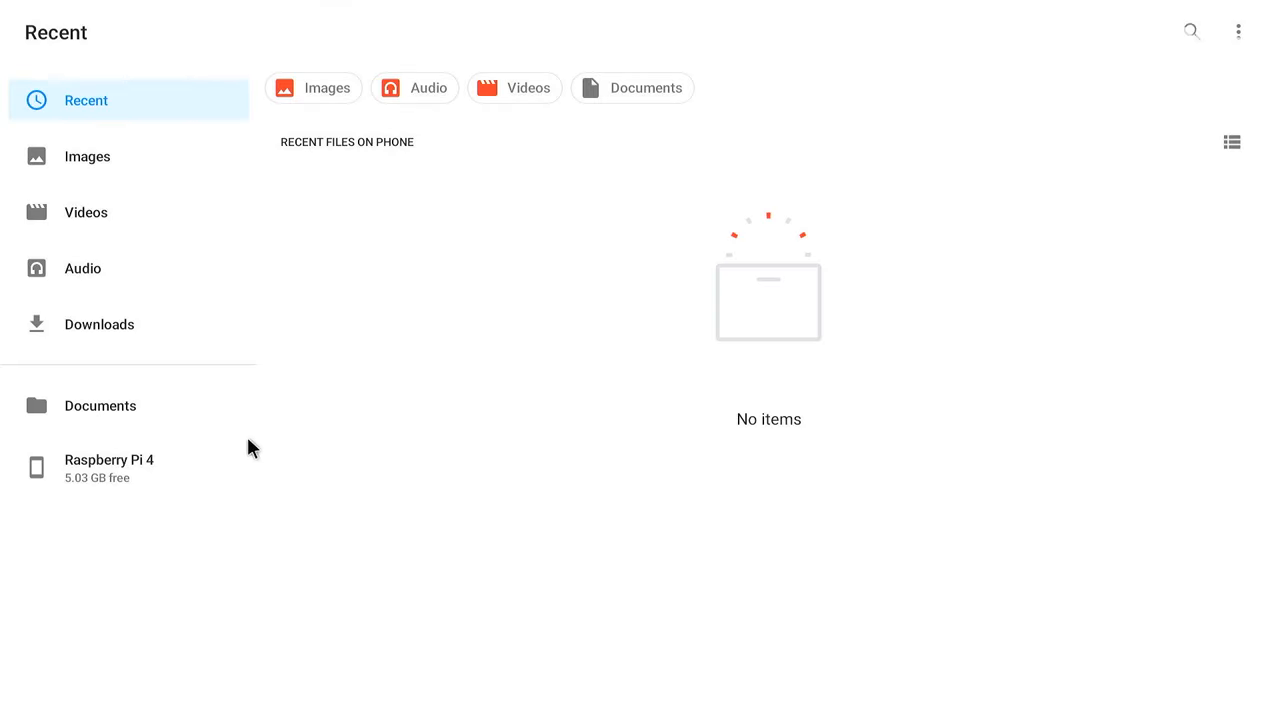
mouse_move(85, 358)
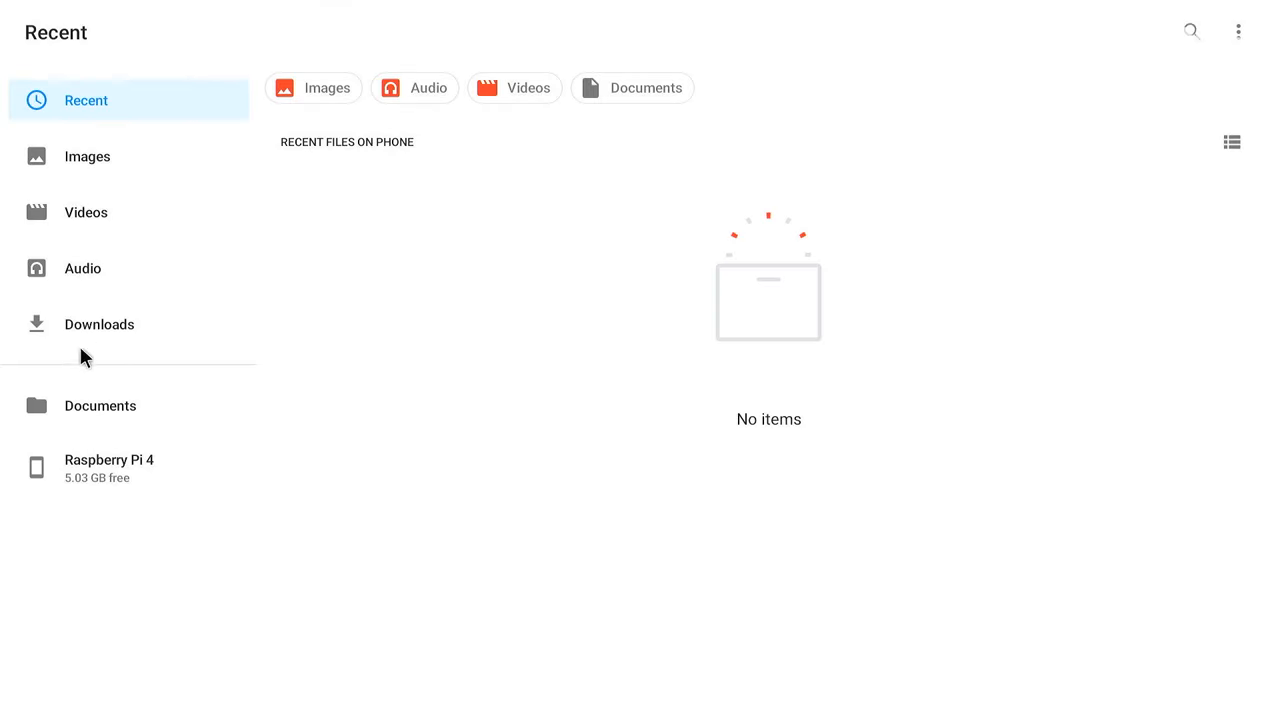
click(109, 467)
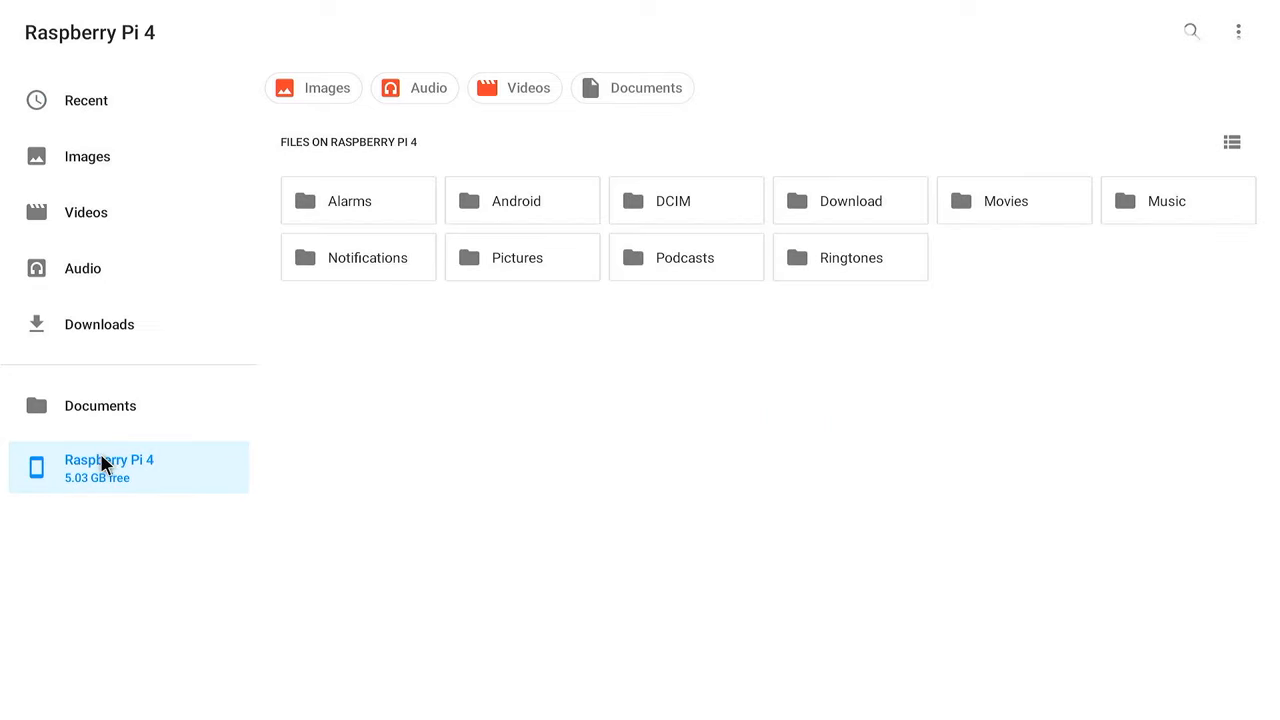
mouse_move(125, 462)
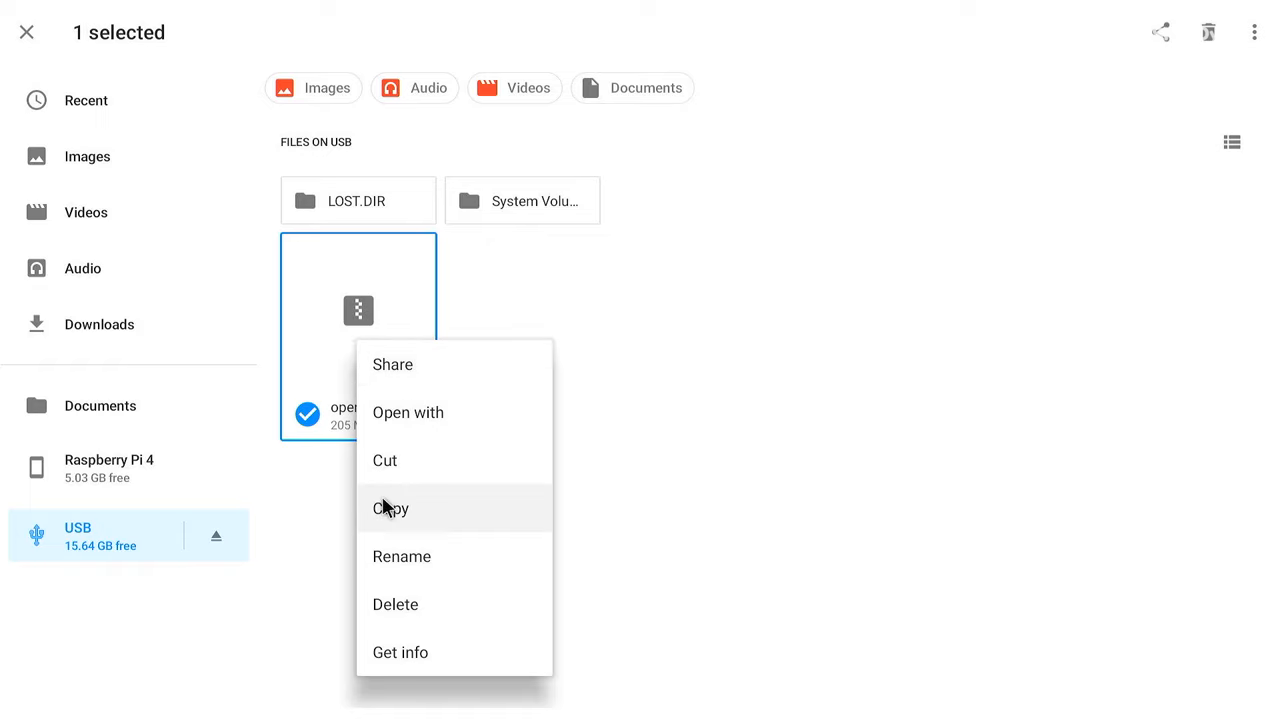
click(390, 508)
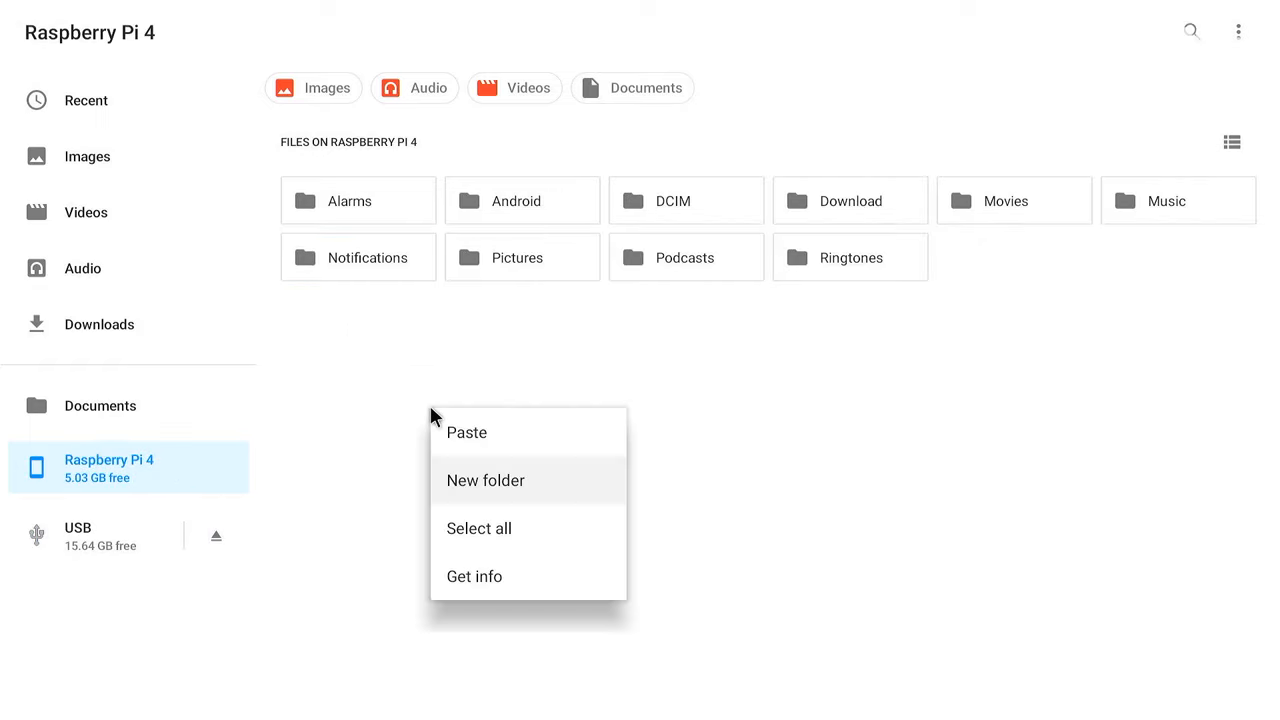
click(467, 432)
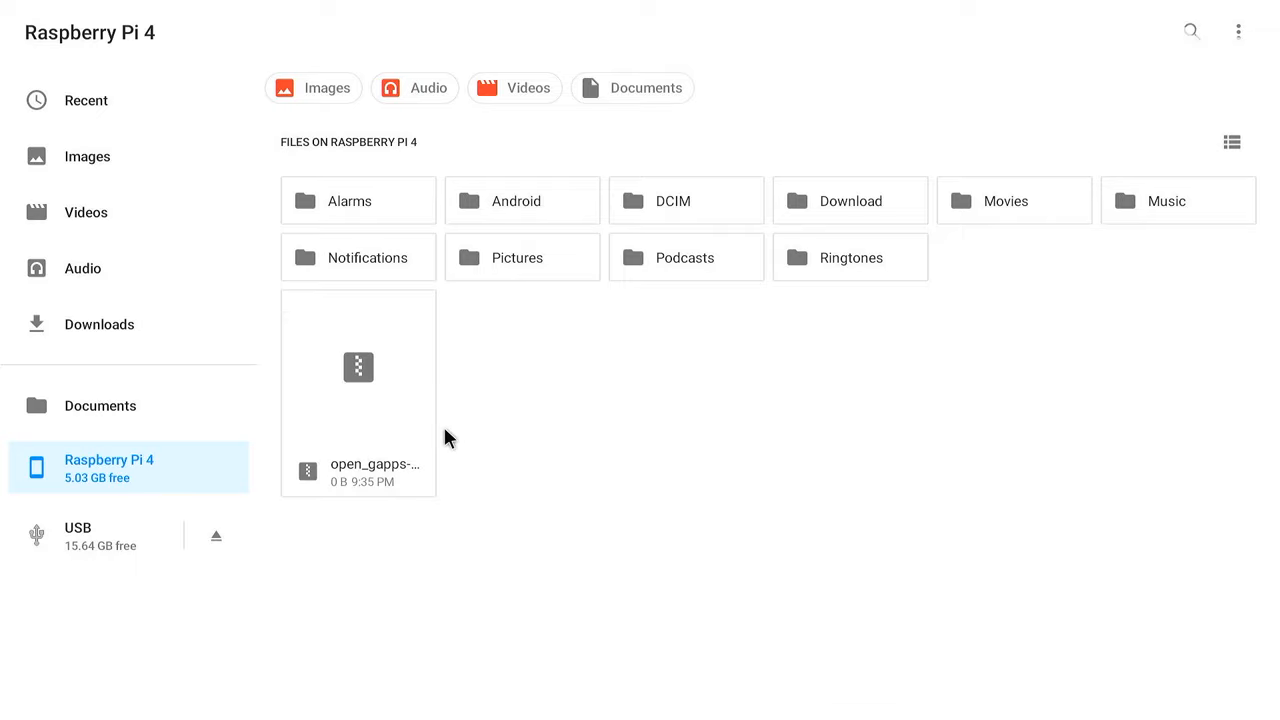
mouse_move(130, 555)
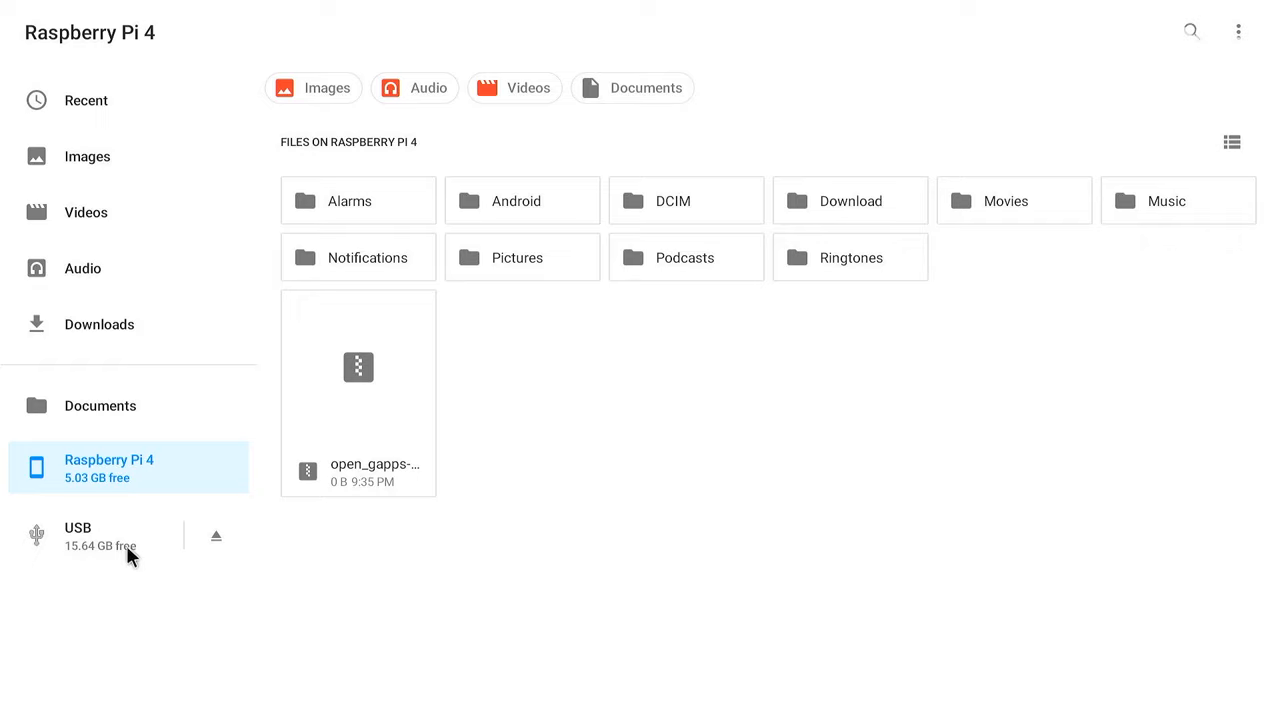
click(100, 535)
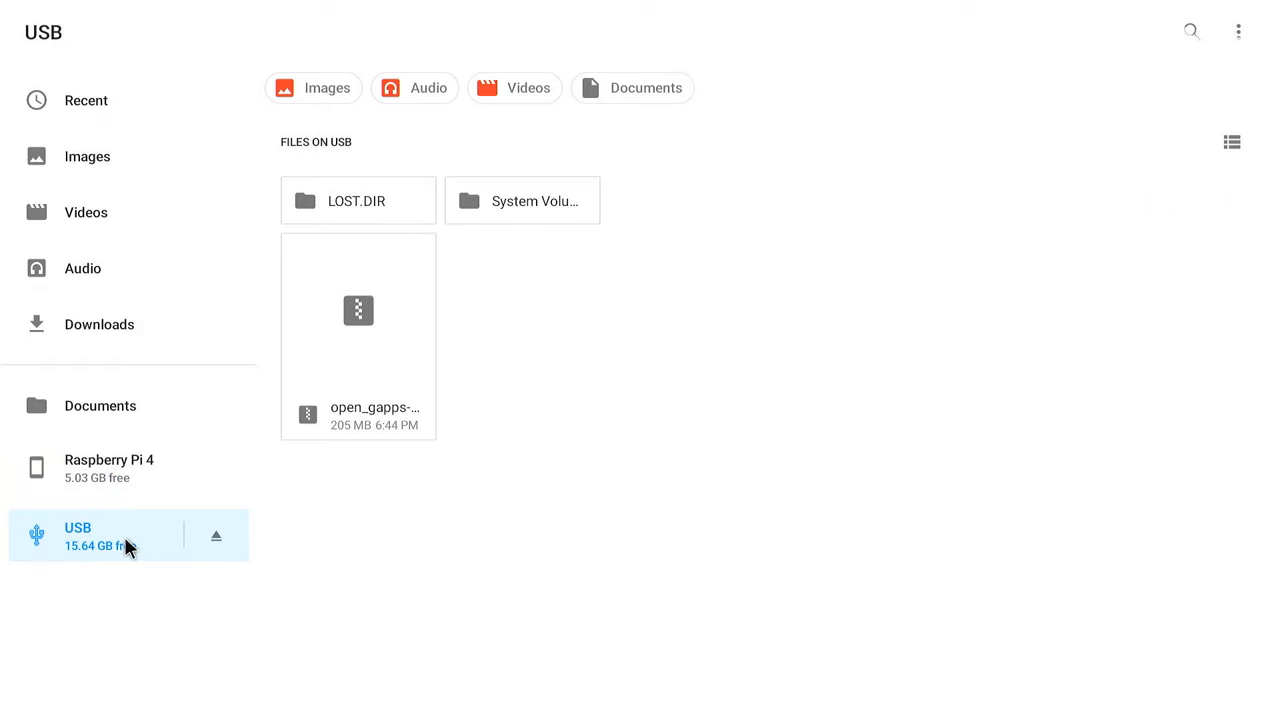
click(109, 467)
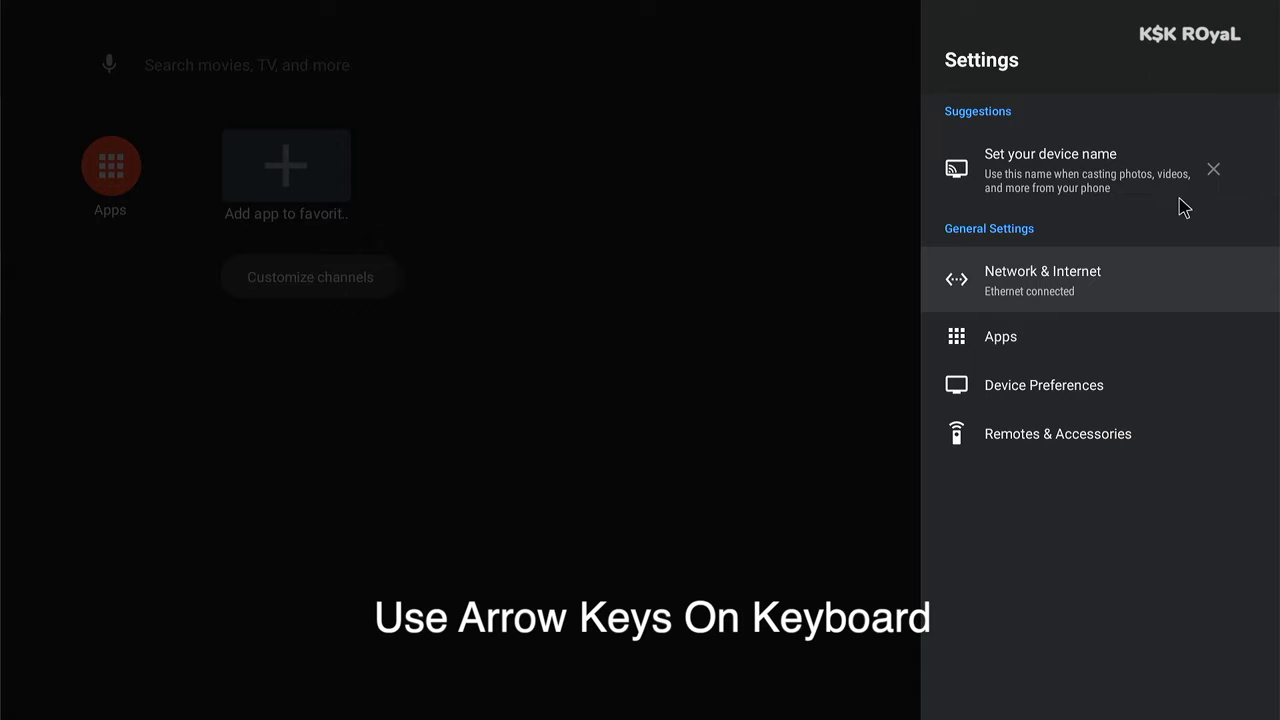
Unlock Developer options from About, open them, then return to Device Preferences
click(1043, 385)
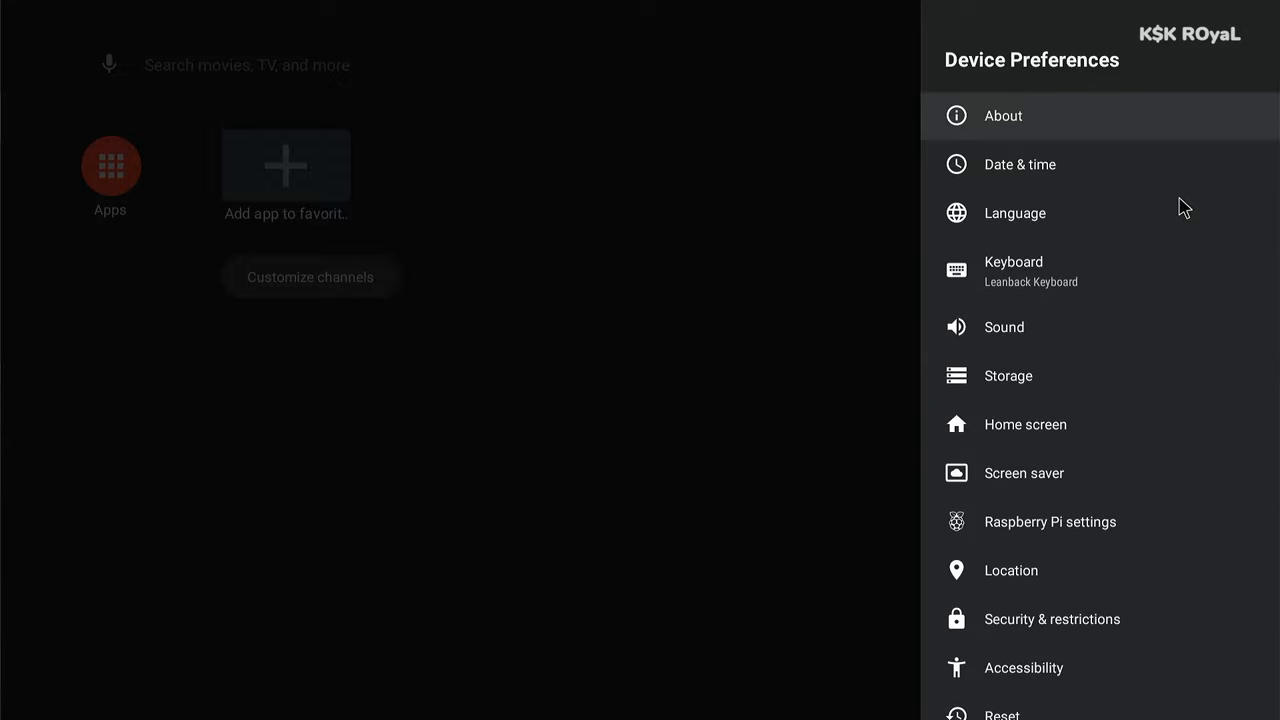
click(1002, 115)
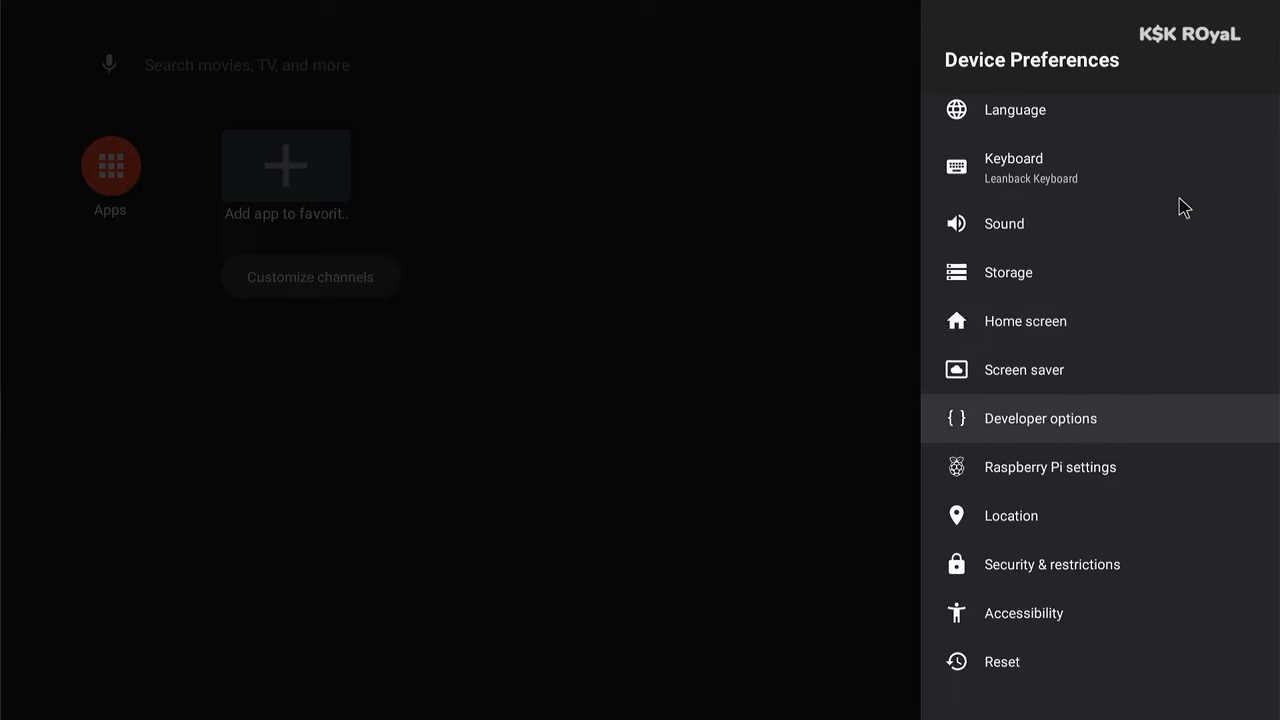
click(1040, 418)
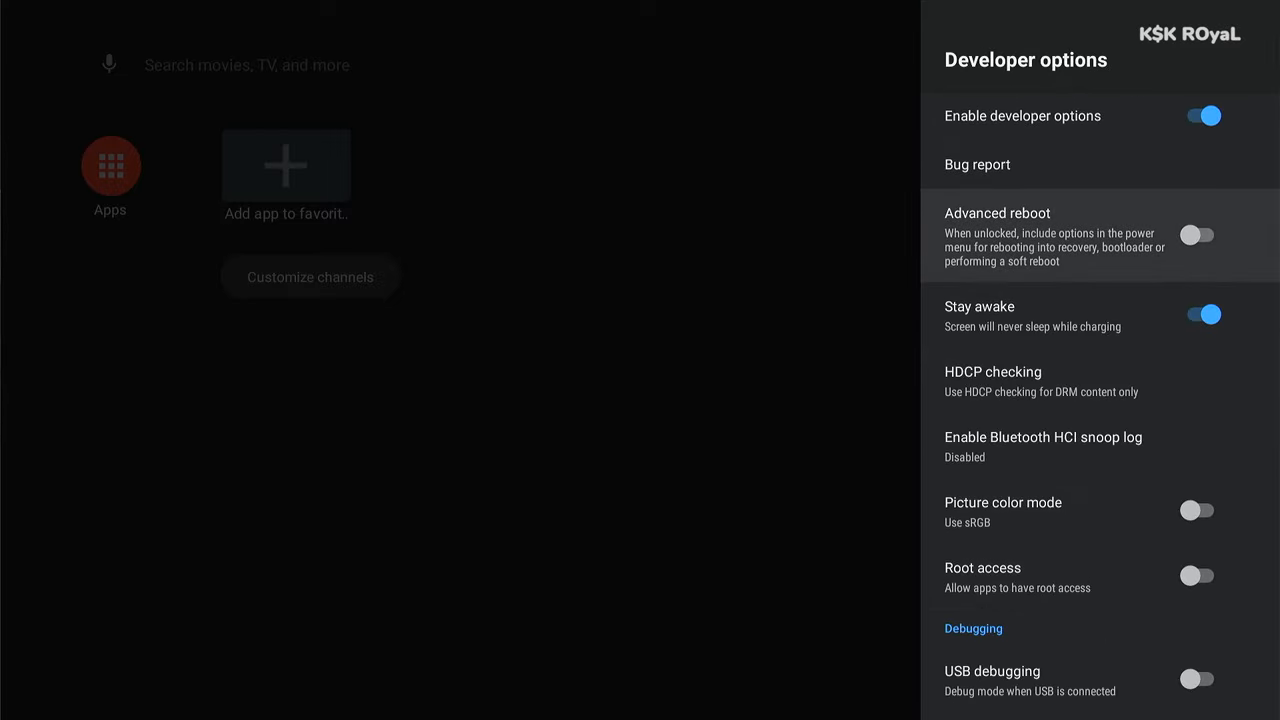
key(Back)
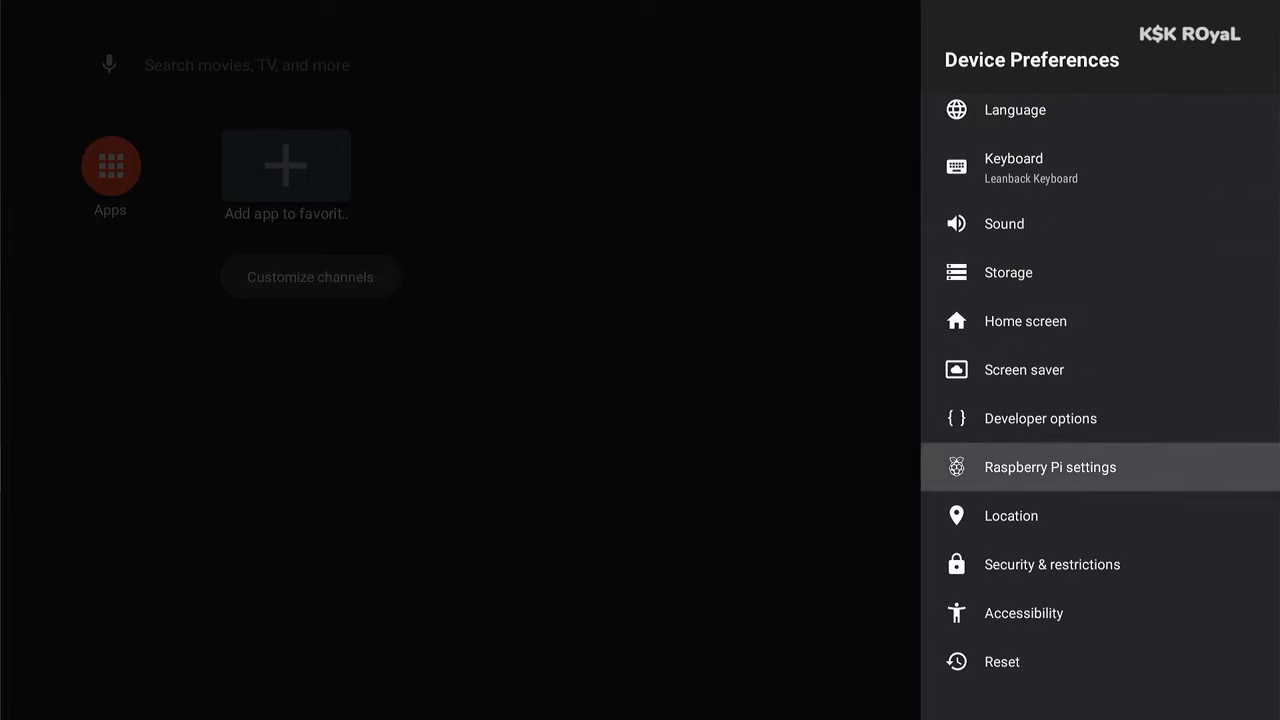
In Raspberry Pi advanced settings, set Maximum CPU frequency to 2000 MHz, then back out
click(1050, 467)
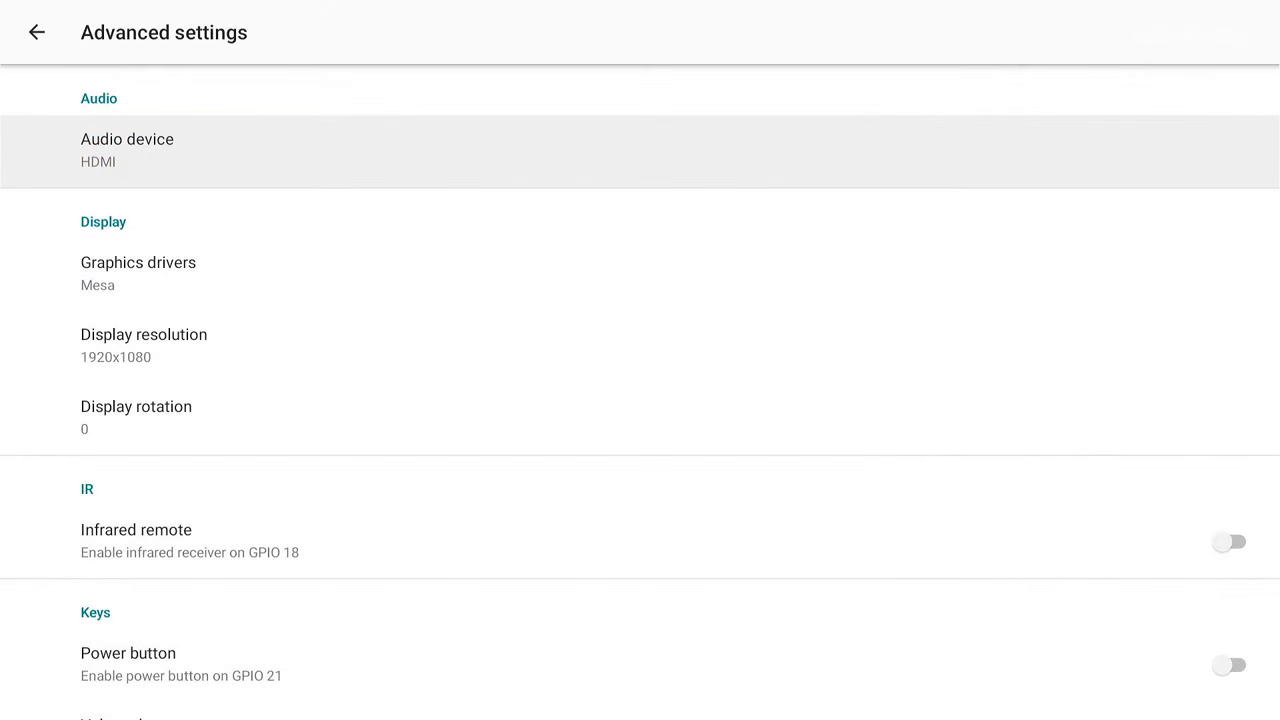
scroll(down, 3)
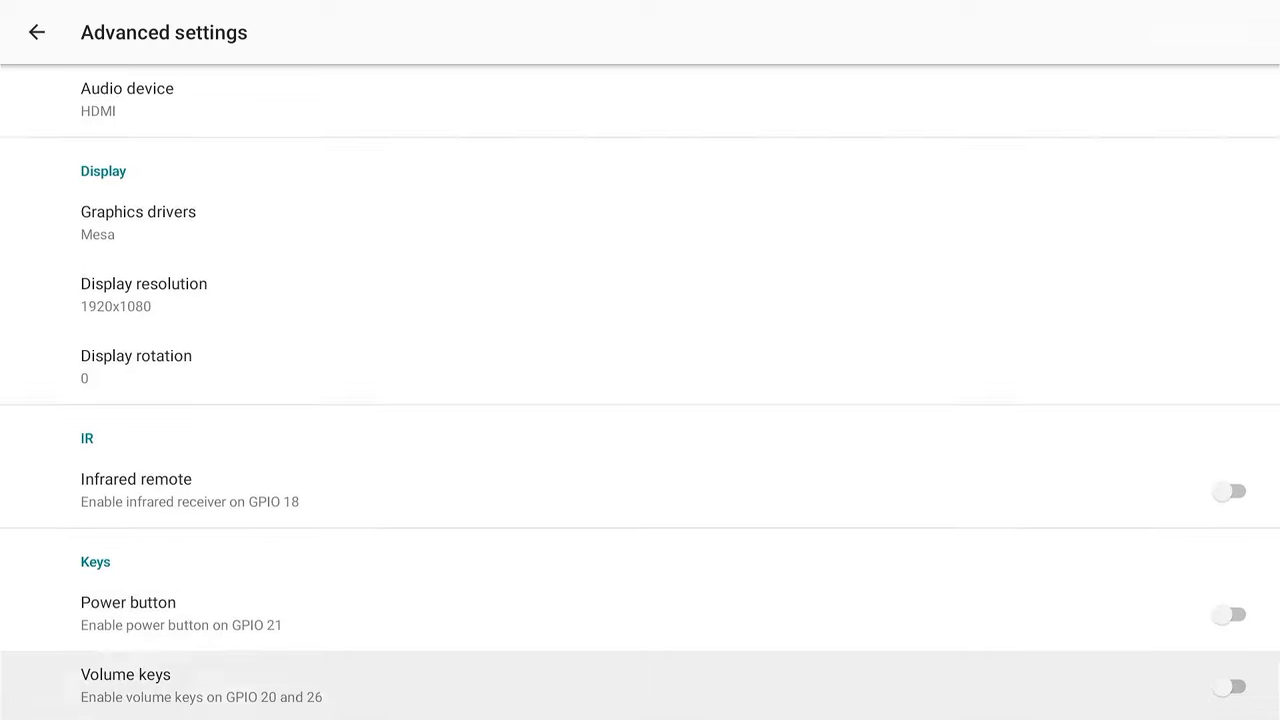
scroll(down, 3)
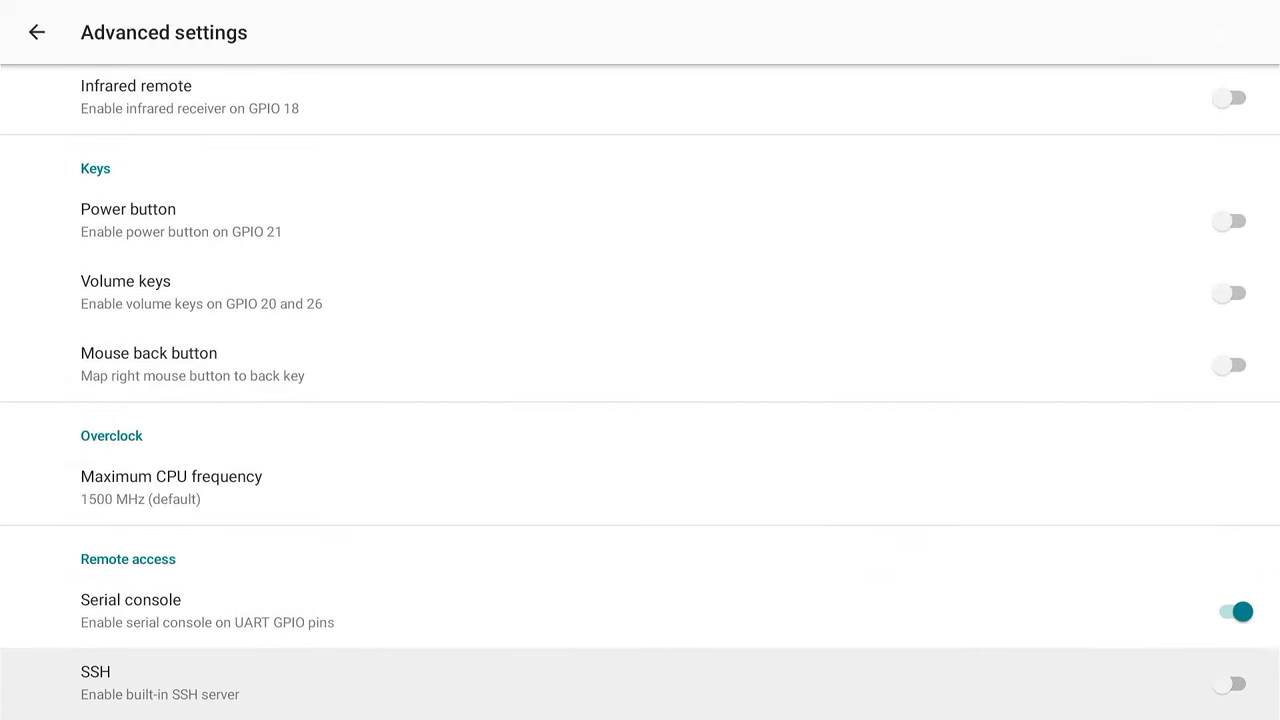
scroll(down, 3)
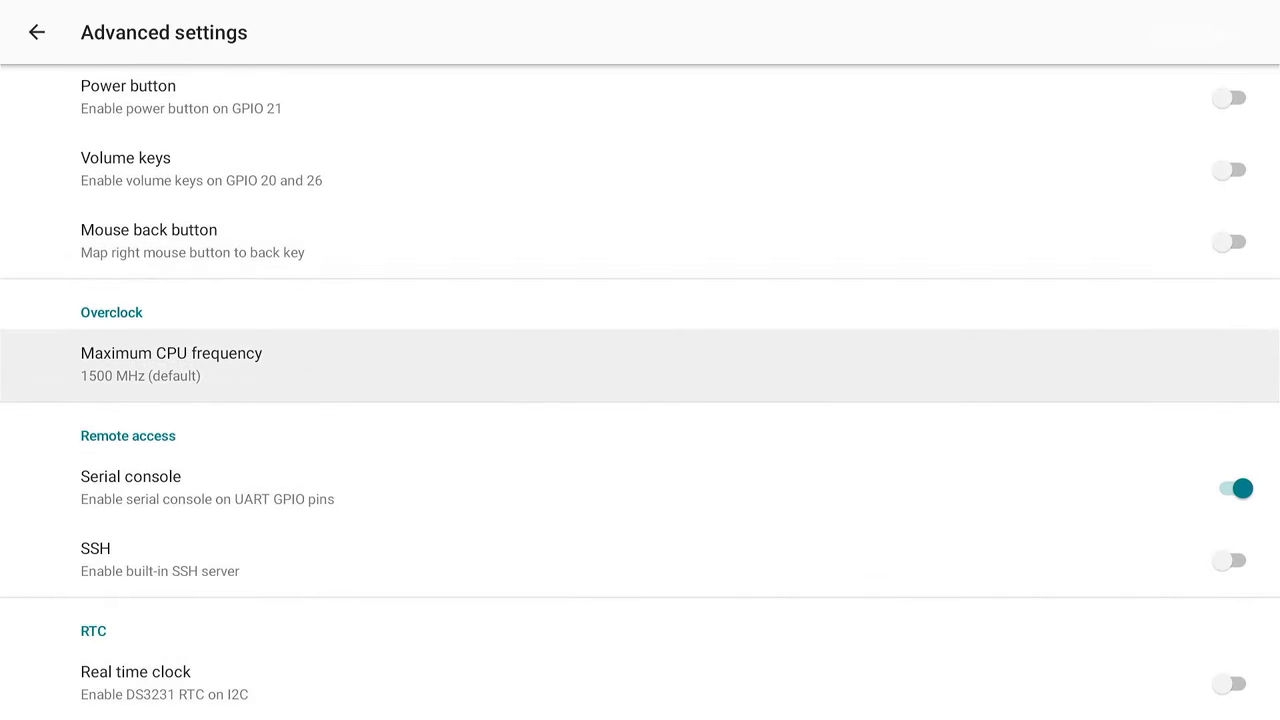
click(171, 364)
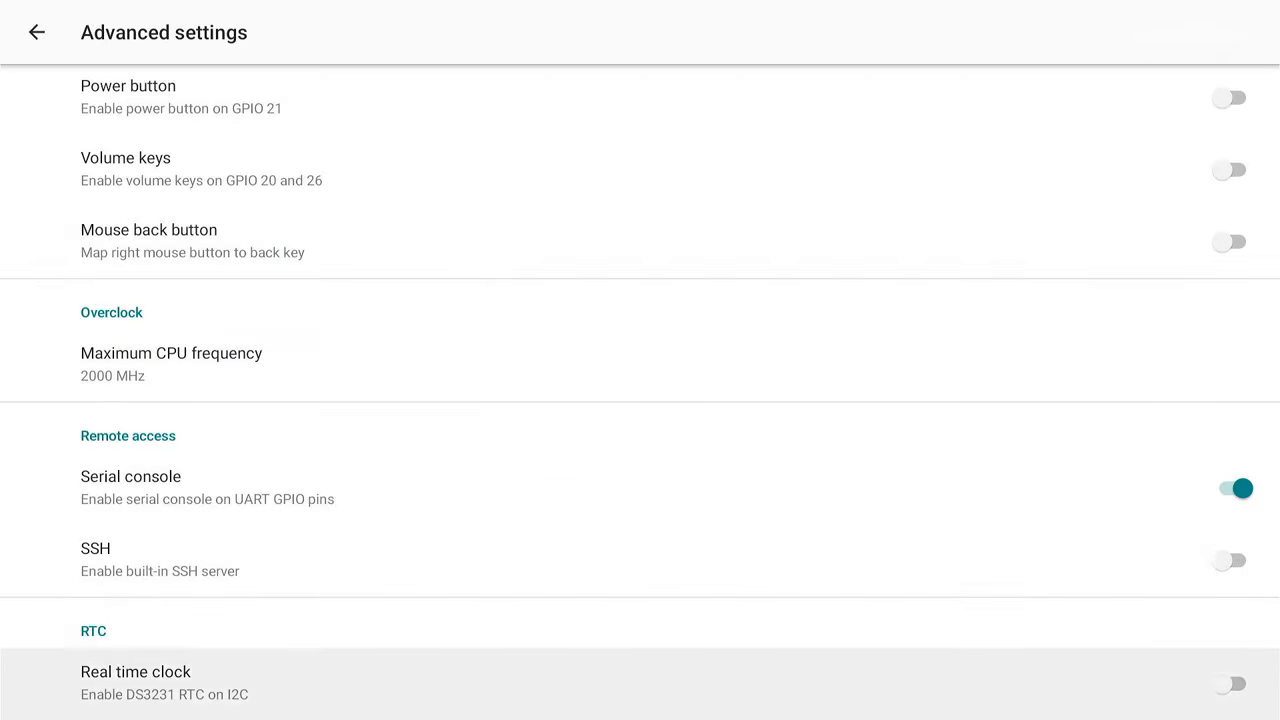
scroll(down, 3)
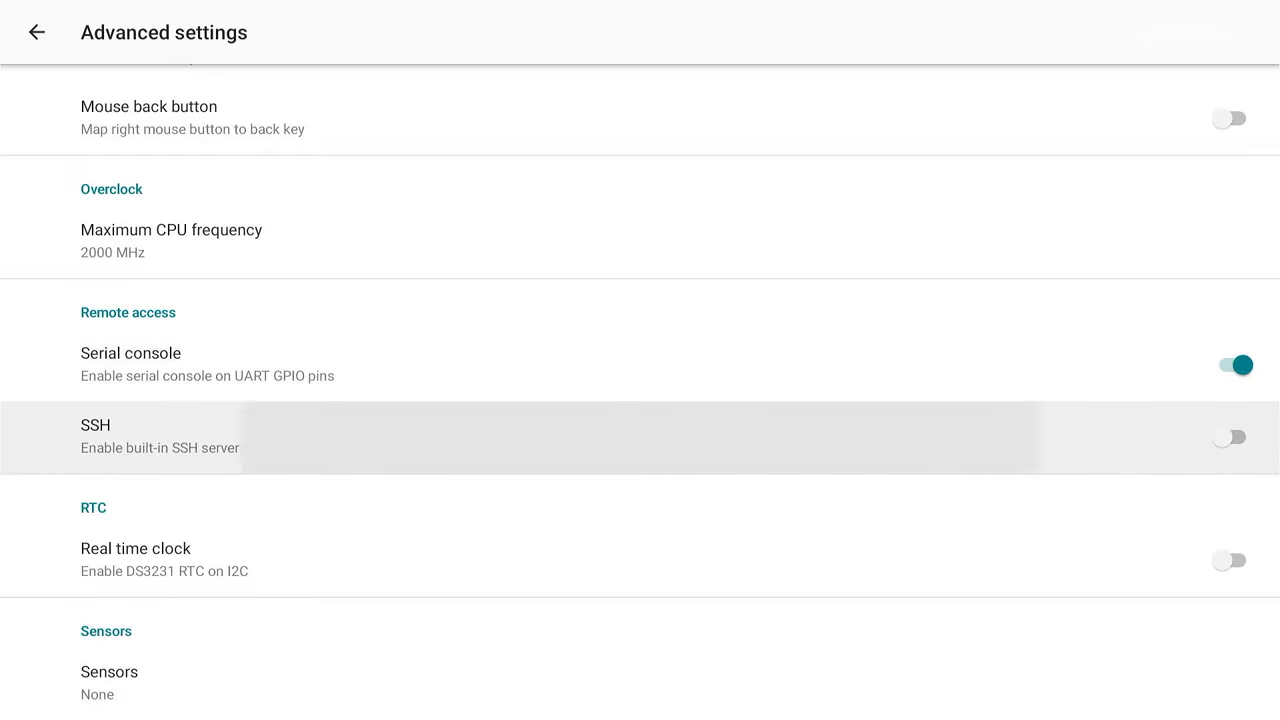
click(1229, 437)
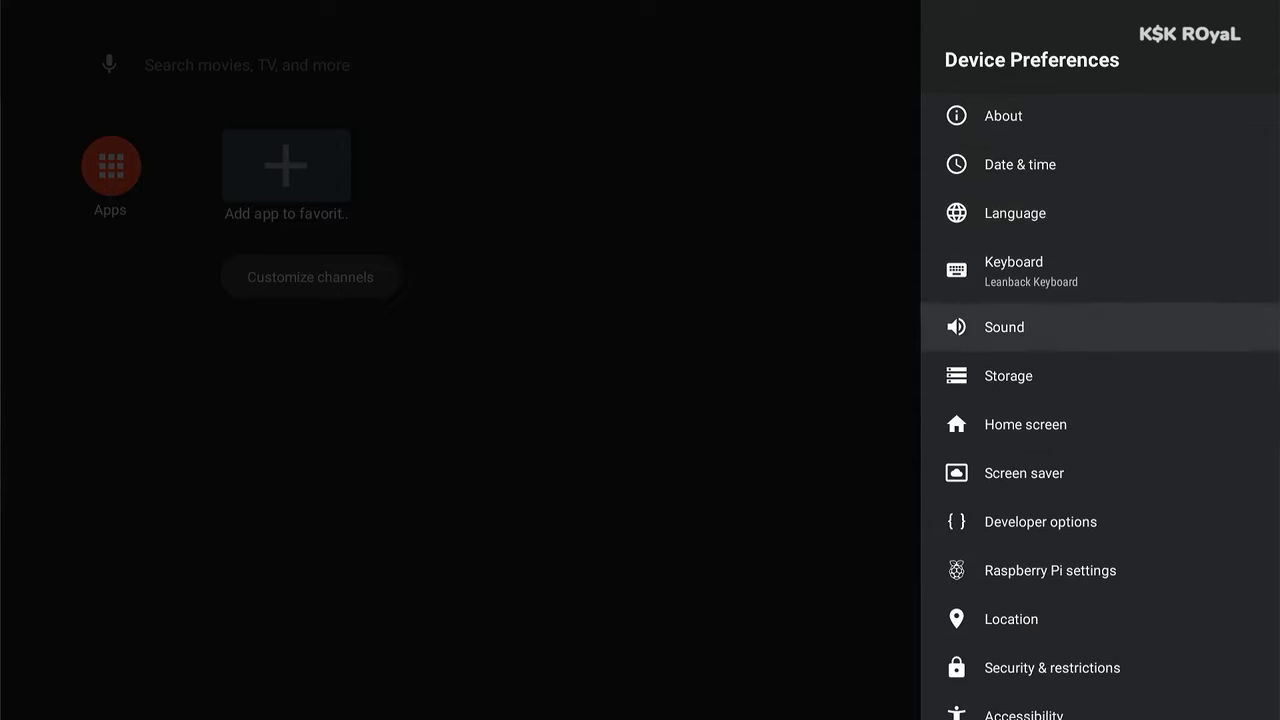
Restart the Raspberry Pi from the Device Preferences About page
click(1003, 115)
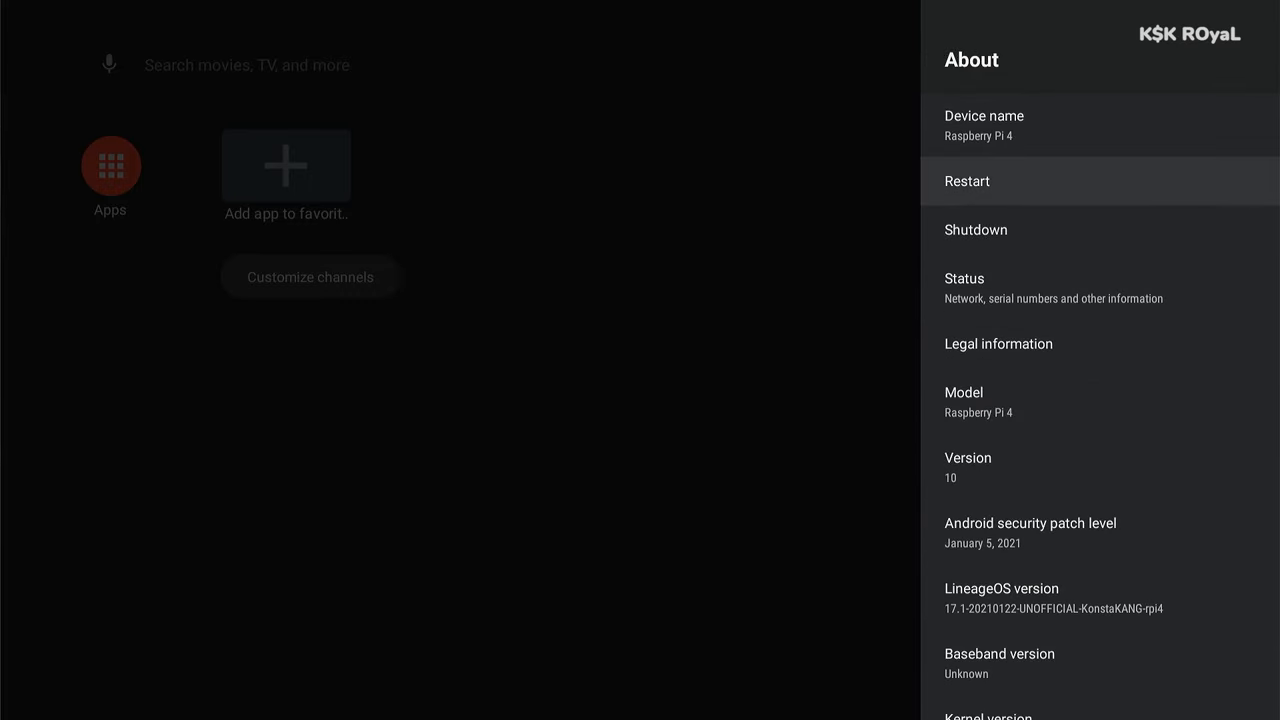
click(967, 181)
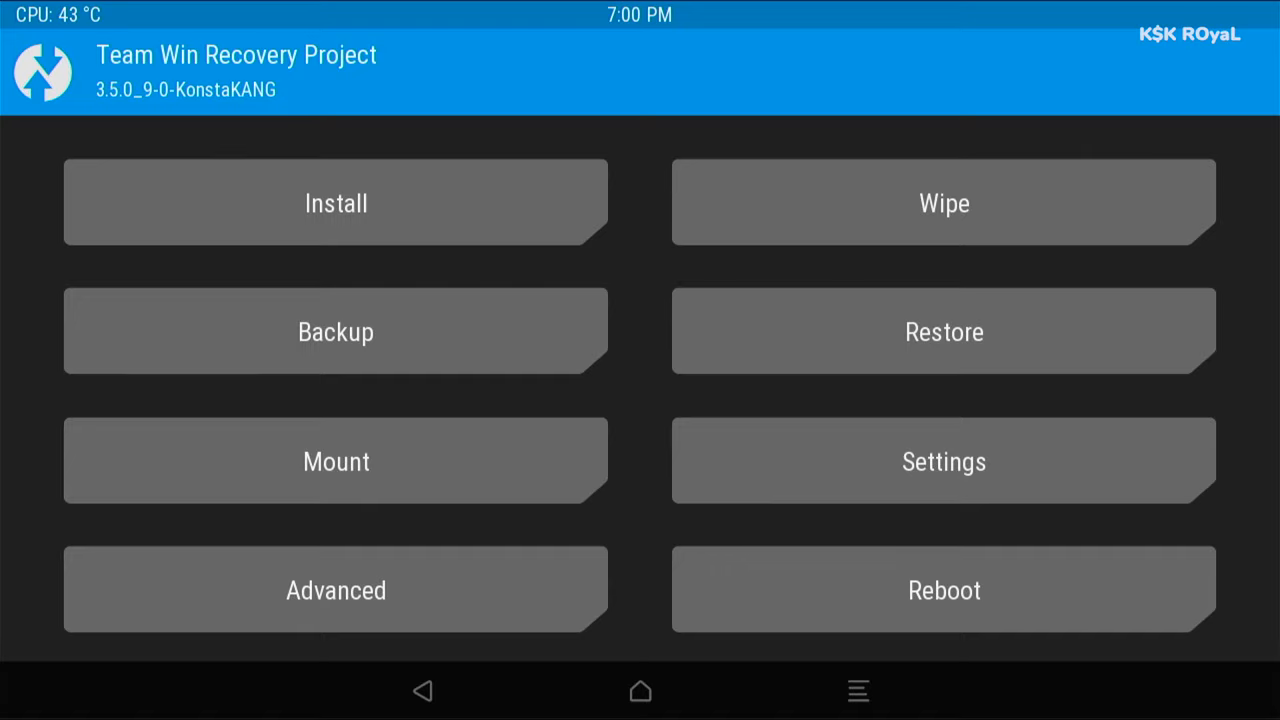
mouse_move(167, 365)
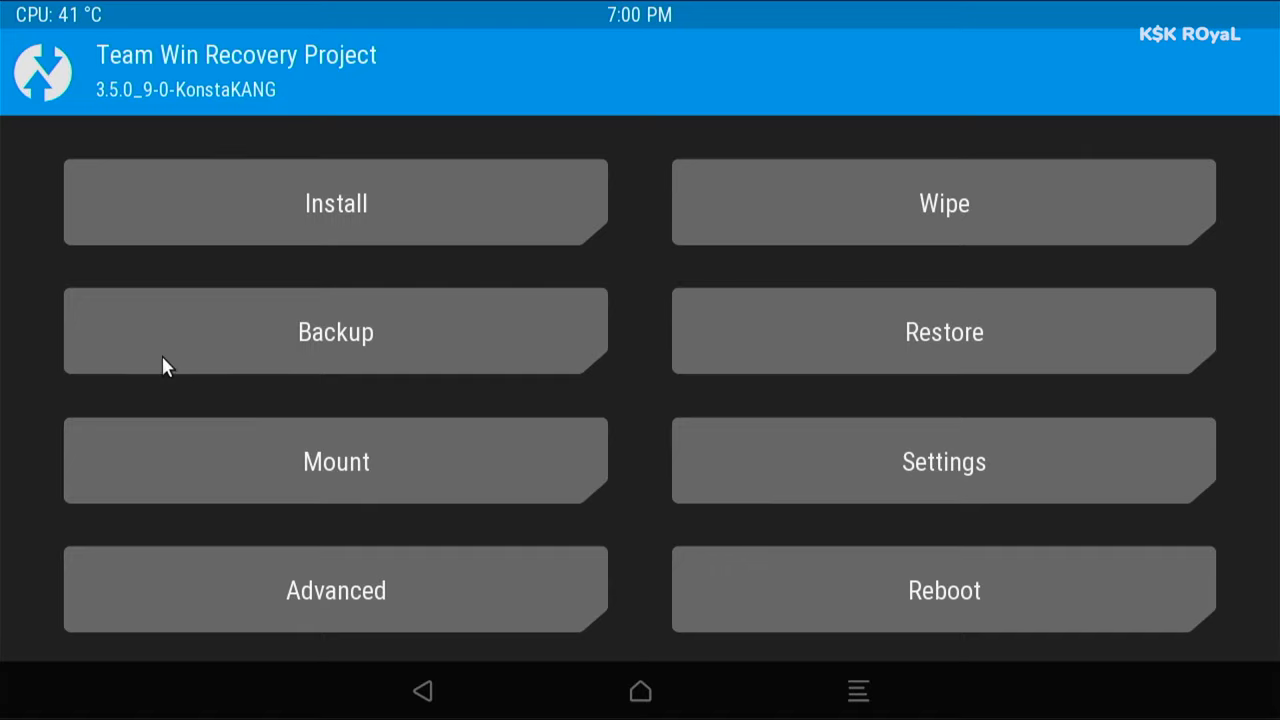
Flash open_gapps-arm-10.0-tvstock-20211218.zip through TWRP's Install menu
click(336, 203)
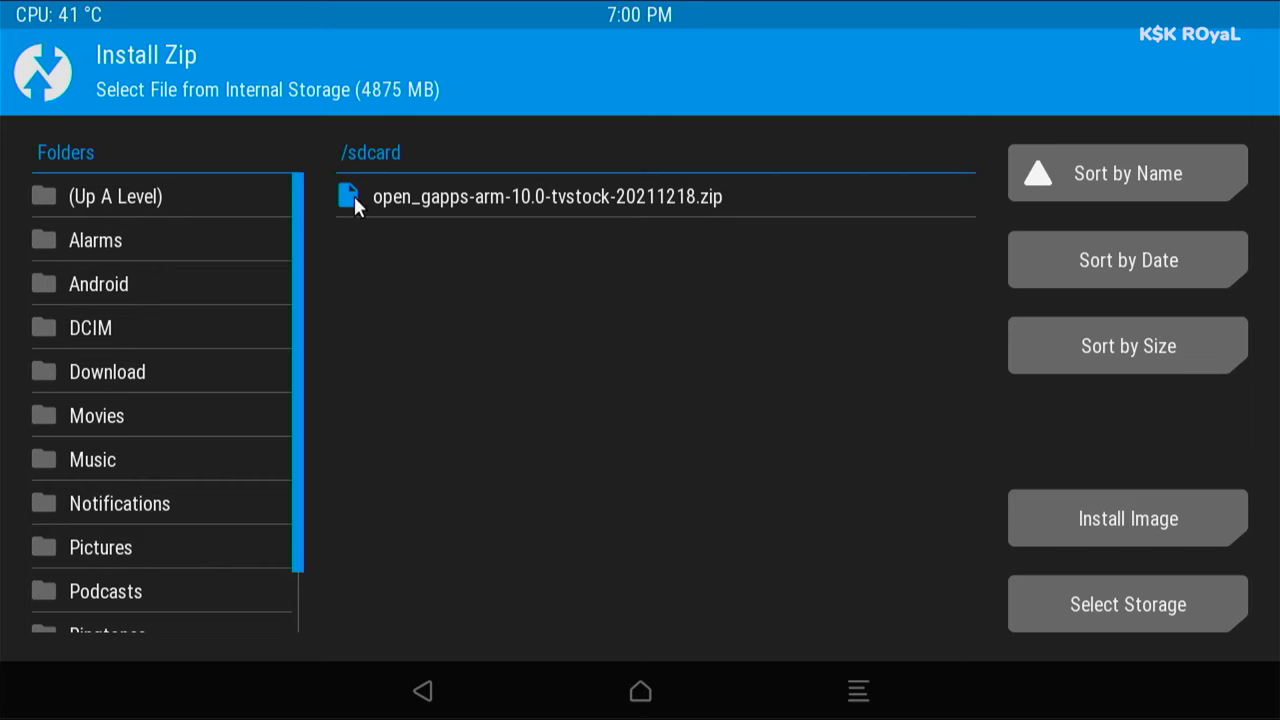
click(547, 196)
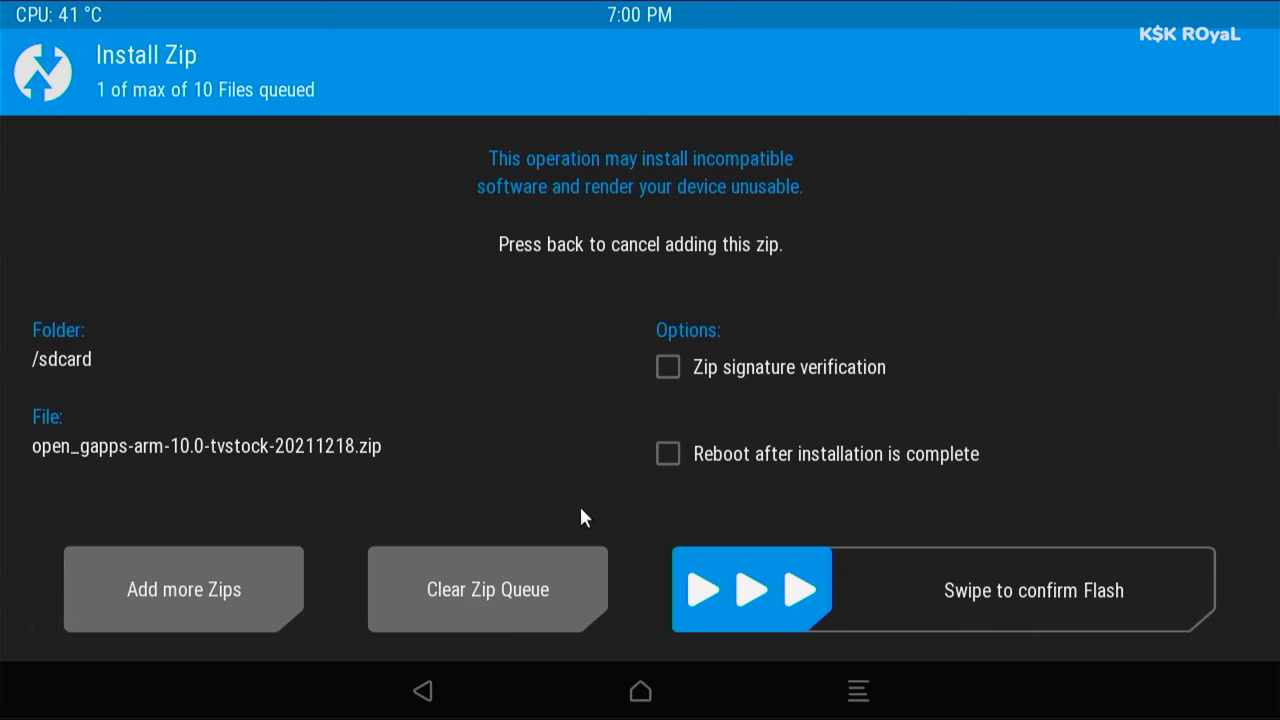
drag(750, 589, 1130, 589)
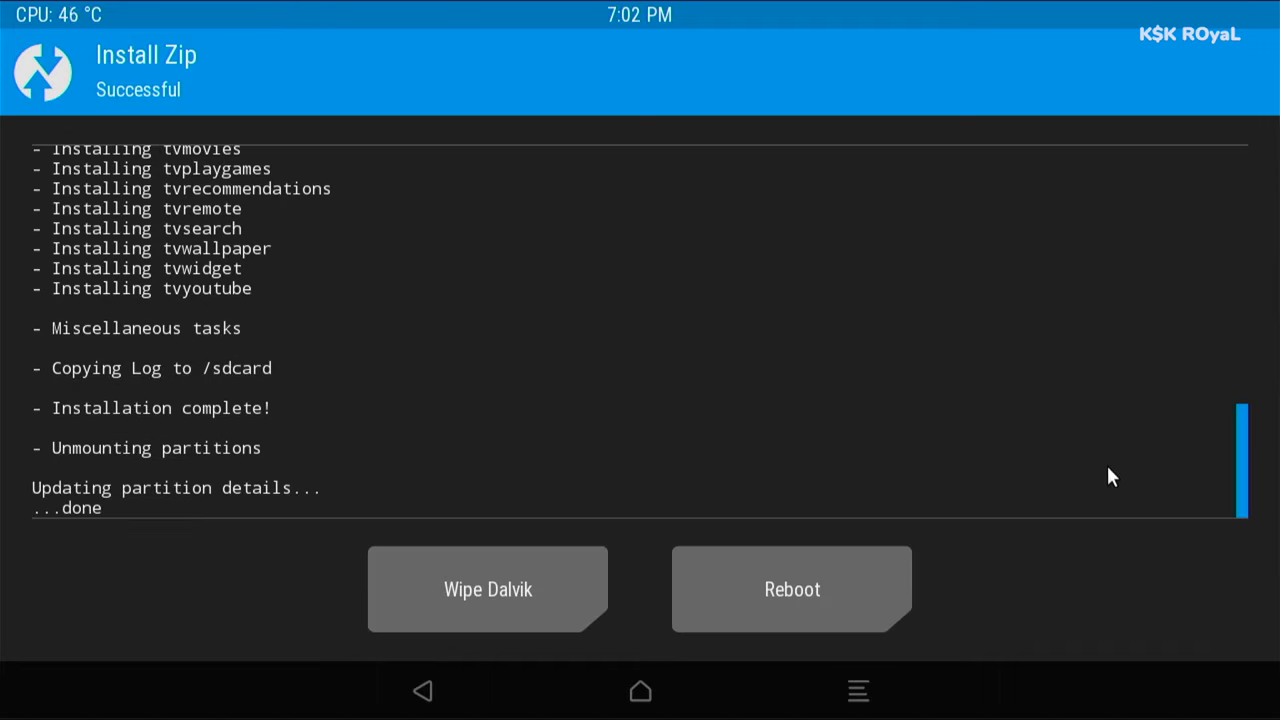
mouse_move(1135, 501)
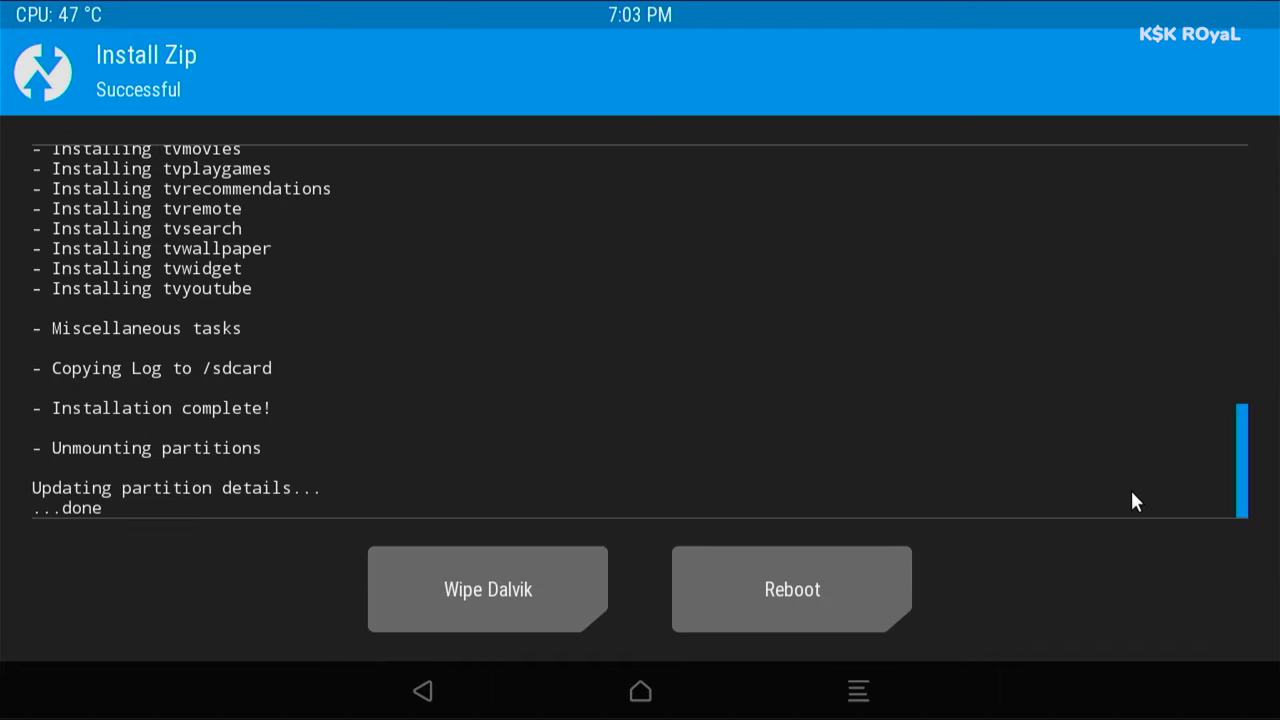
mouse_move(770, 520)
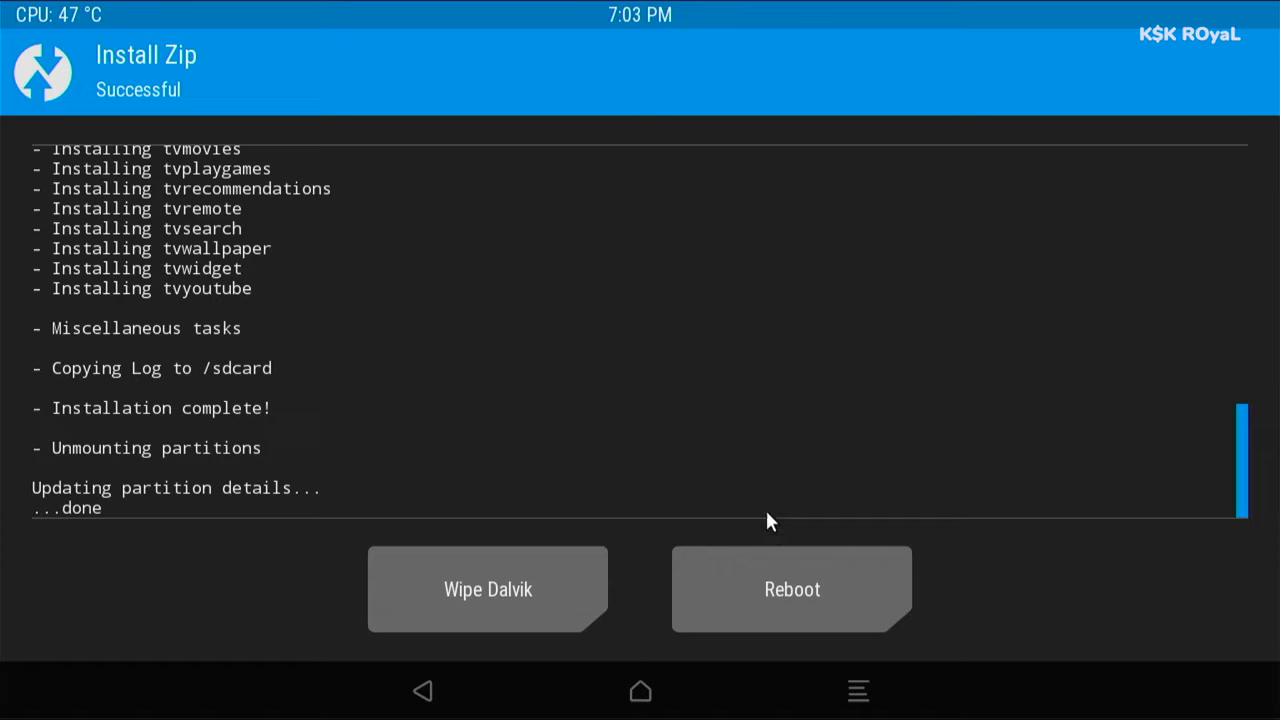
Reboot from TWRP into the Android system
click(792, 589)
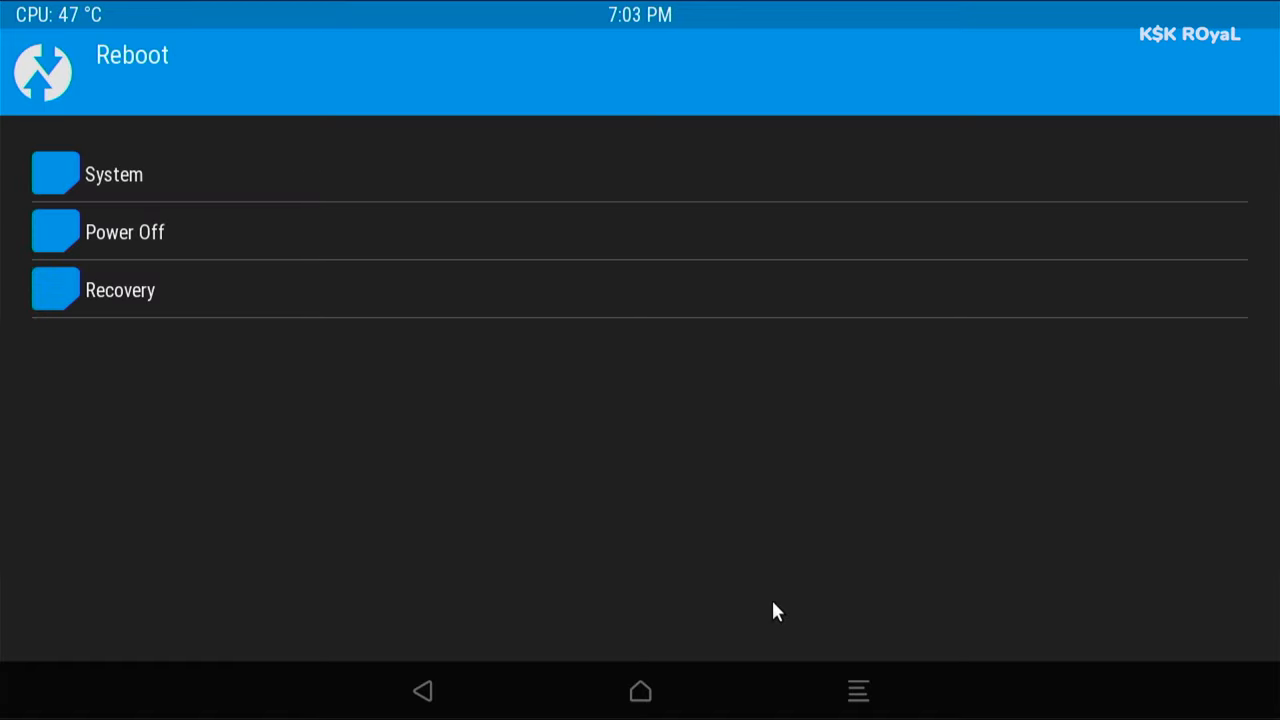
mouse_move(420, 168)
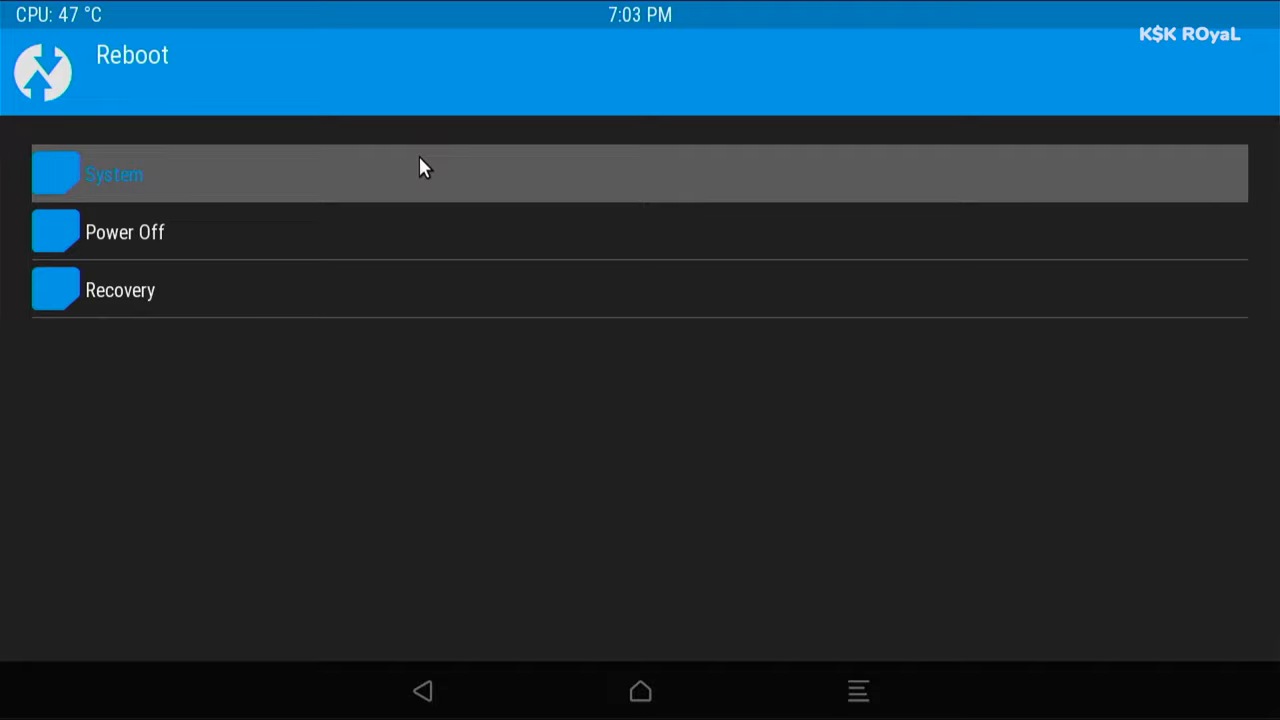
click(114, 173)
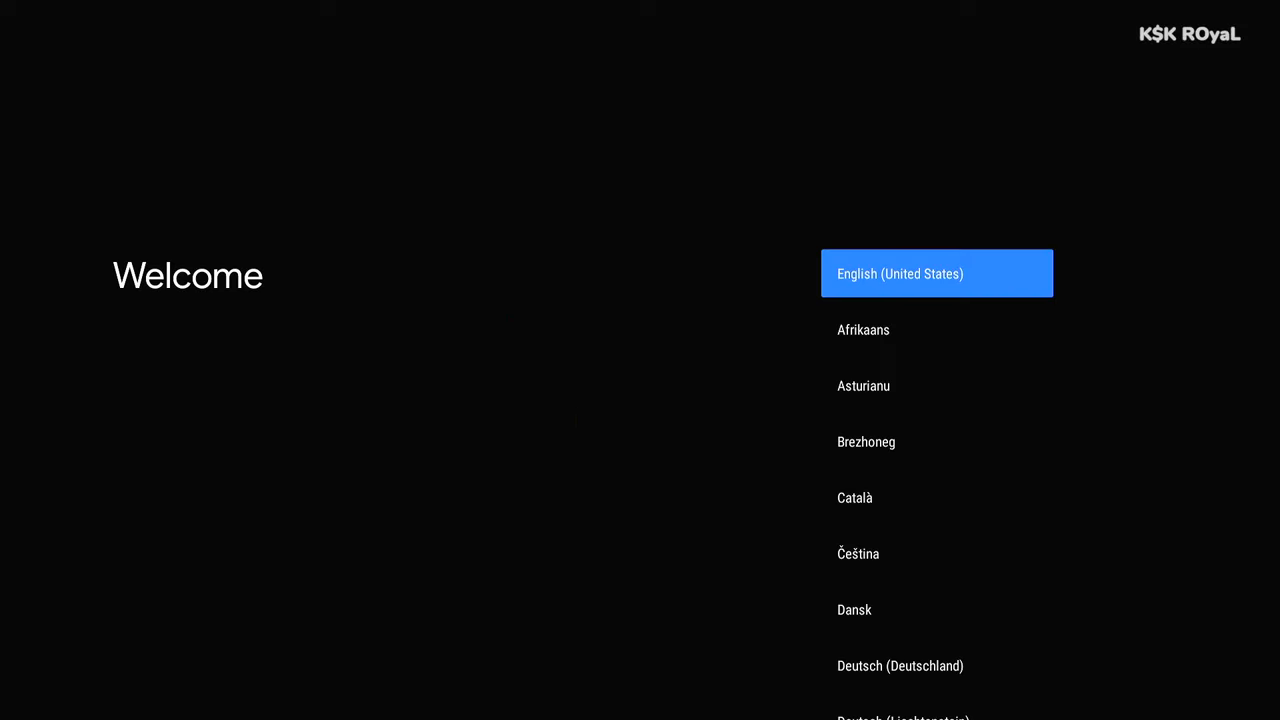
Finish setup with English (United States), Ethernet, diagnostics declined and the services notice accepted
click(936, 273)
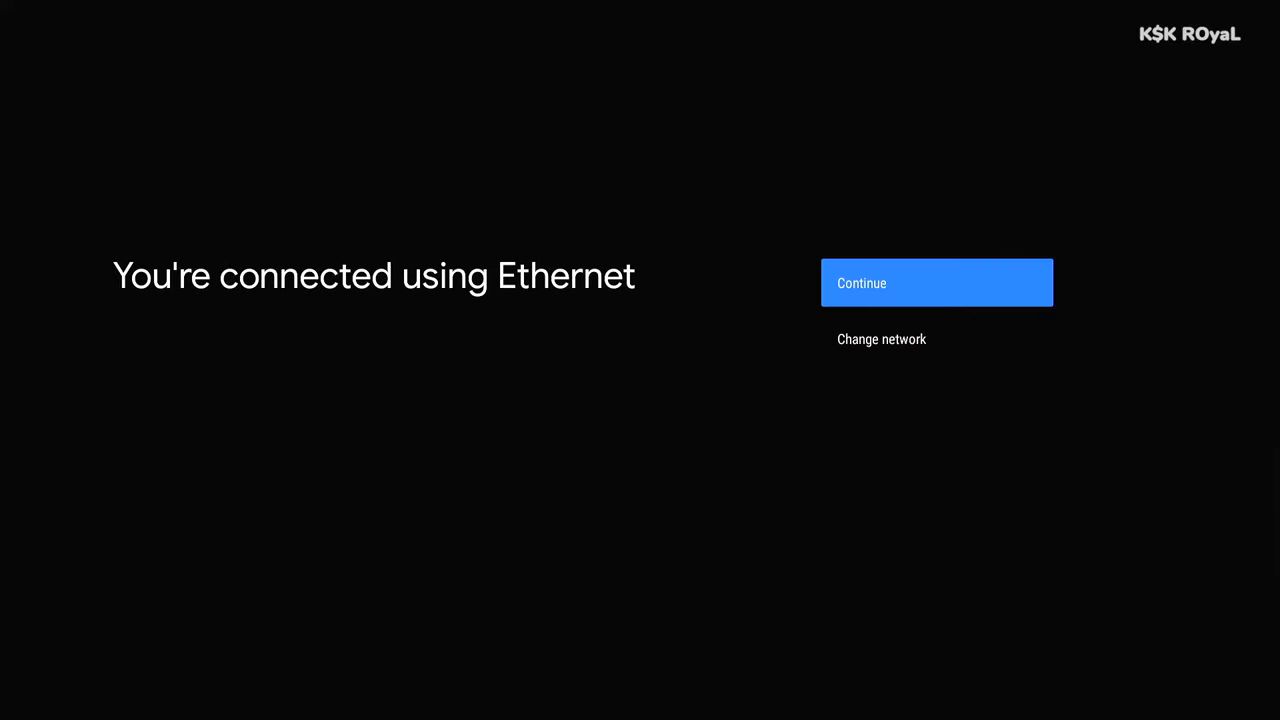
click(936, 282)
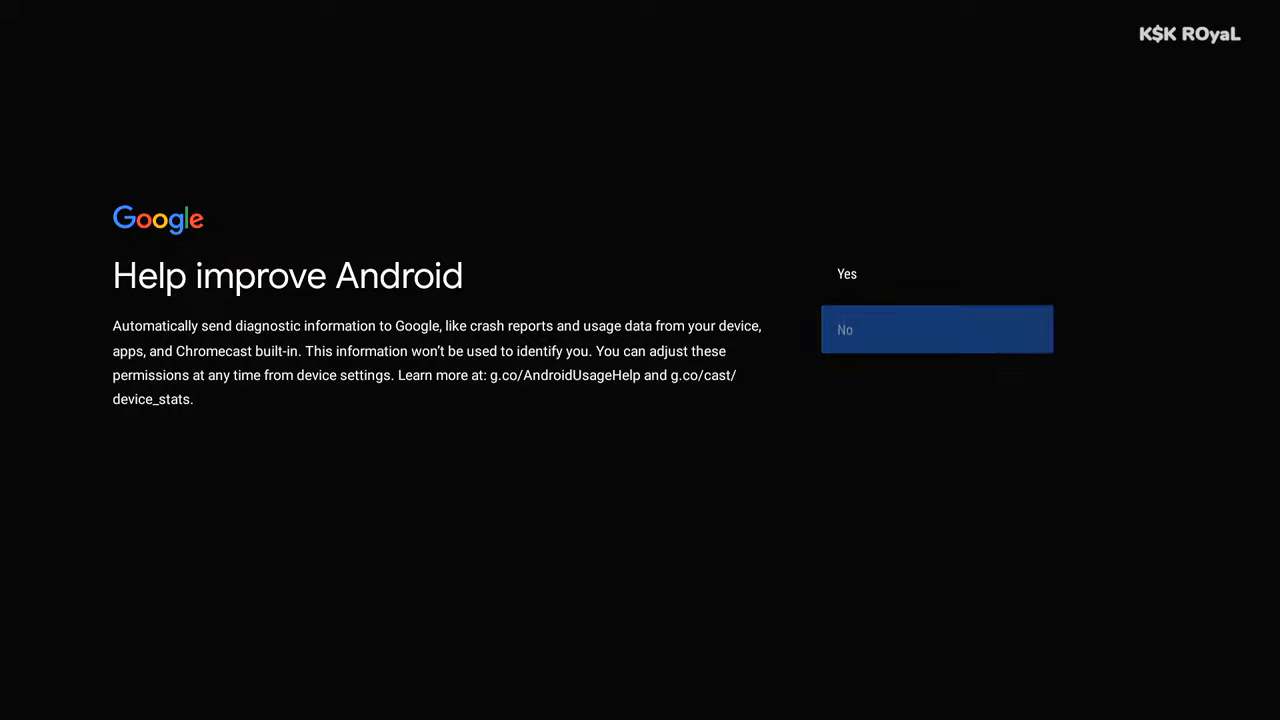
click(937, 329)
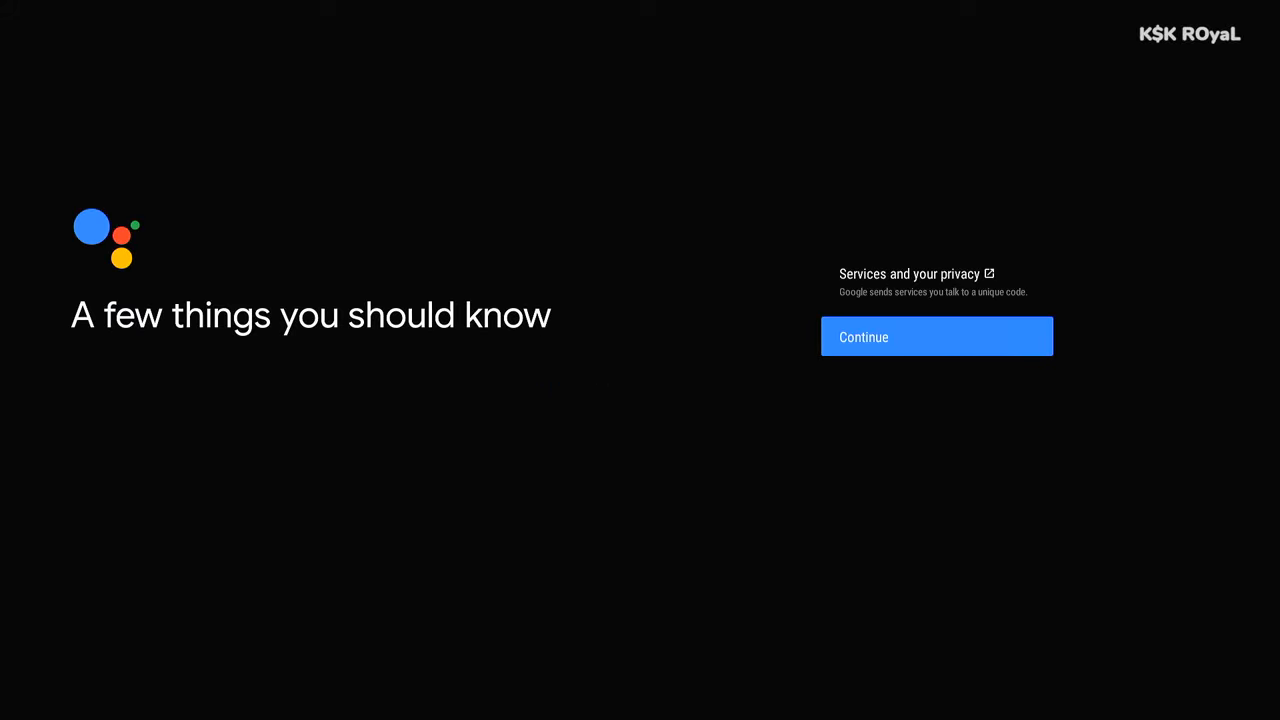
click(936, 336)
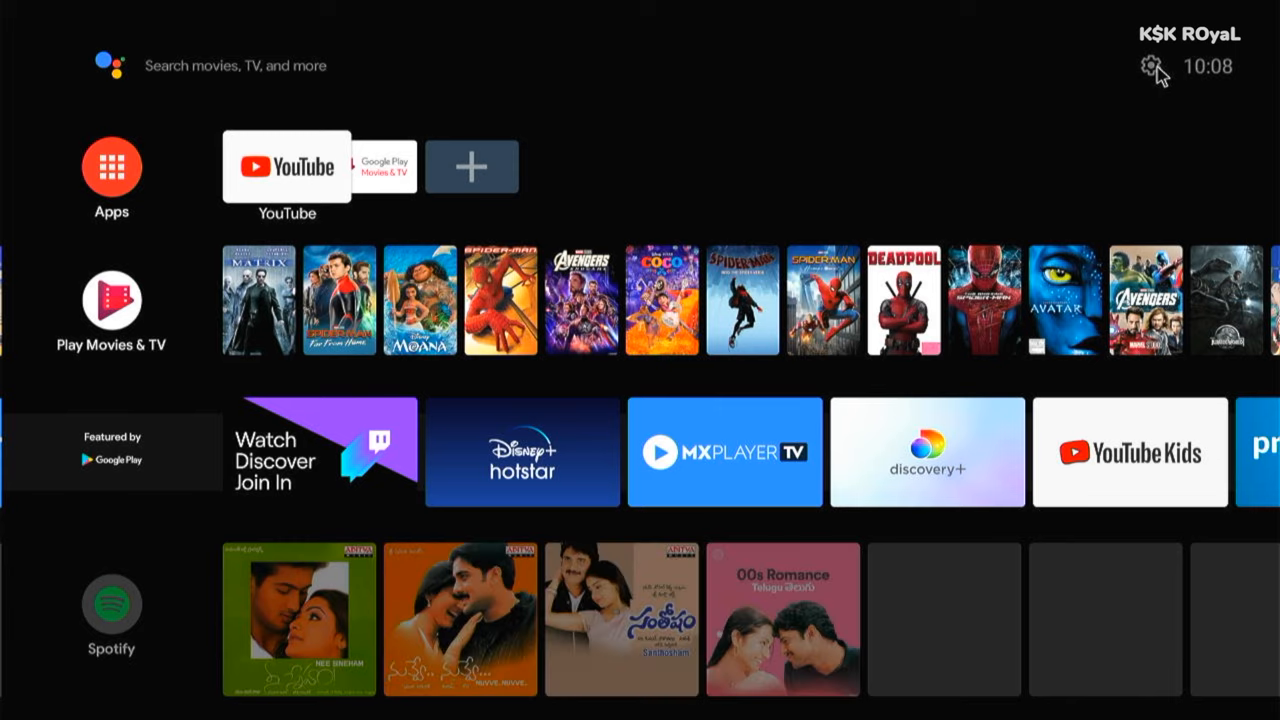
Play a YouTube video and switch its quality to 1080p
click(286, 167)
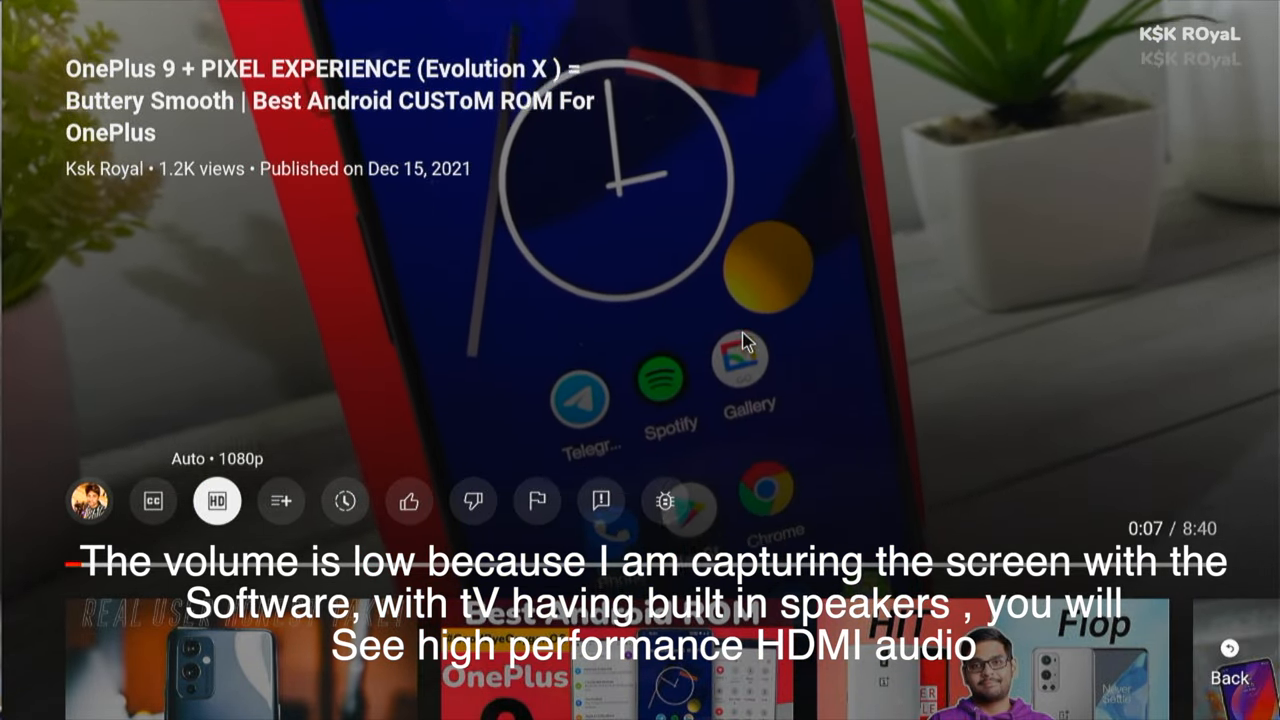
click(216, 501)
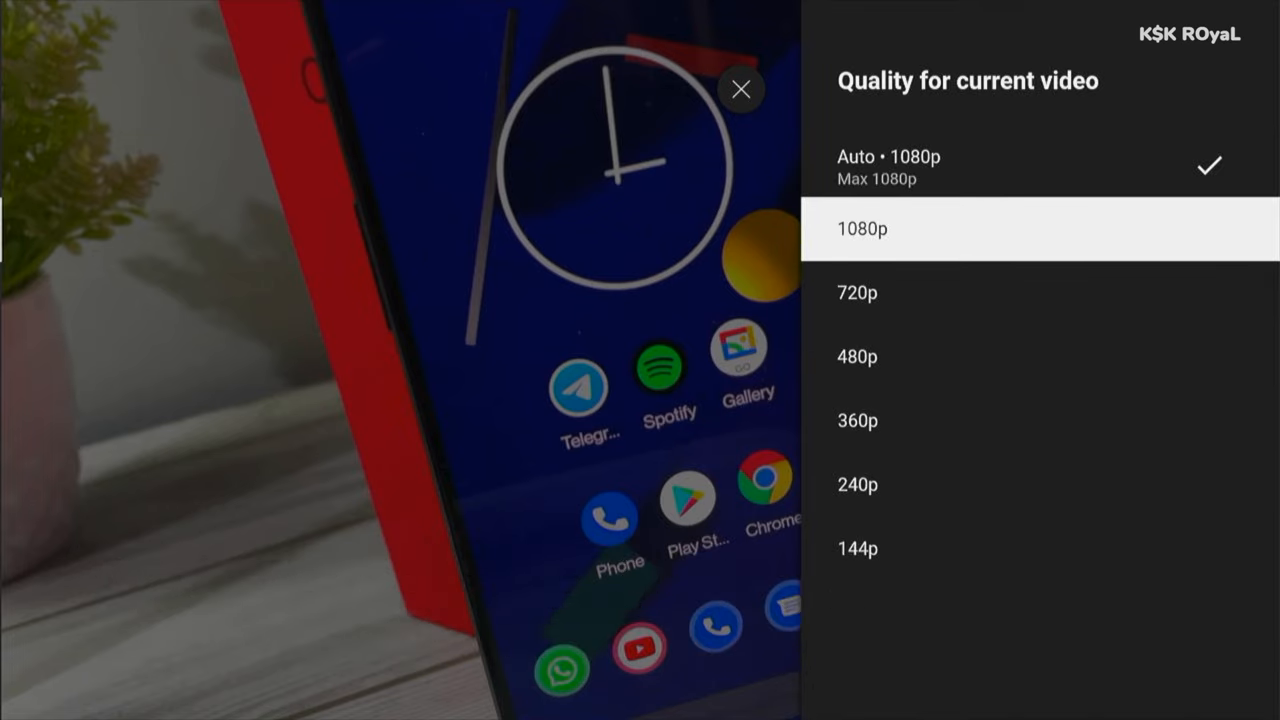
click(860, 228)
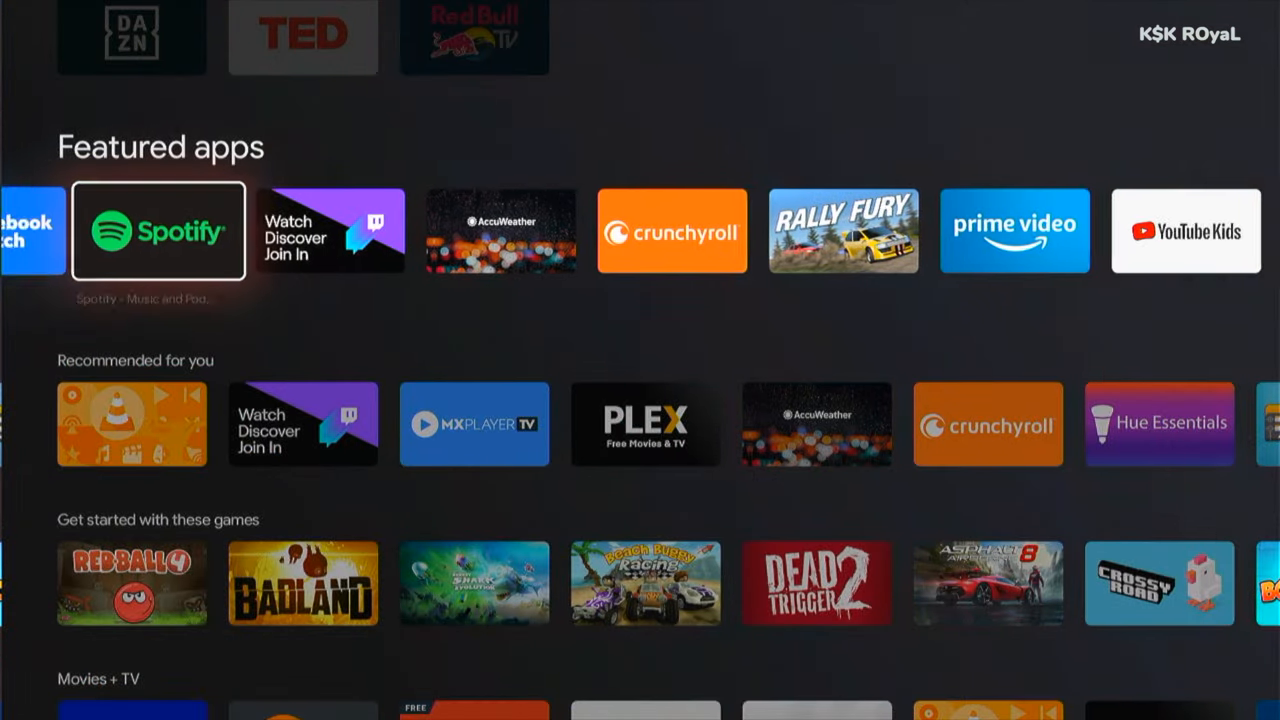
scroll(right, 3)
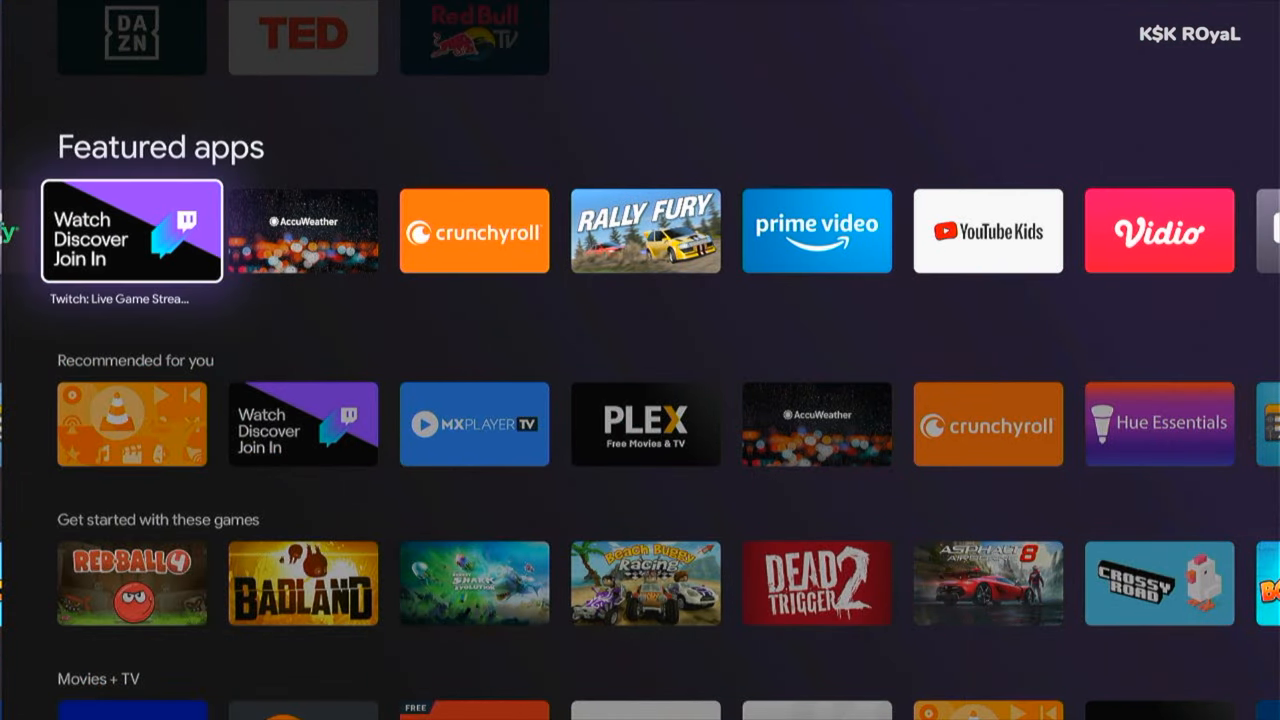
scroll(down, 3)
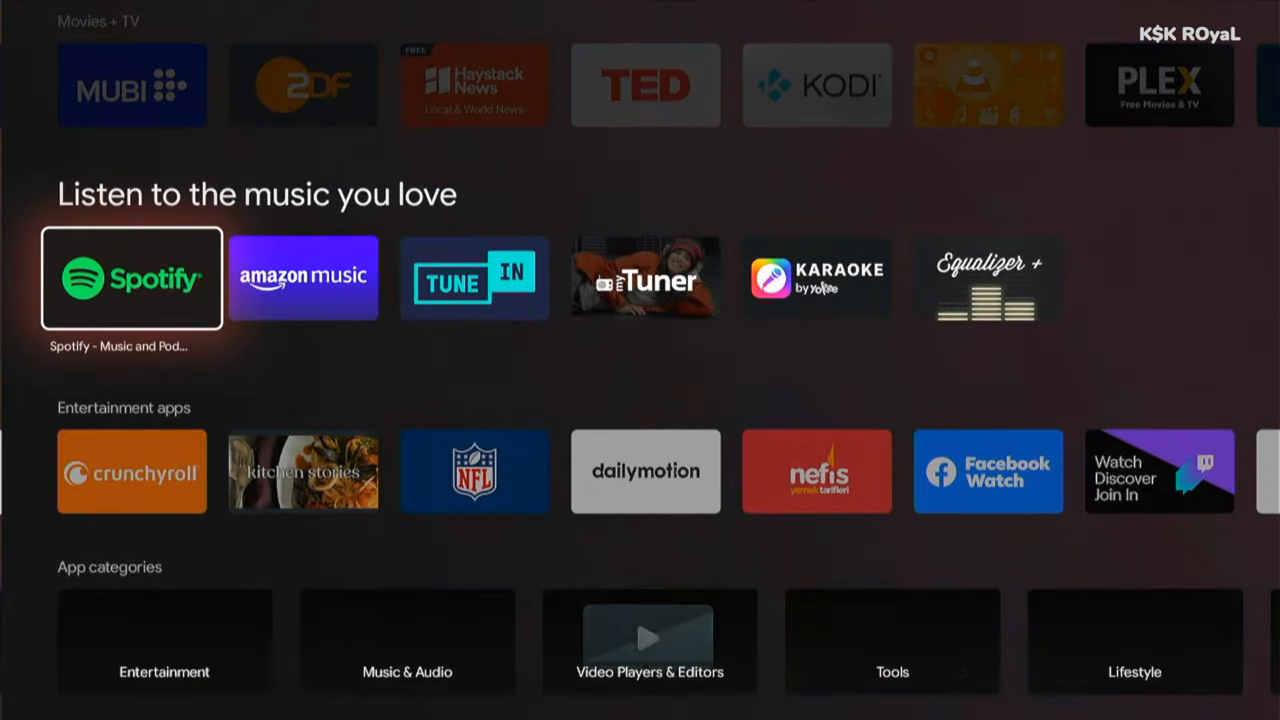
scroll(down, 3)
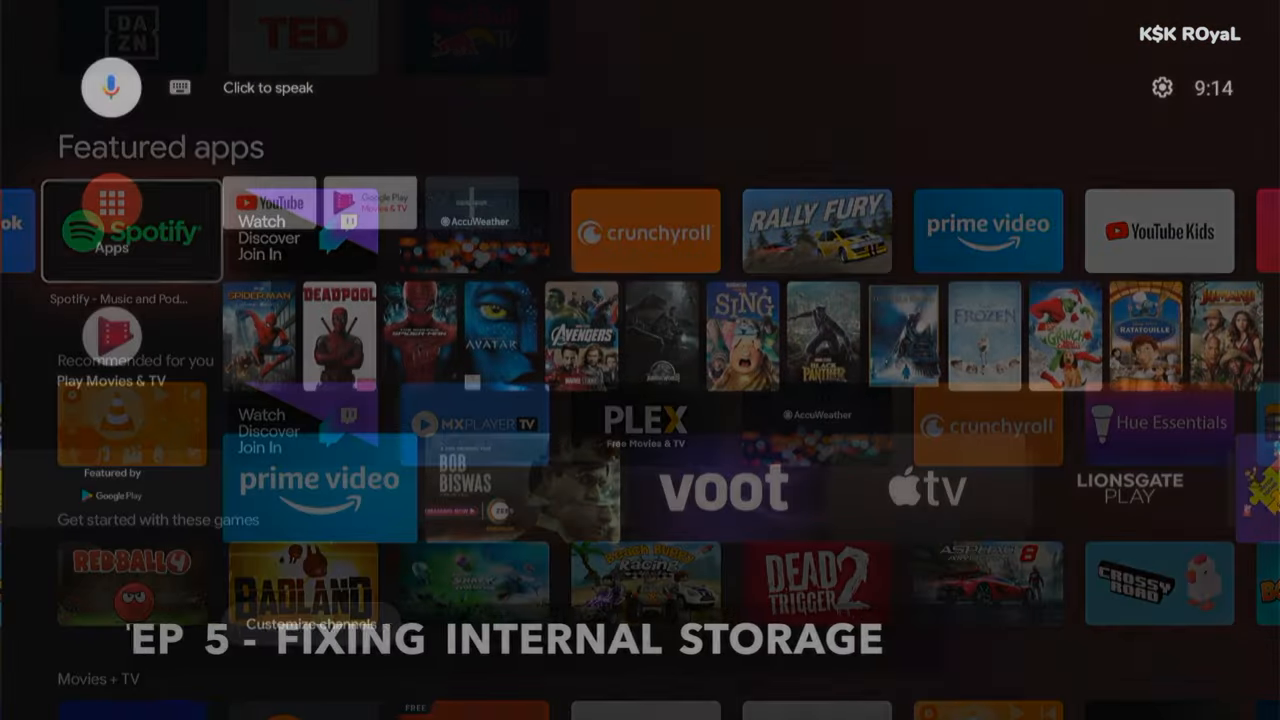
View Internal shared storage under Device Preferences > Storage, showing only 5.3 GB total
click(1161, 87)
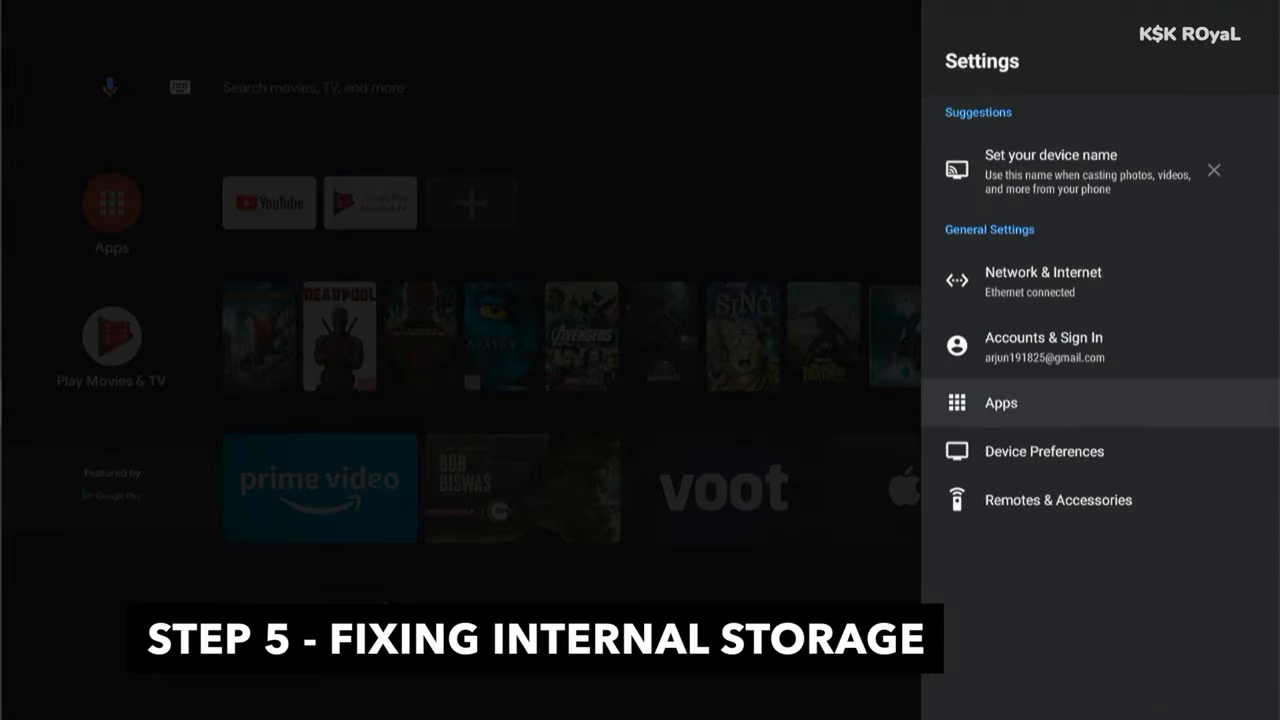
click(1043, 451)
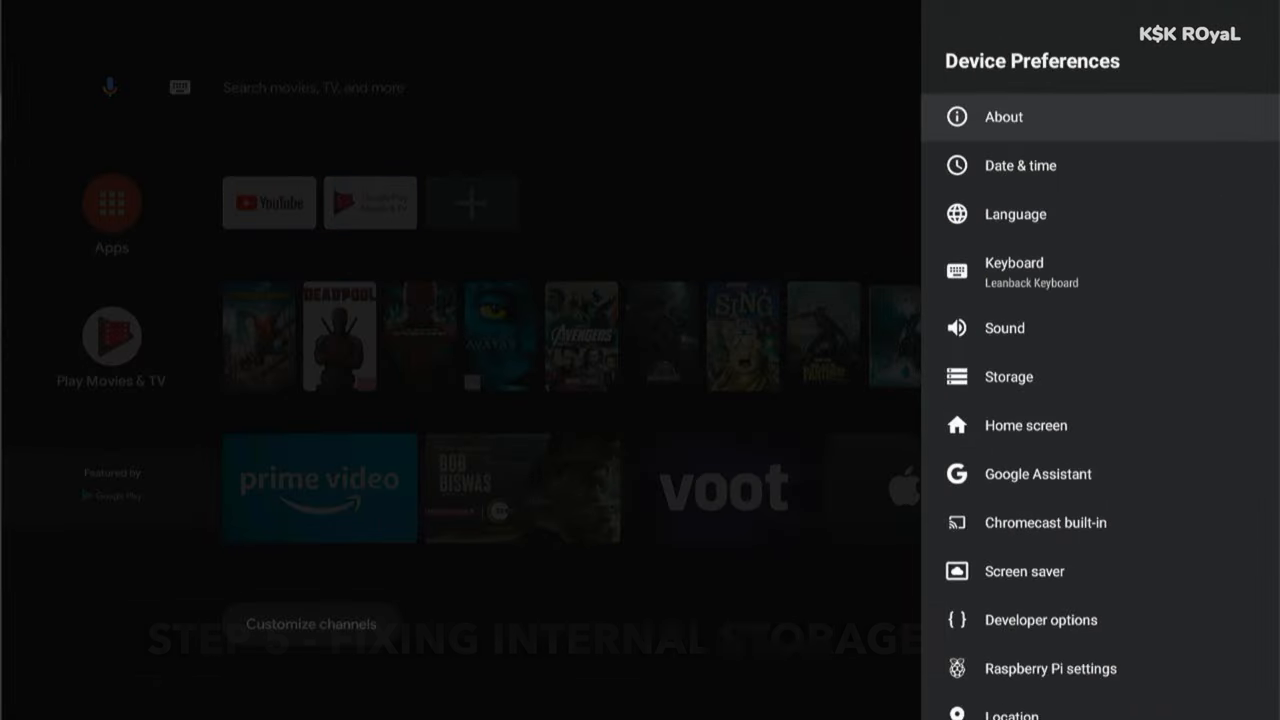
click(1008, 377)
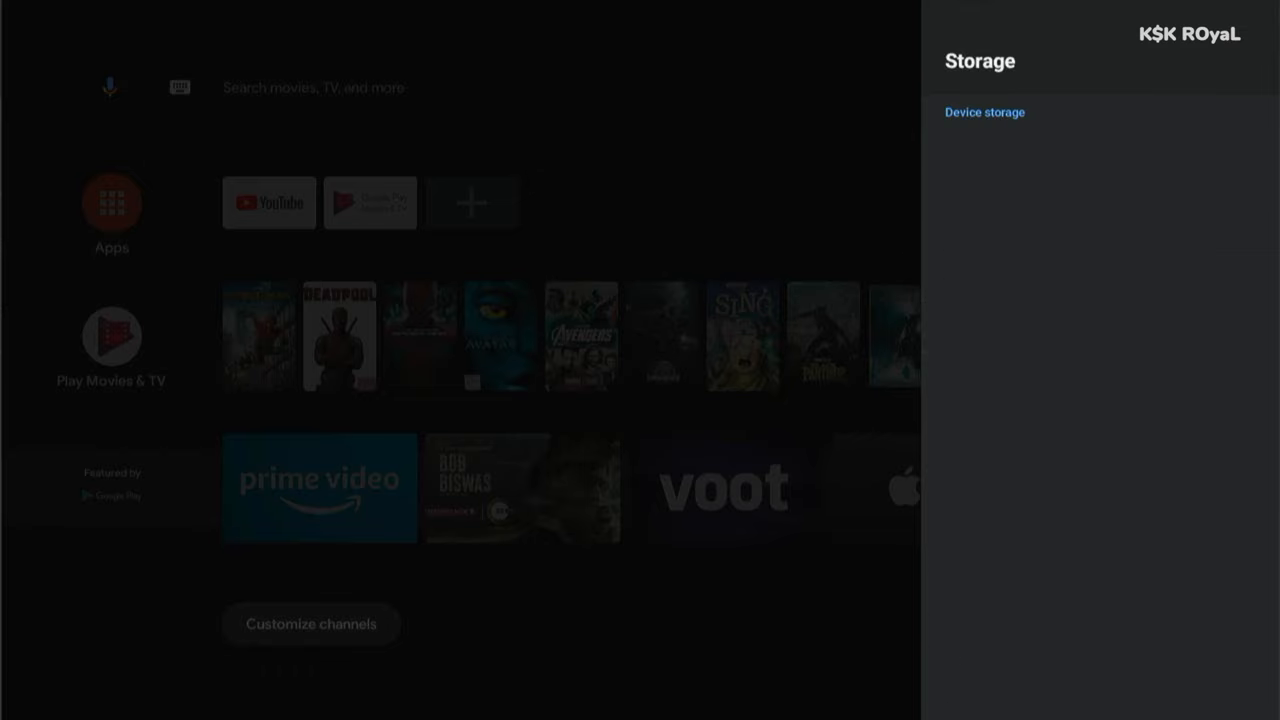
click(984, 112)
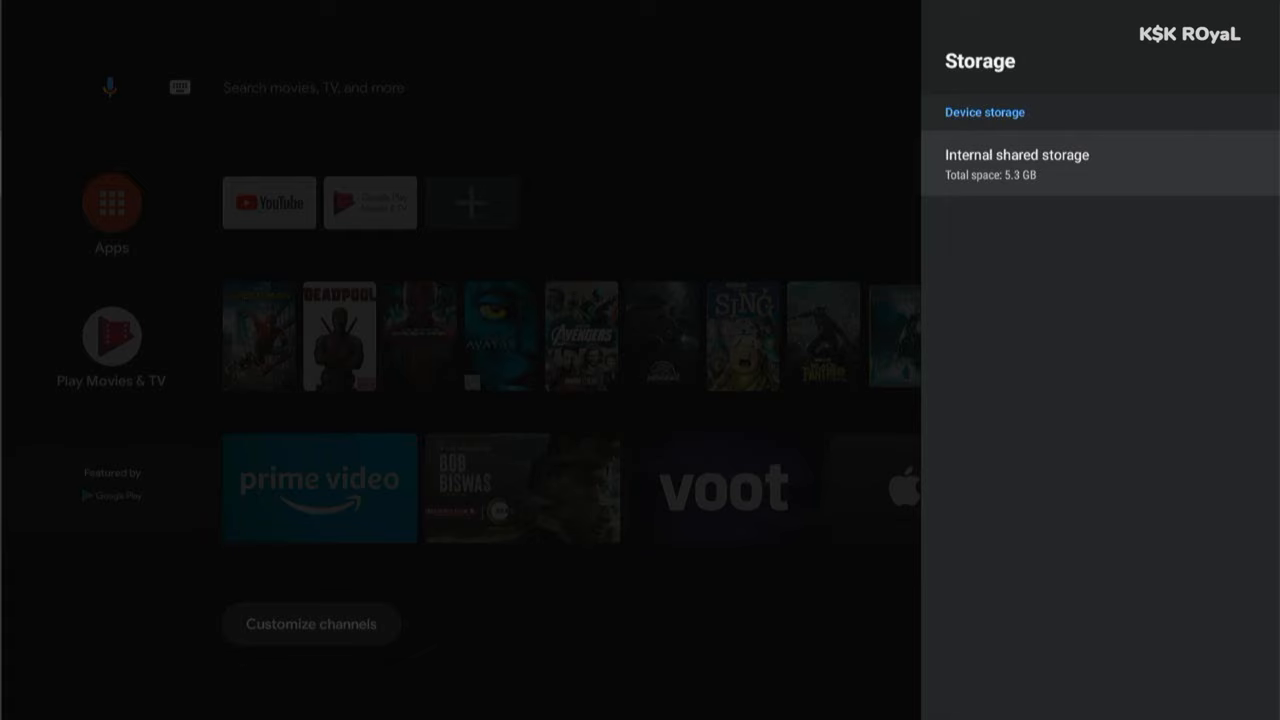
click(1016, 164)
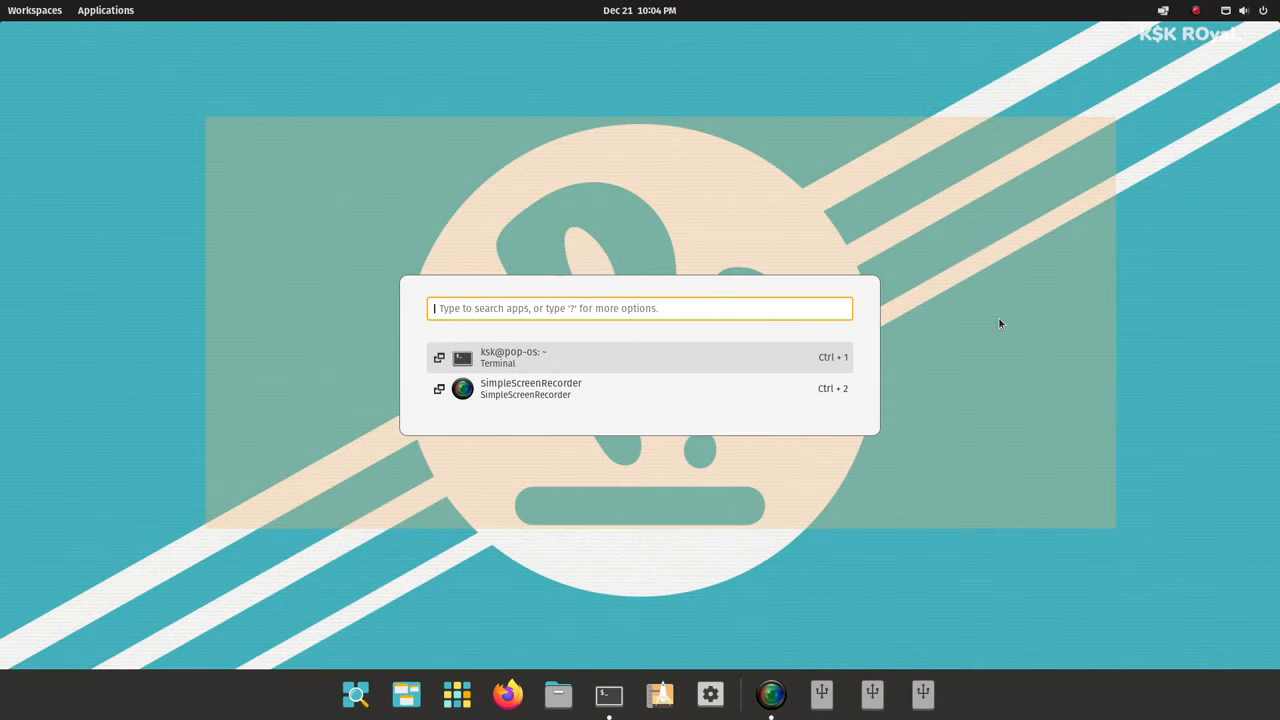
Launch GParted from the app search and authenticate to run it as root
text(gpa)
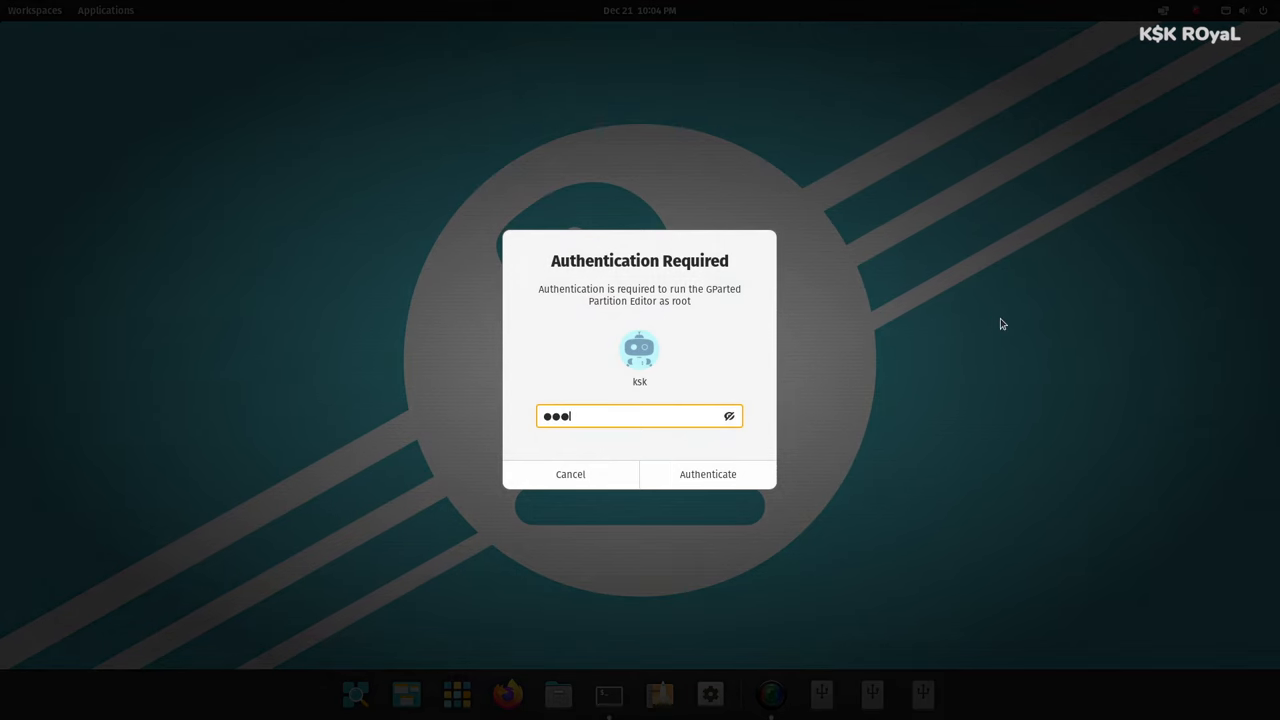
click(707, 474)
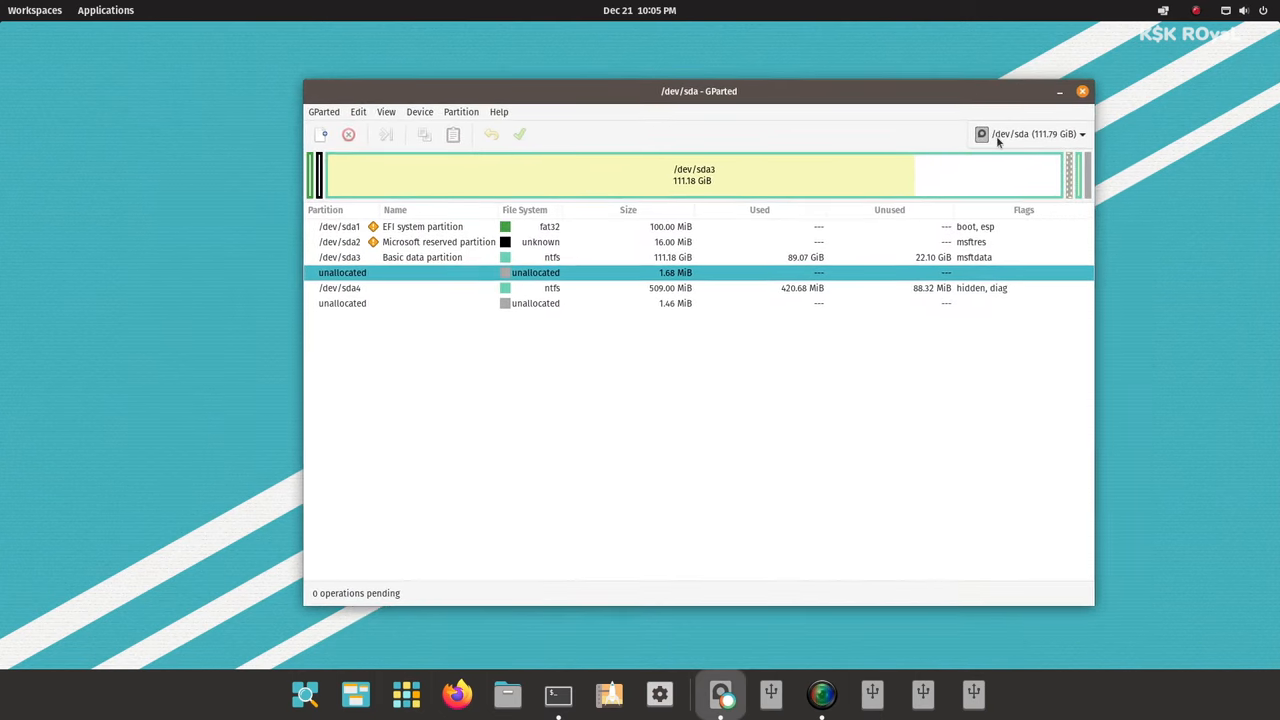
Switch GParted to the 28.97 GiB disk /dev/sdc and open actions for userdata /dev/sdc4
click(1037, 134)
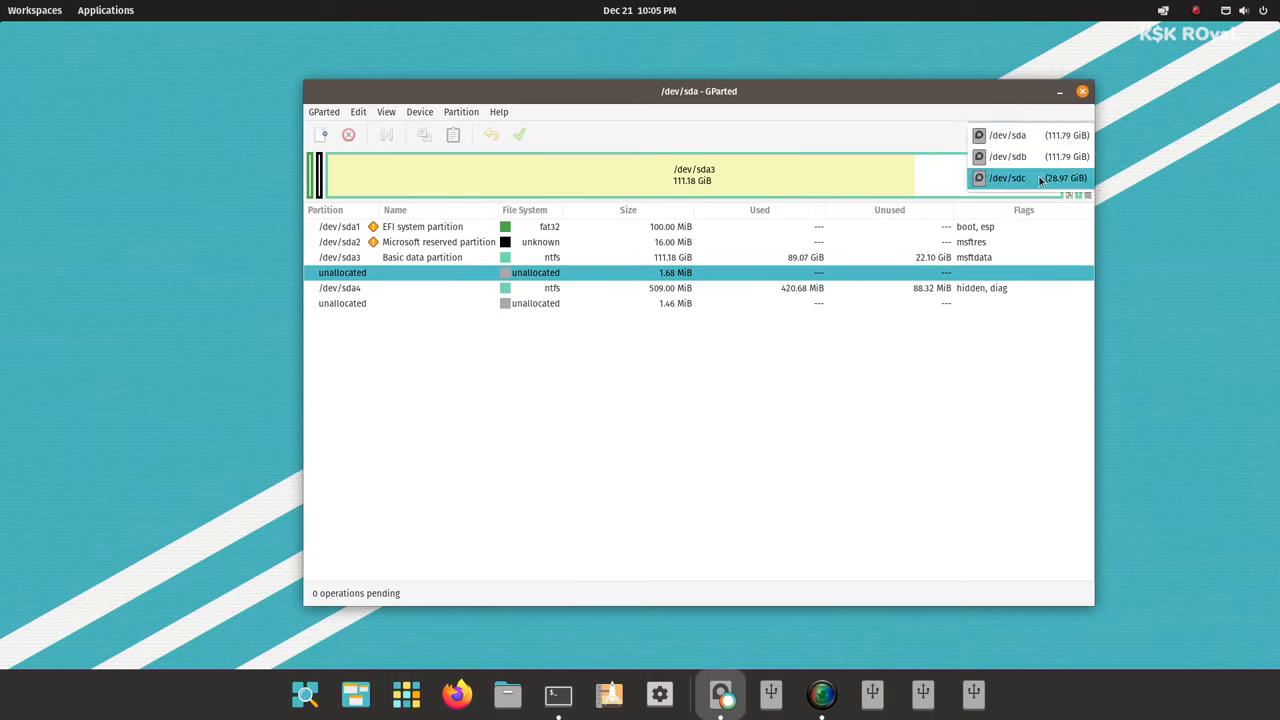
mouse_move(1048, 185)
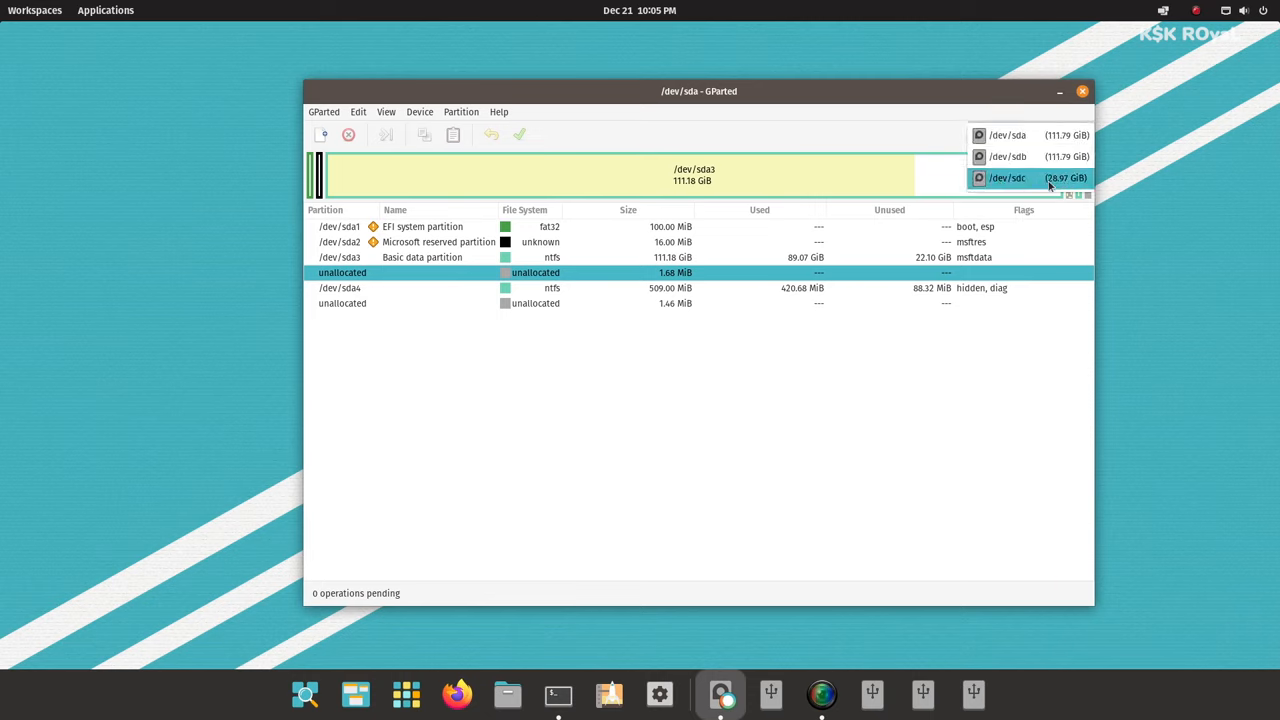
click(1007, 177)
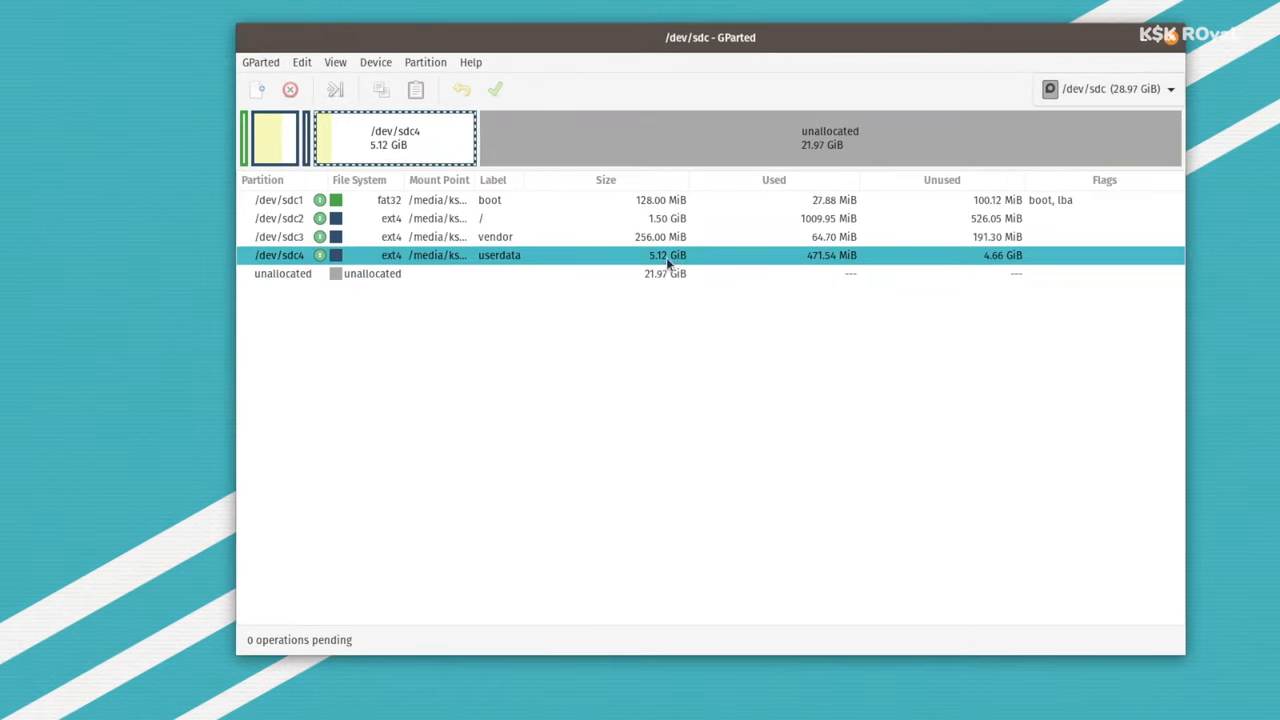
mouse_move(490, 282)
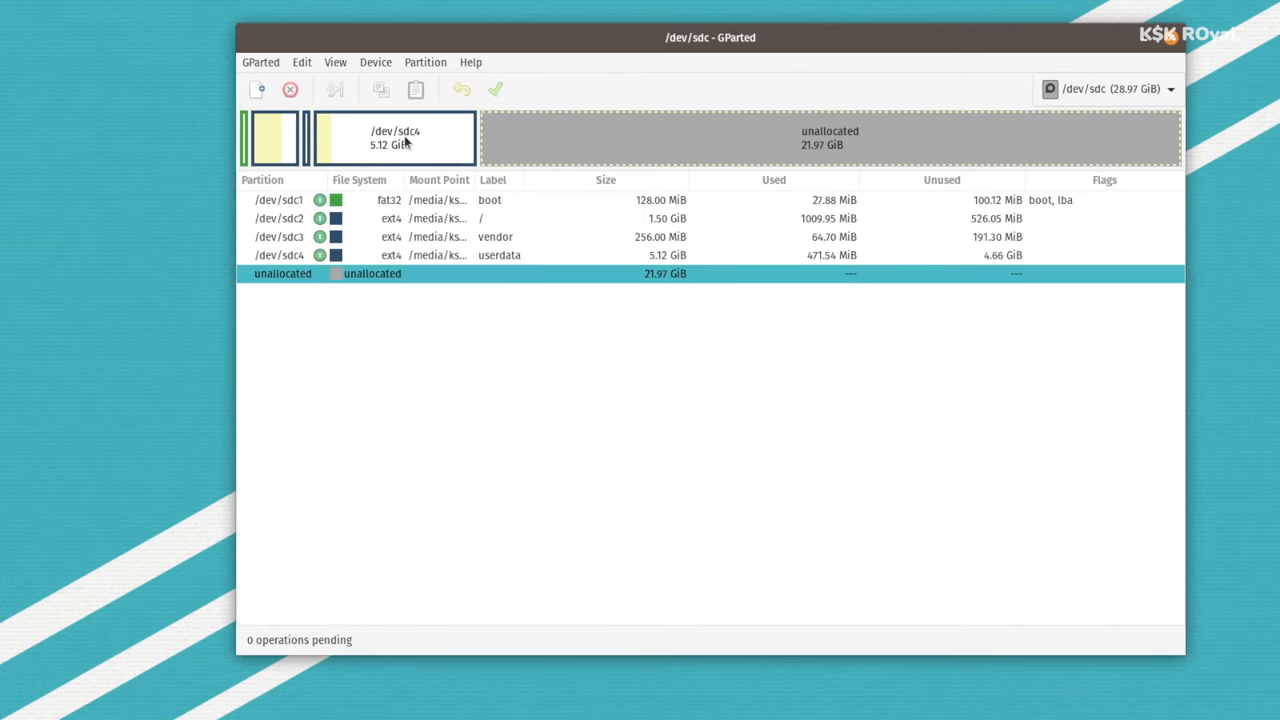
click(394, 138)
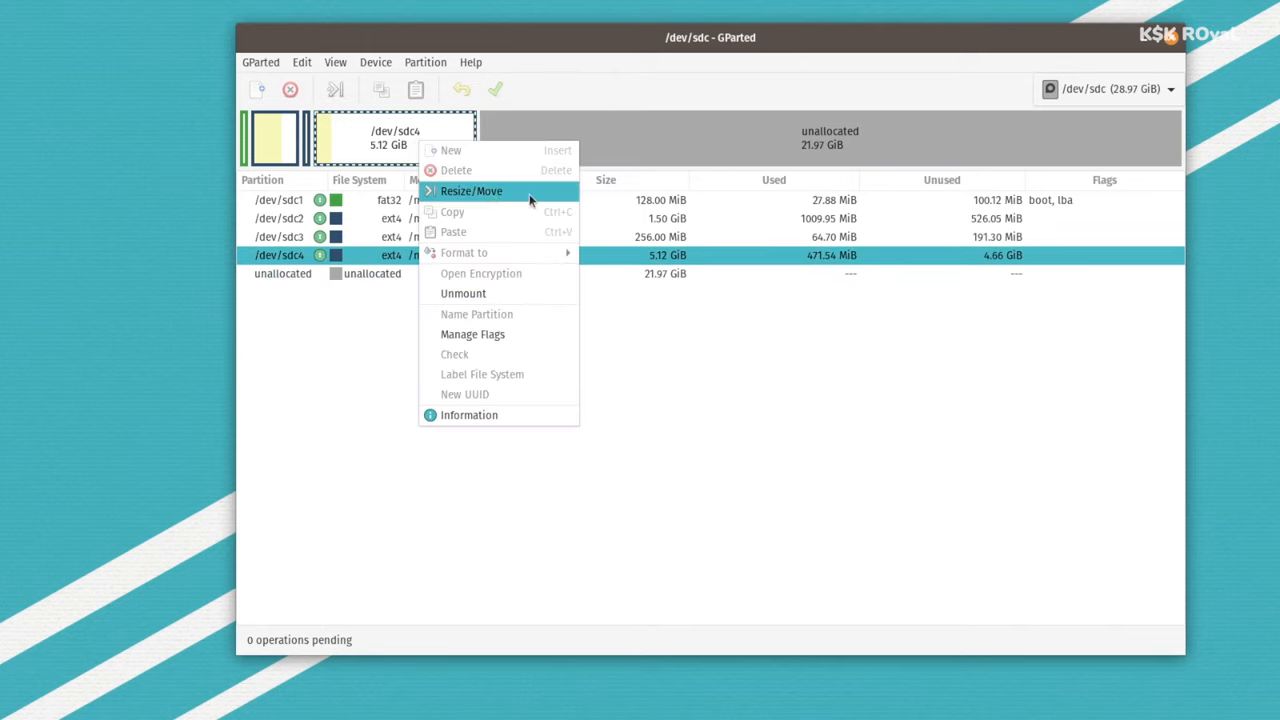
Resize /dev/sdc4 to its maximum 27743 MiB, filling all the unallocated space
click(470, 191)
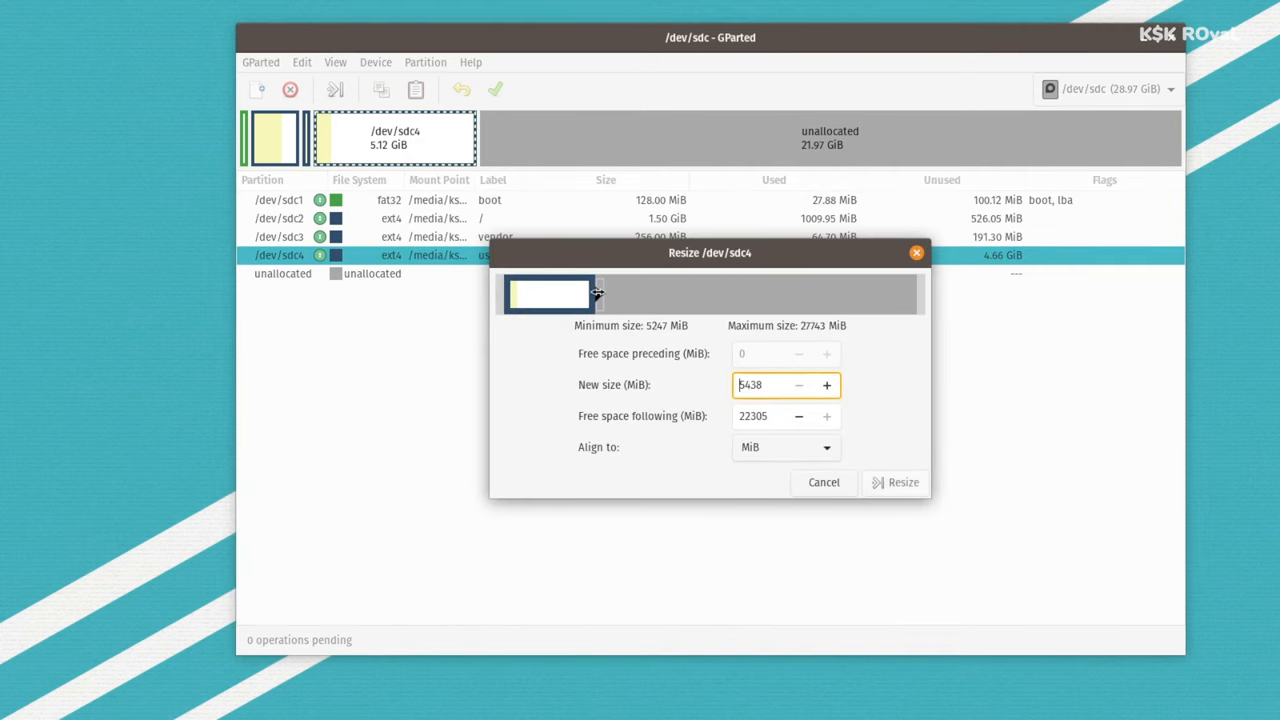
drag(590, 293, 910, 293)
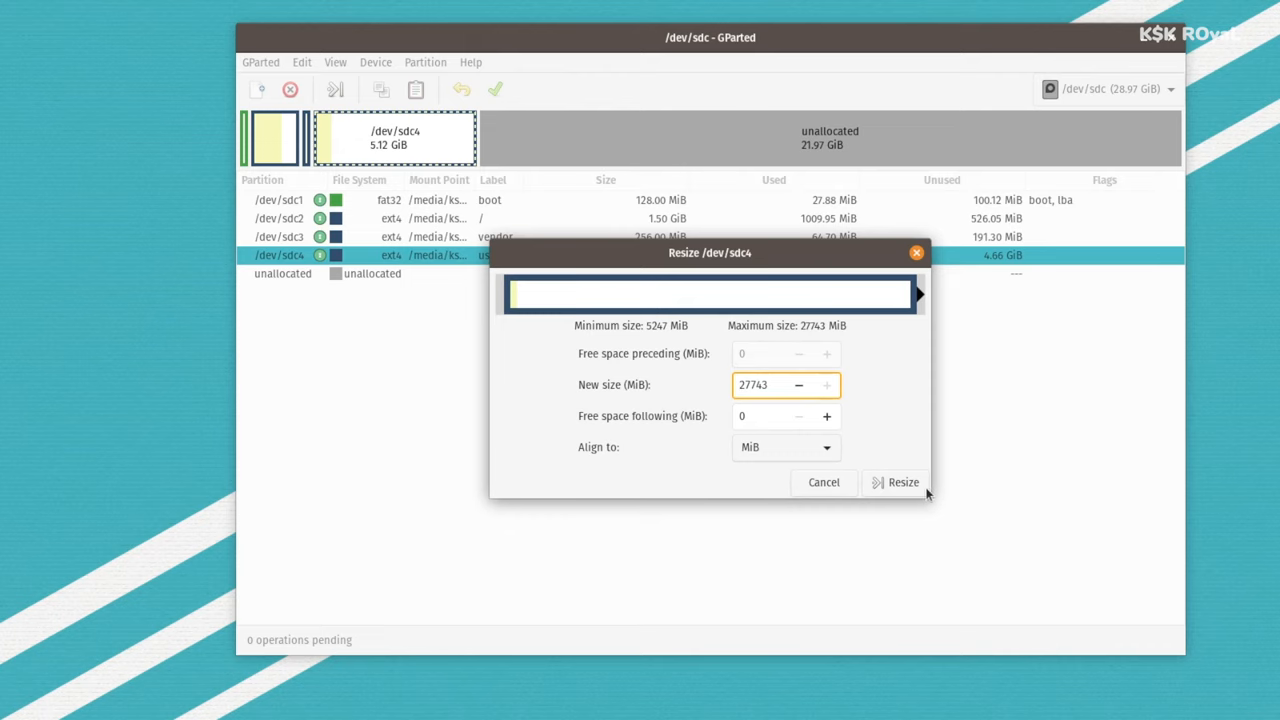
click(902, 482)
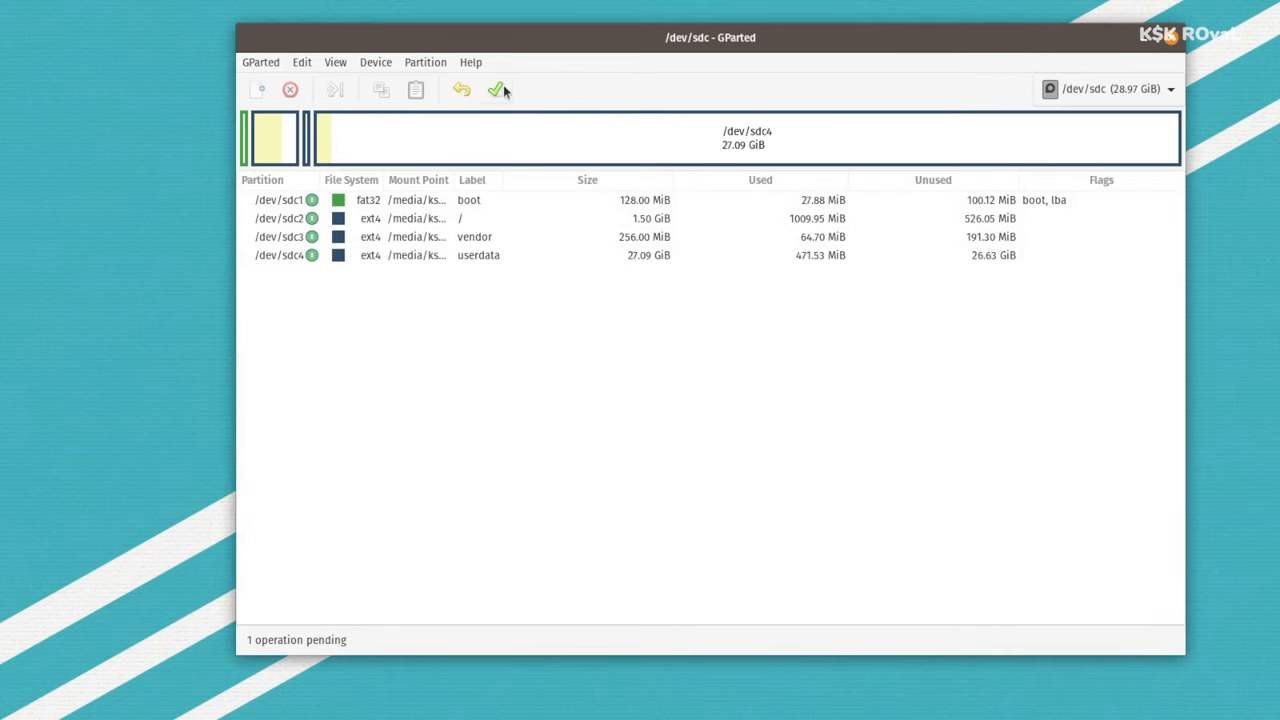
mouse_move(496, 89)
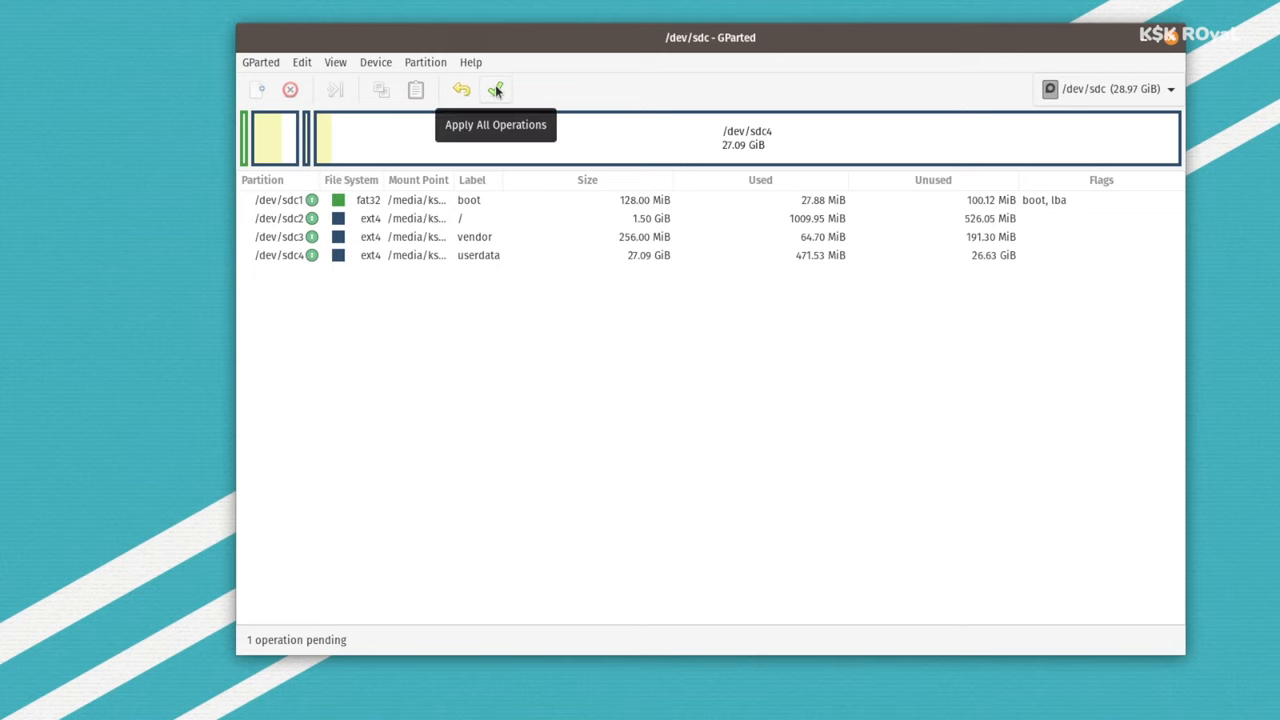
Apply the pending grow of /dev/sdc4 to 27.09 GiB and close the summary
click(495, 89)
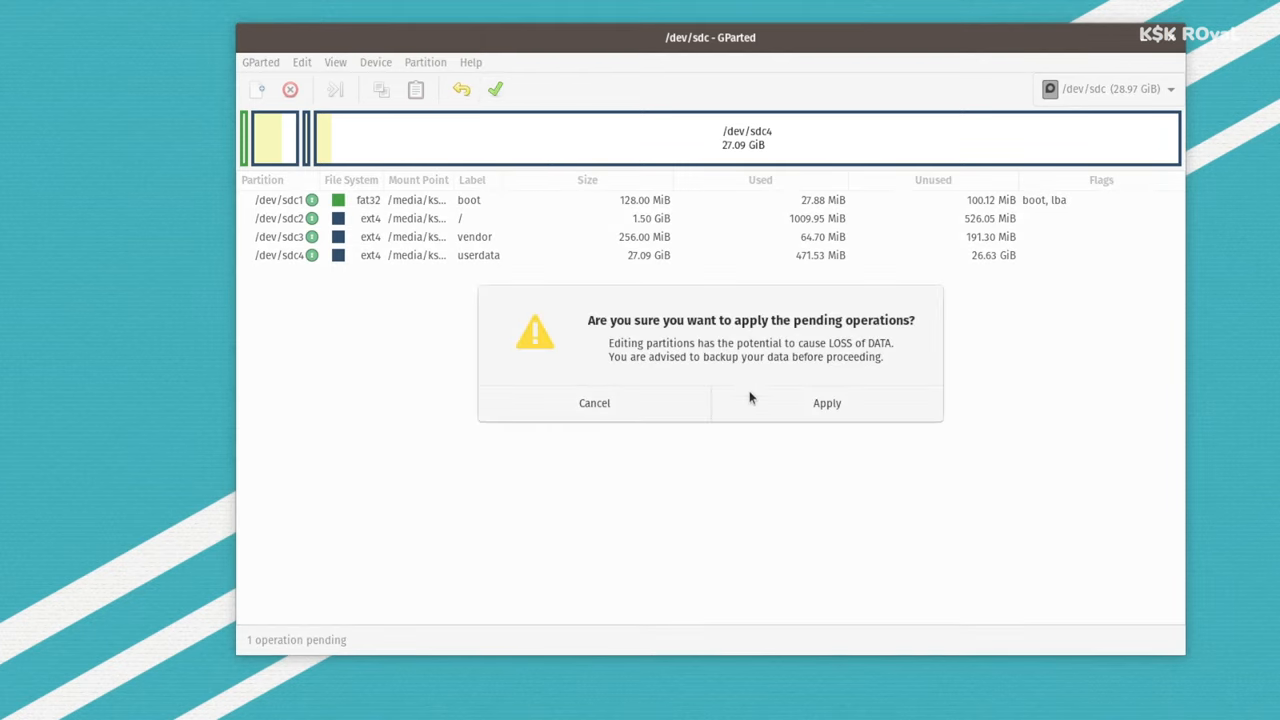
click(826, 402)
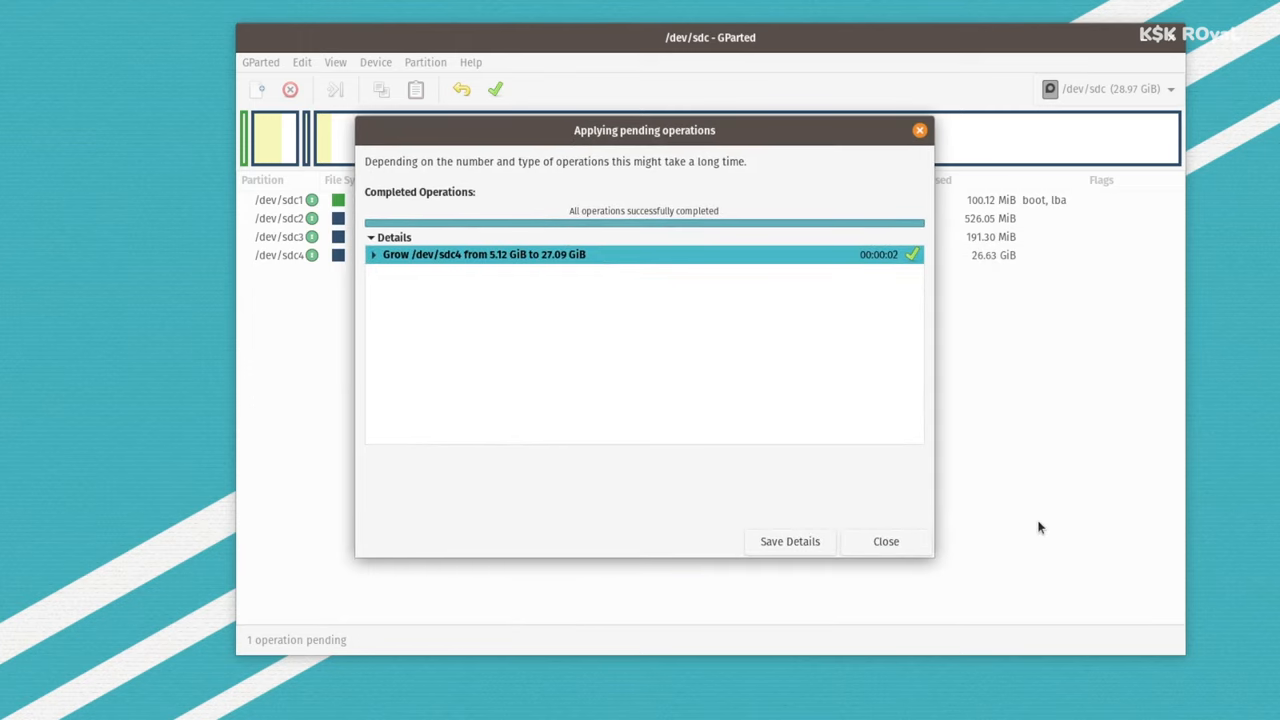
mouse_move(965, 536)
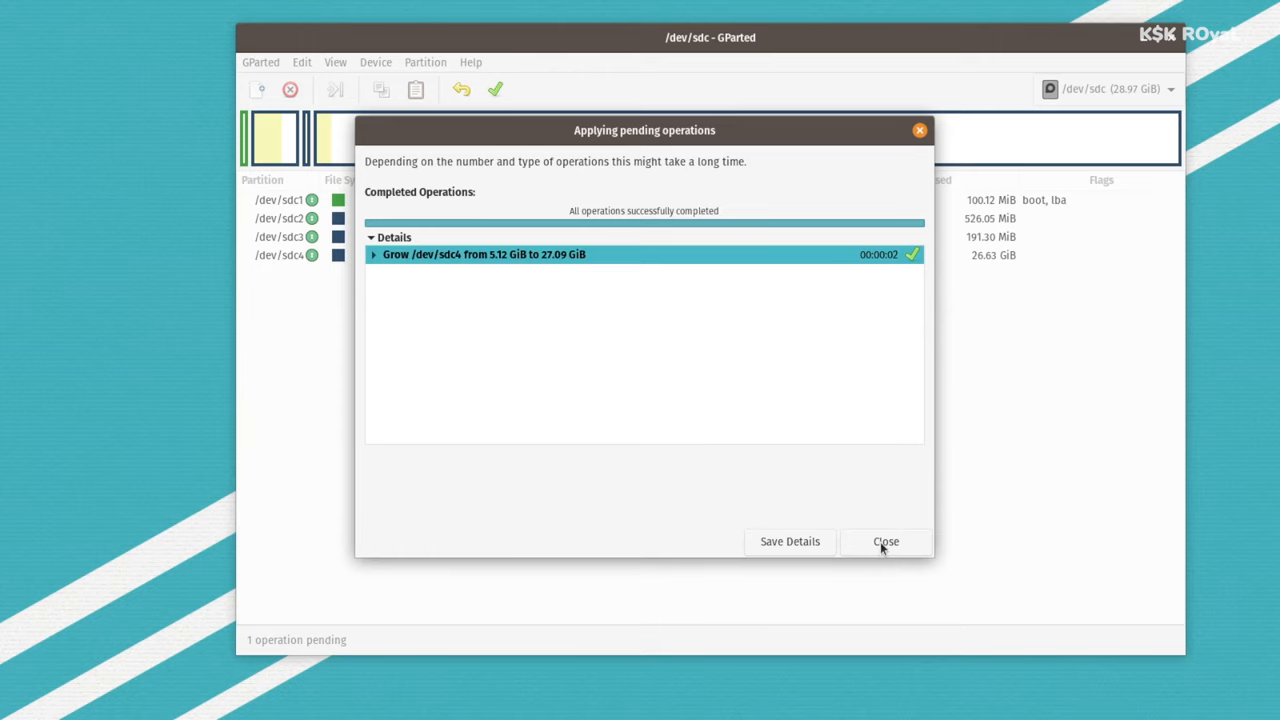
click(885, 541)
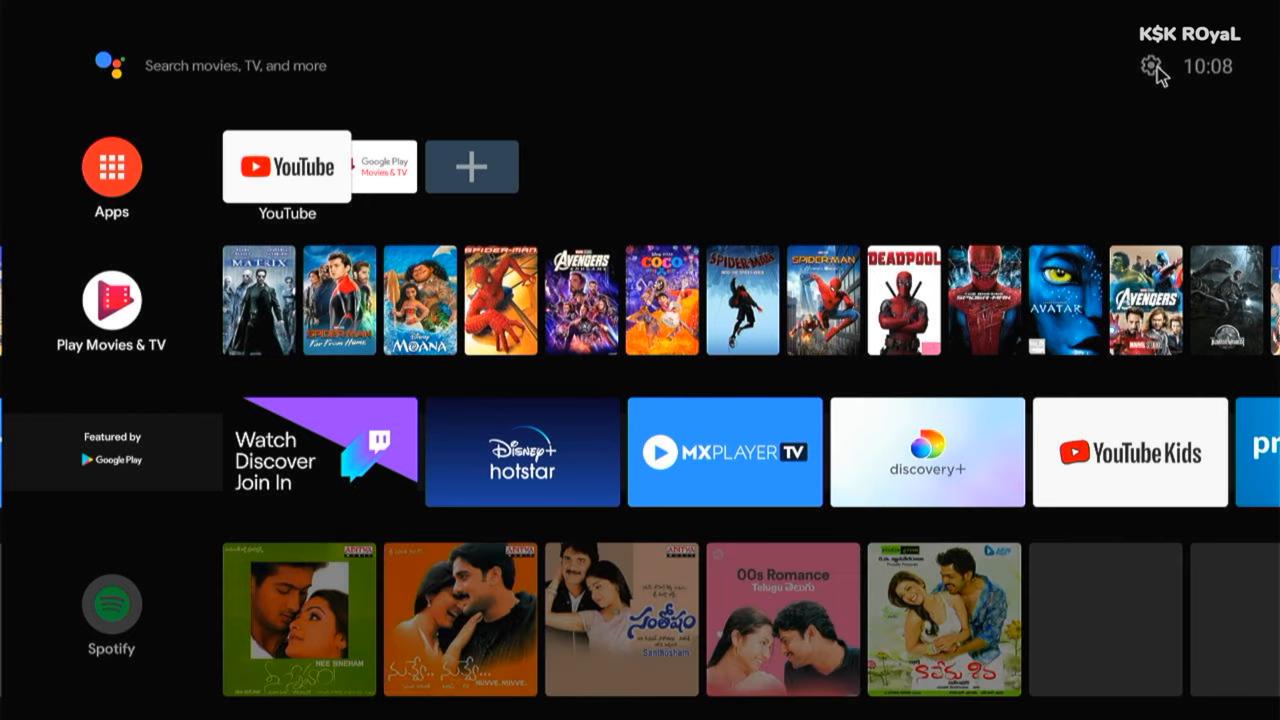
View Internal shared storage under Device Preferences > Storage, confirming 29 GB total
click(1157, 68)
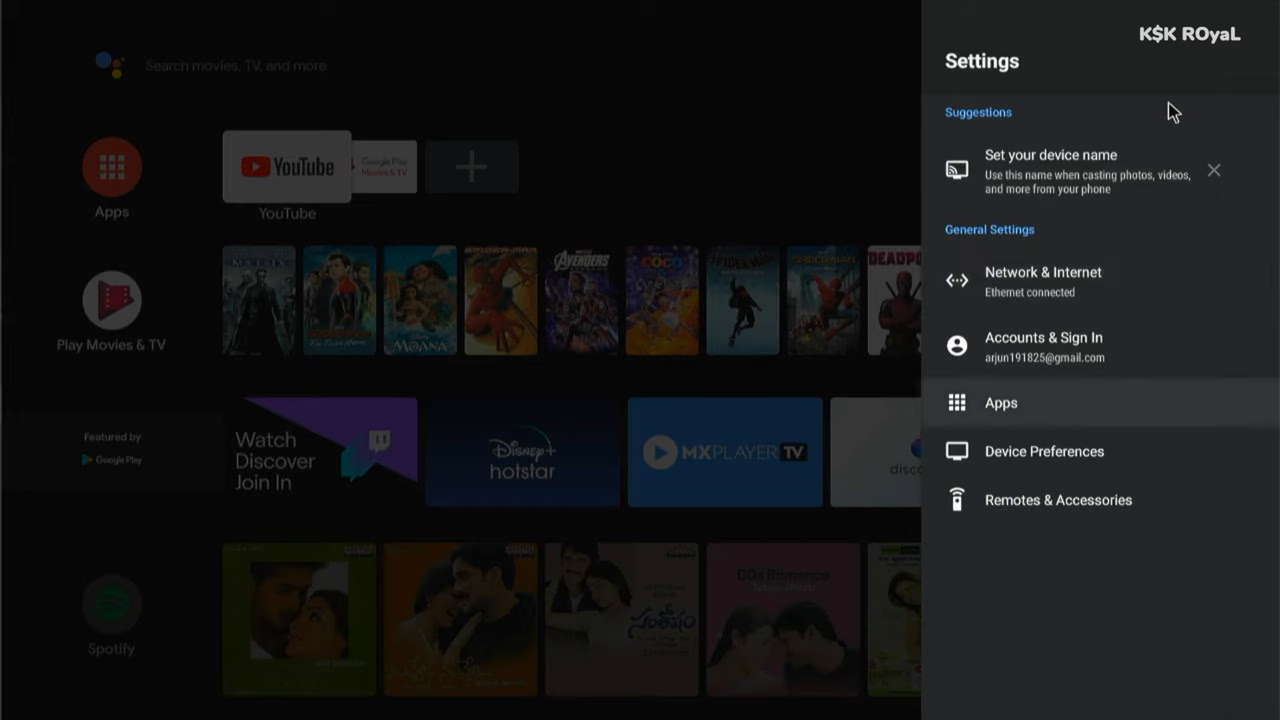
click(1043, 451)
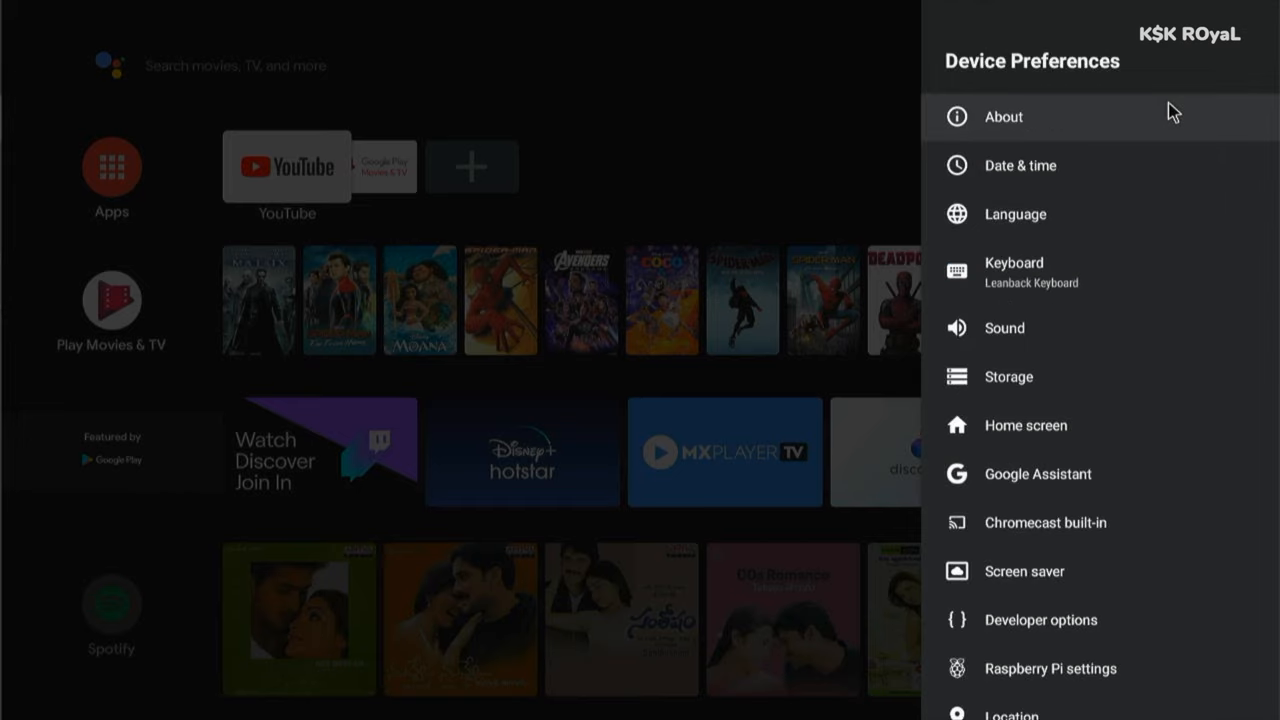
click(1008, 377)
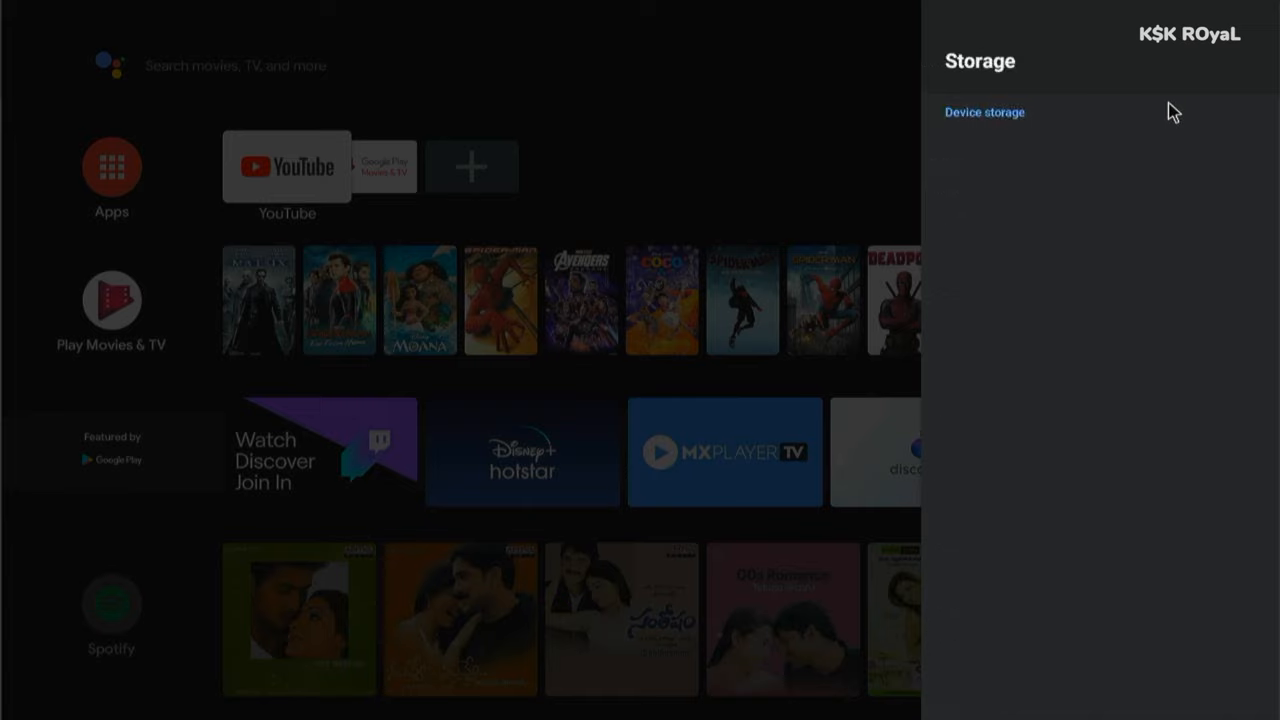
click(984, 112)
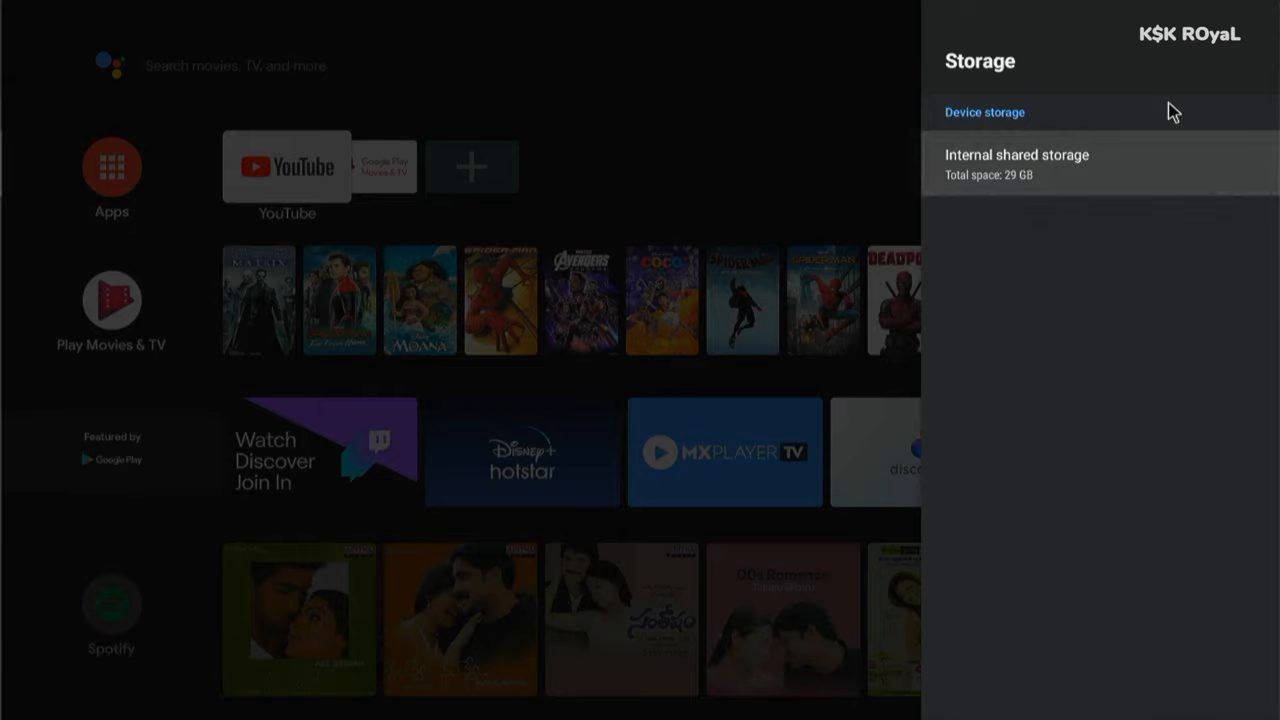
click(1016, 162)
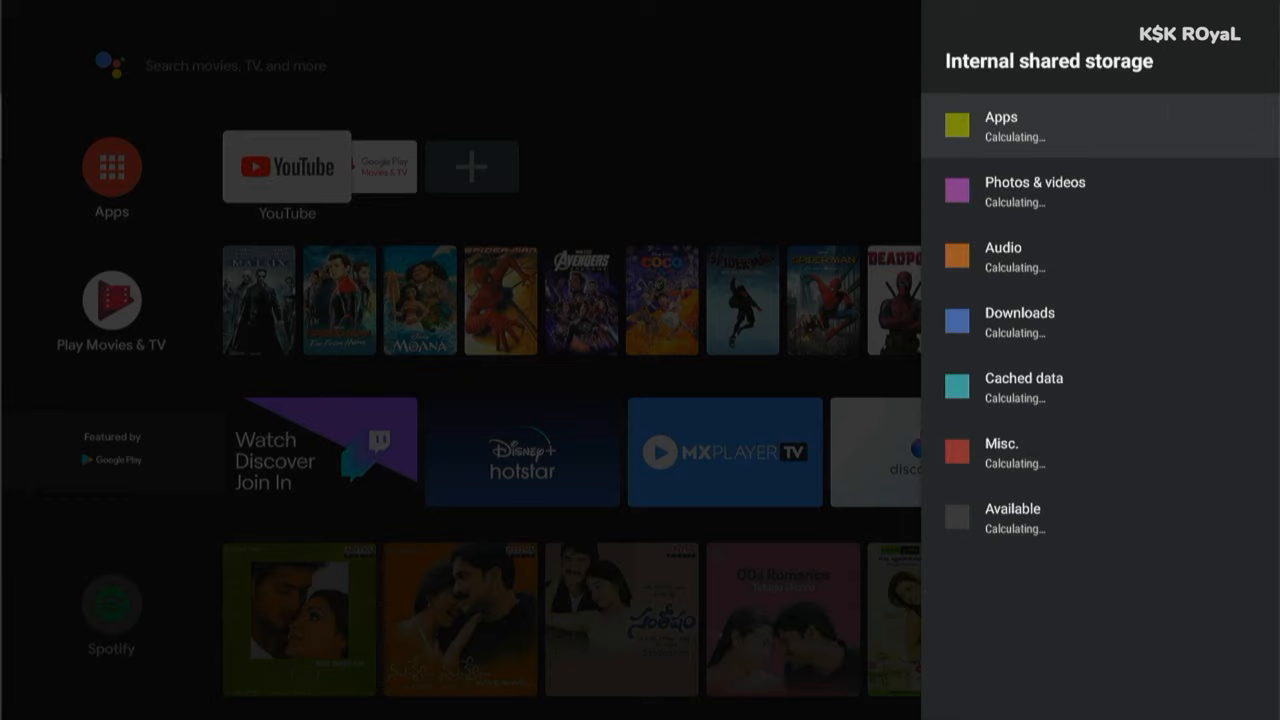